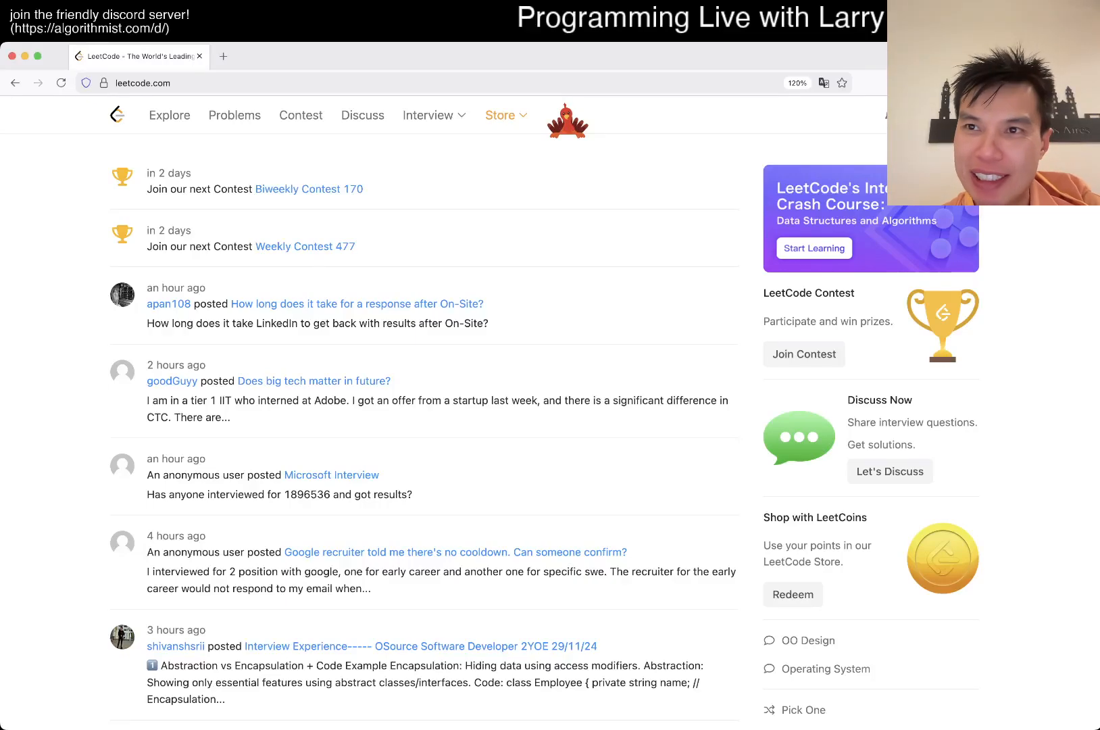
Step: Open problem 1930, Unique Length-3 Palindromic Subsequences, from the Problems list
click(235, 115)
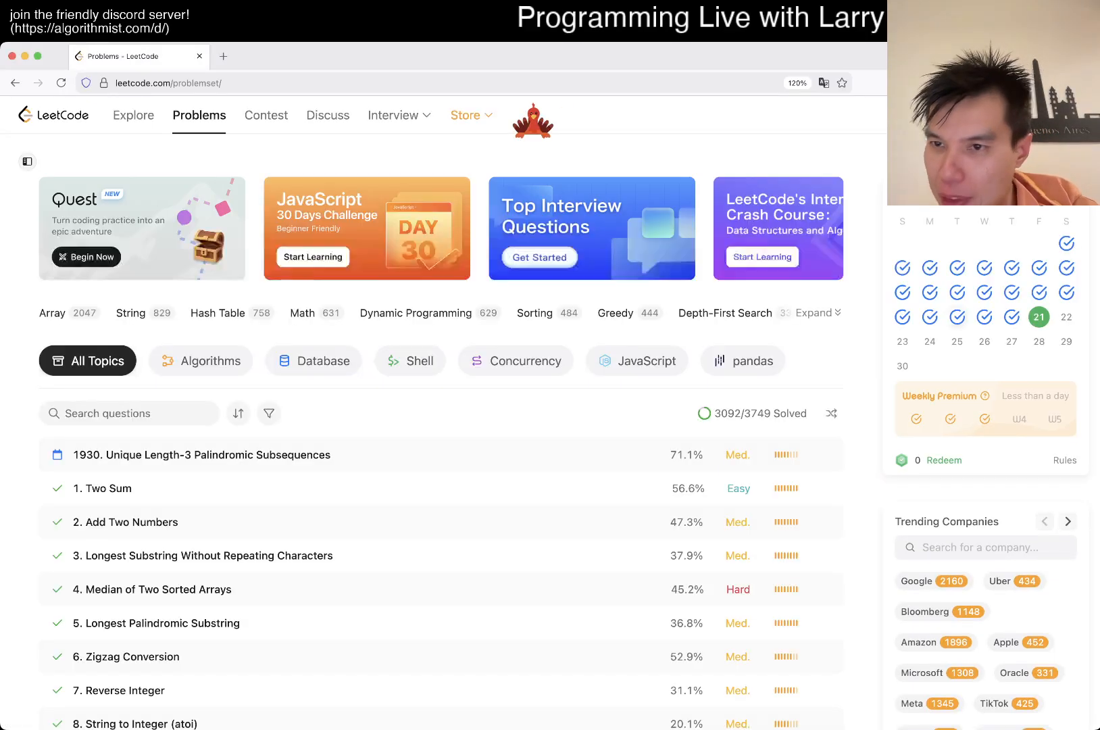
click(202, 455)
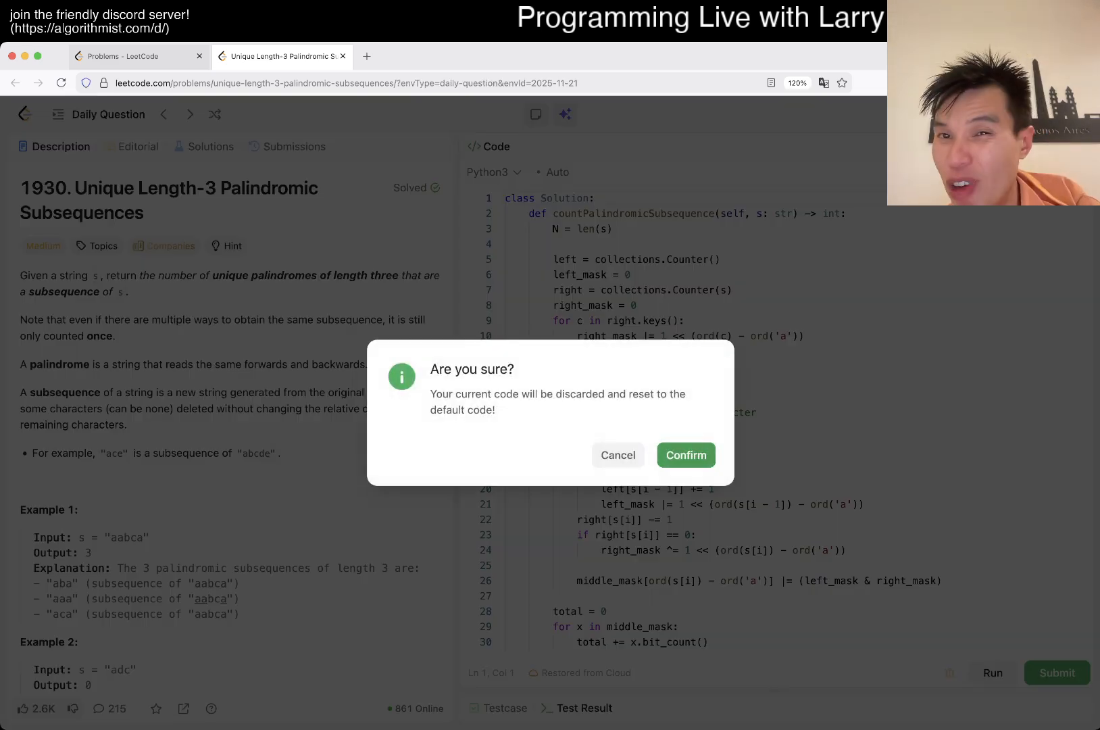
Step: Confirm the reset, leaving the default countPalindromicSubsequence Python stub
click(685, 455)
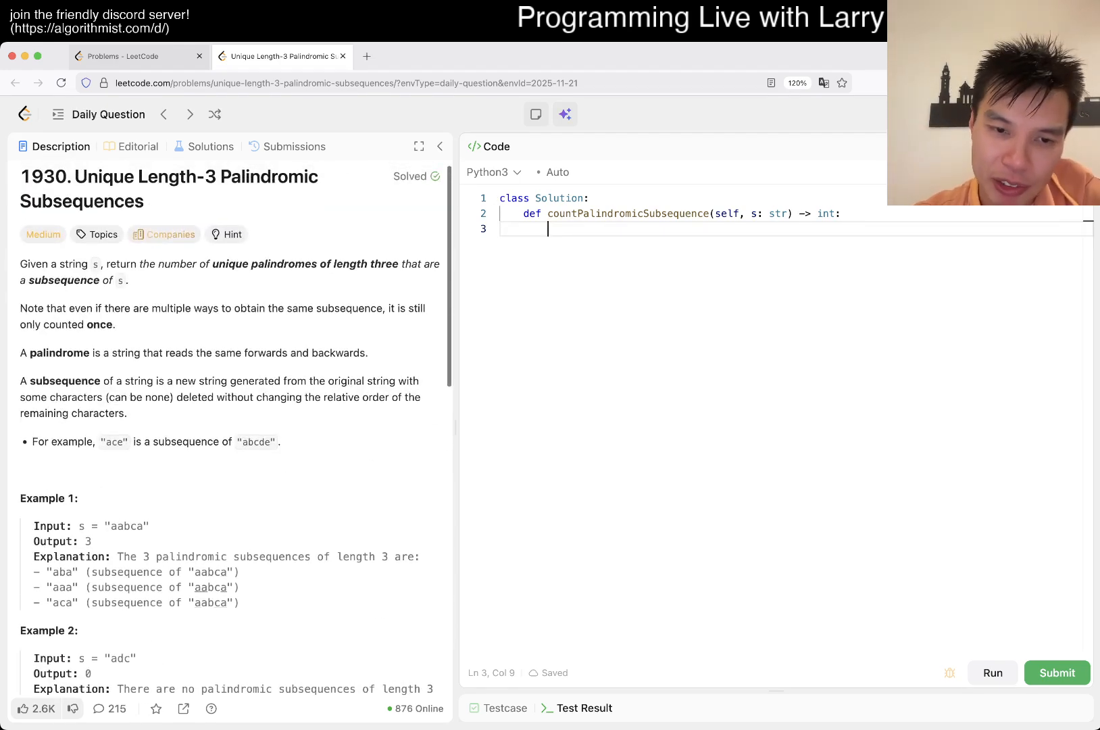
Step: Highlight 'length 3' in Example 1 and write a docstring noting 26 * 26
drag(337, 557, 387, 557)
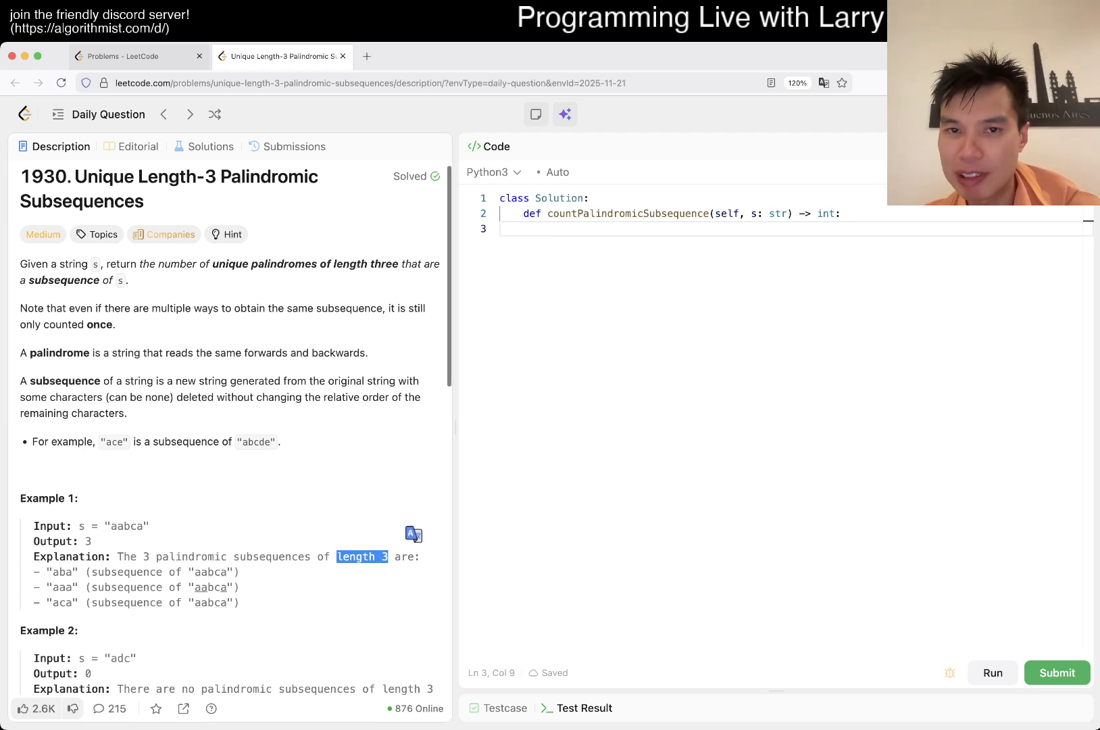
text(""")
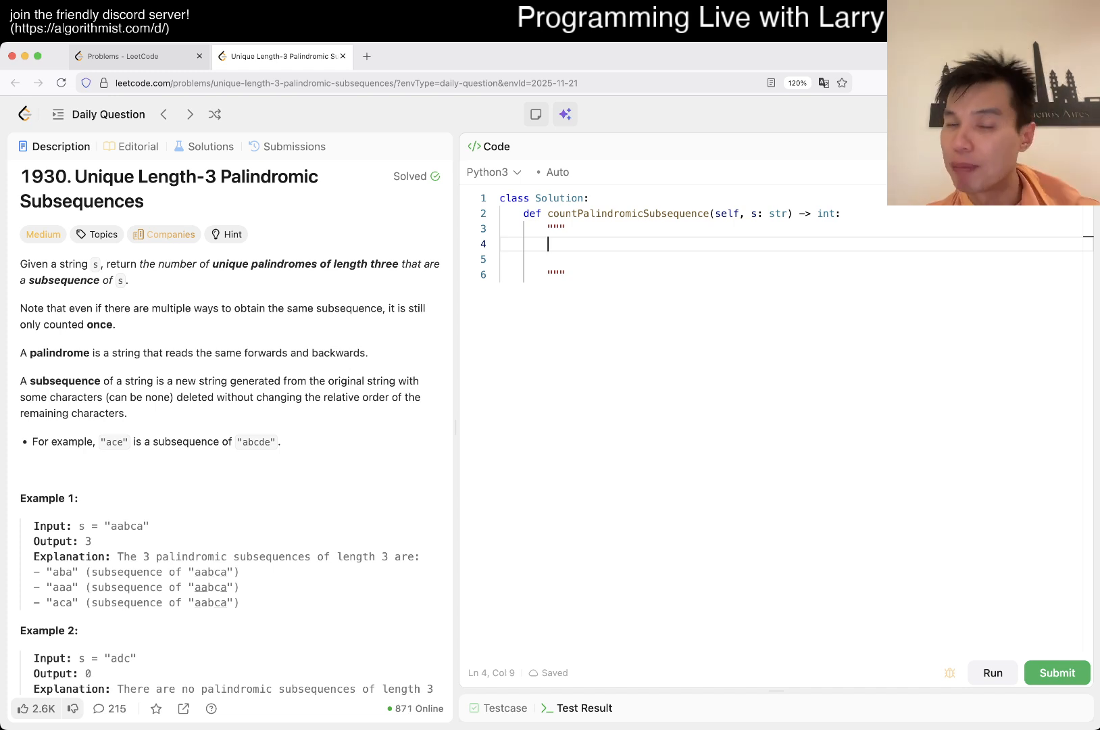
text(2)
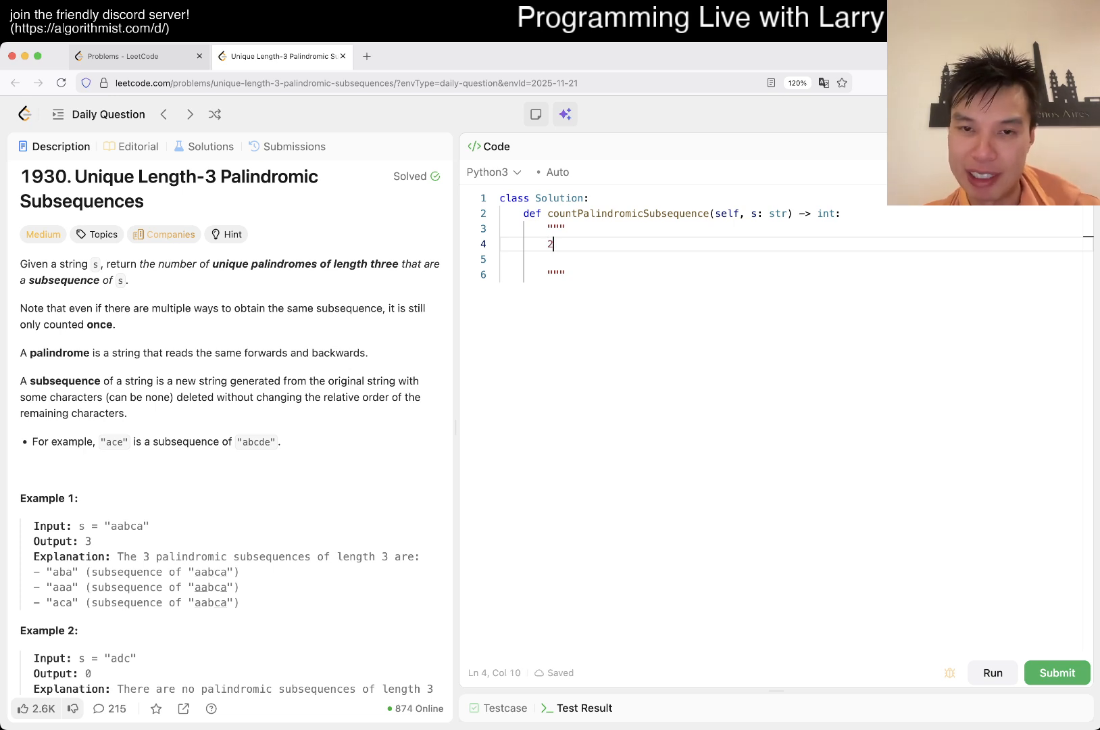
text(6 * 26)
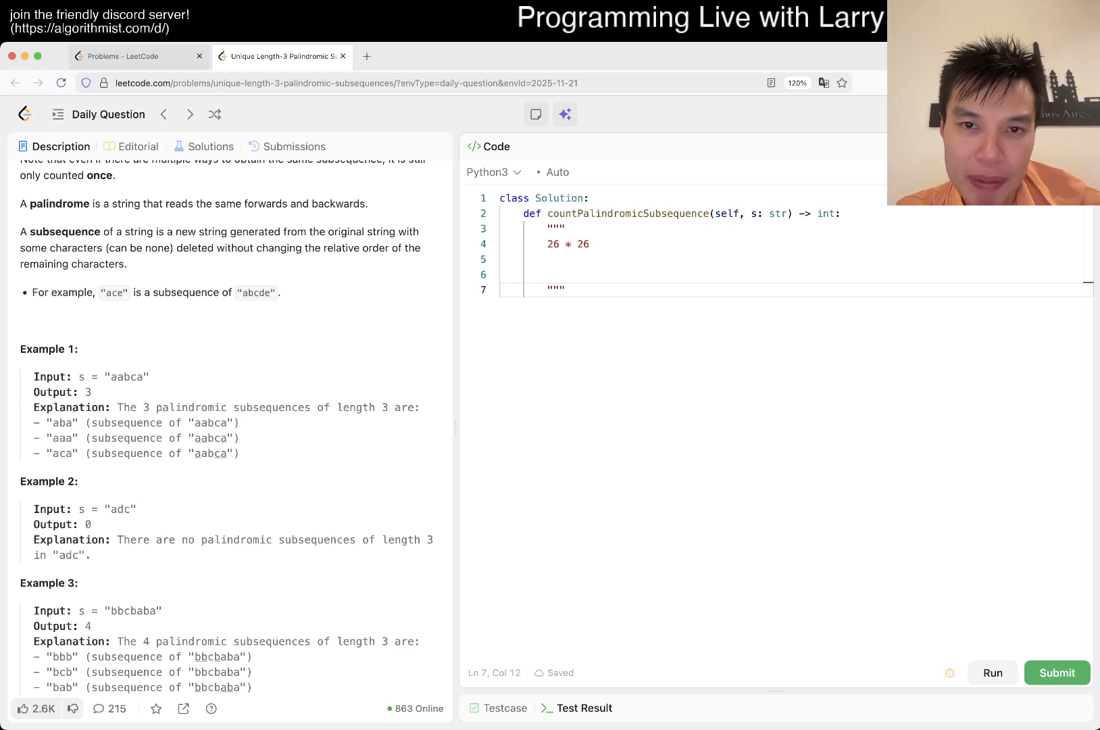
Step: Add a second docstring with sample 'aabca' and a 'v' marker over its middle letter
double_click(569, 243)
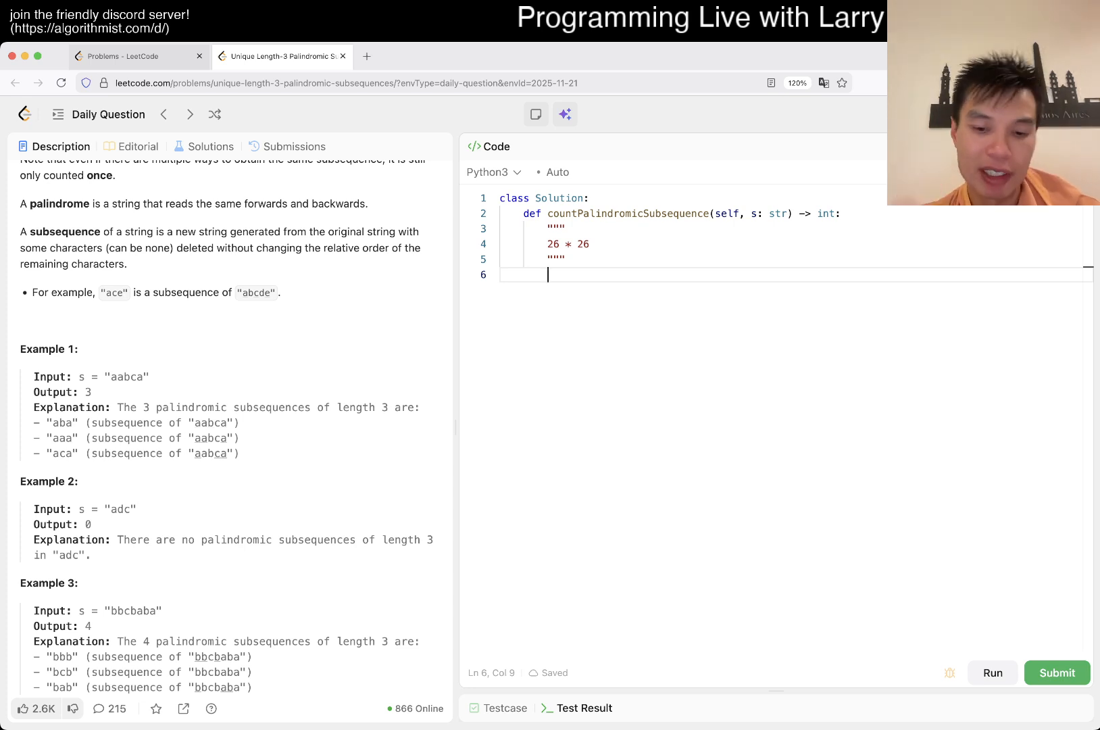
key(enter)
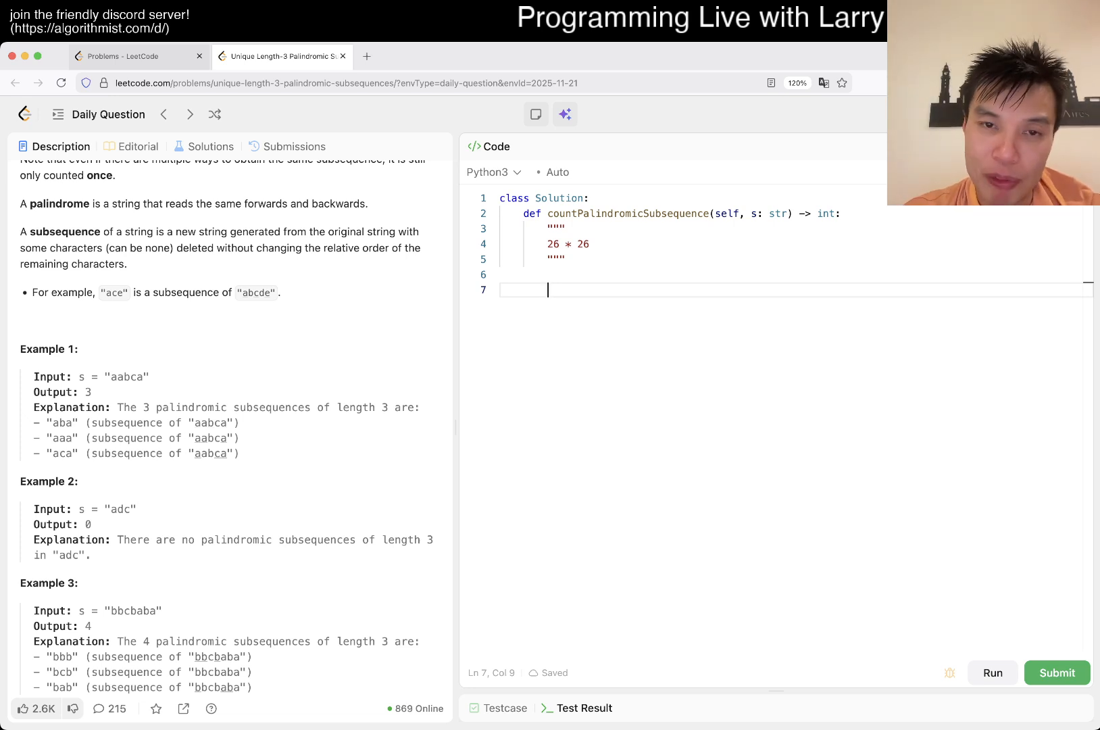
text(""")
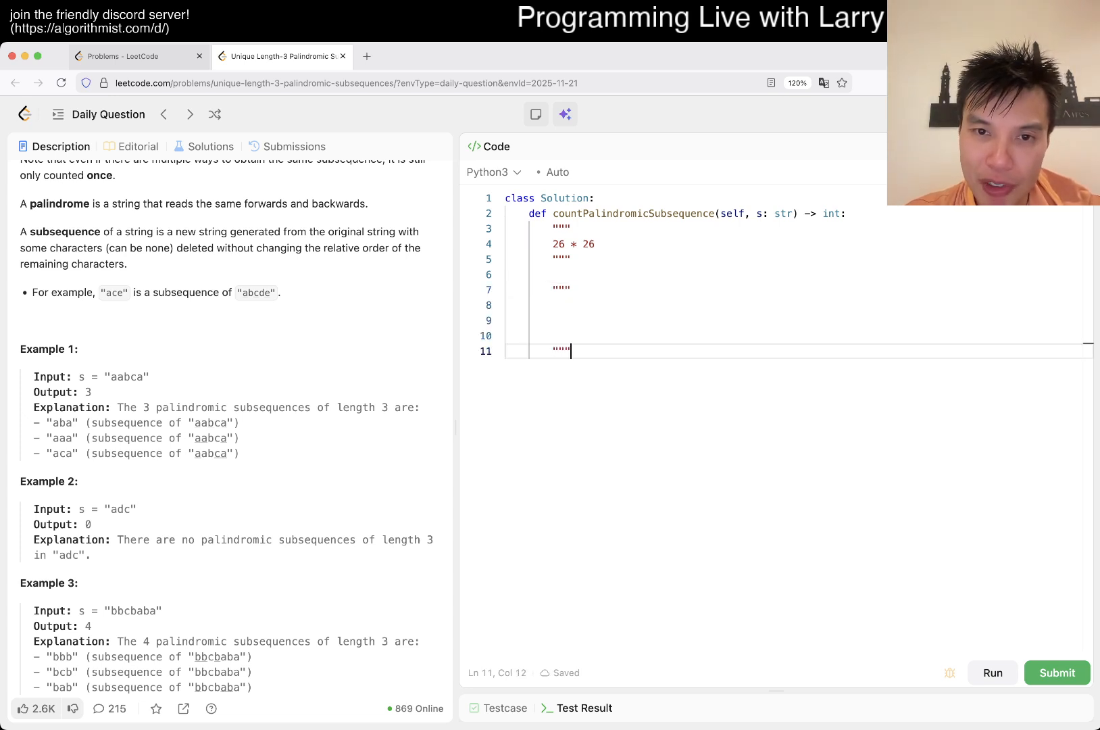
text(aabca)
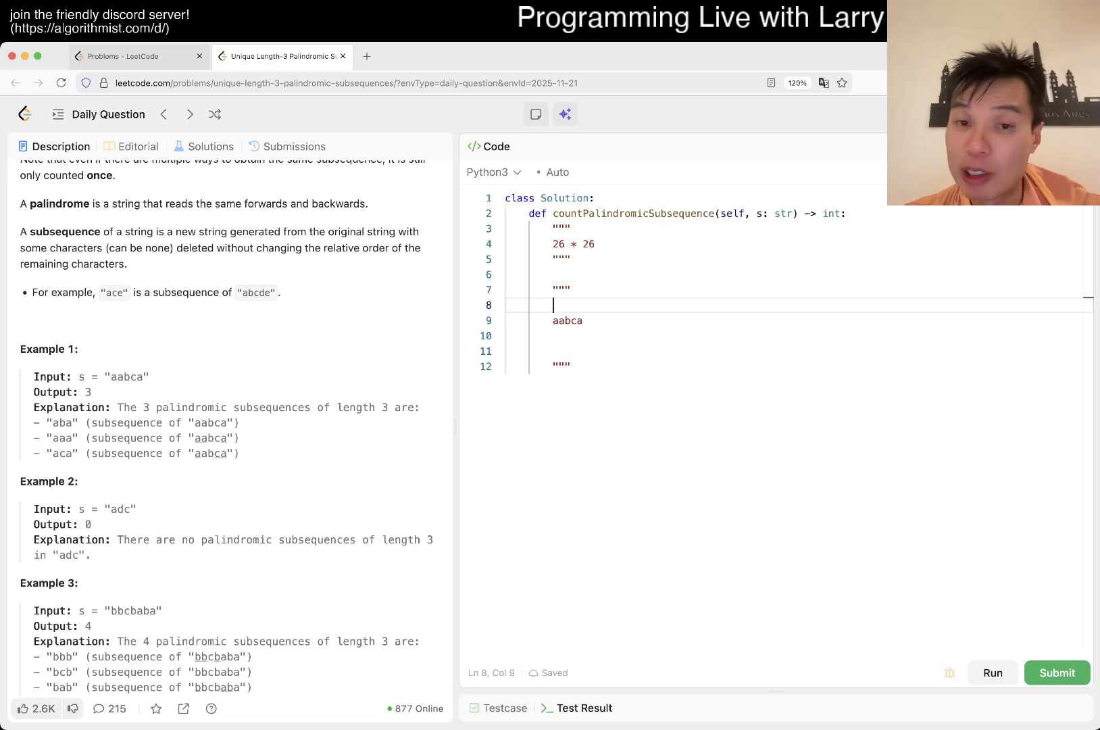
text(v)
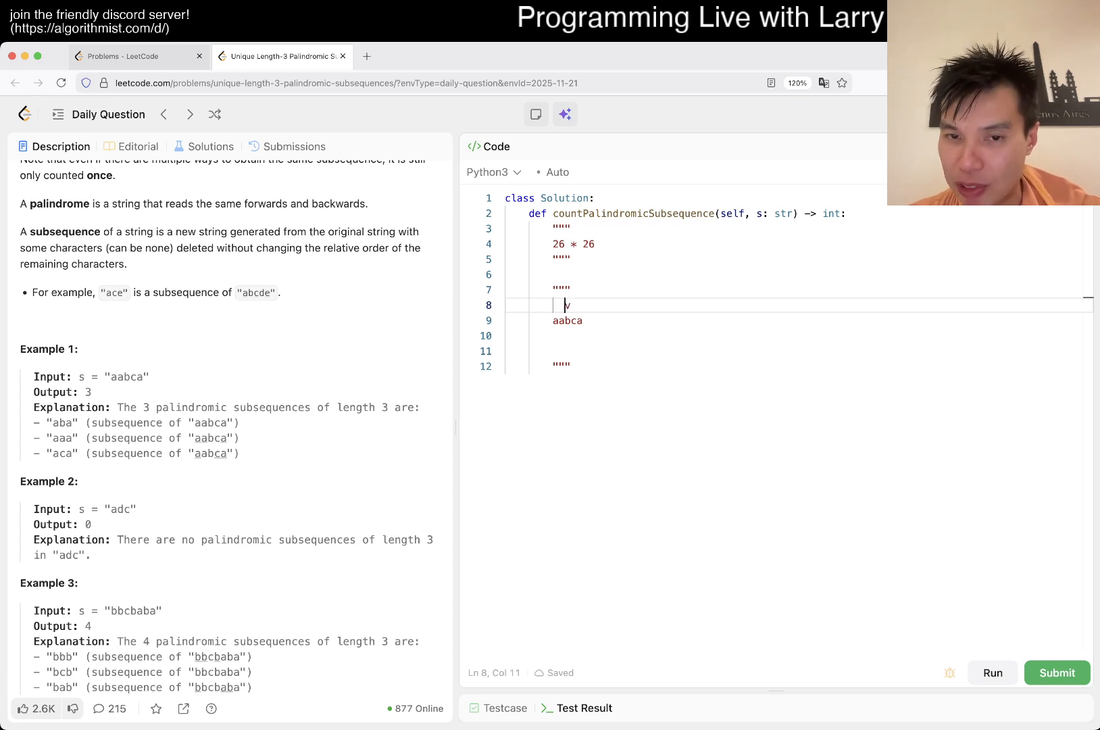
text(v)
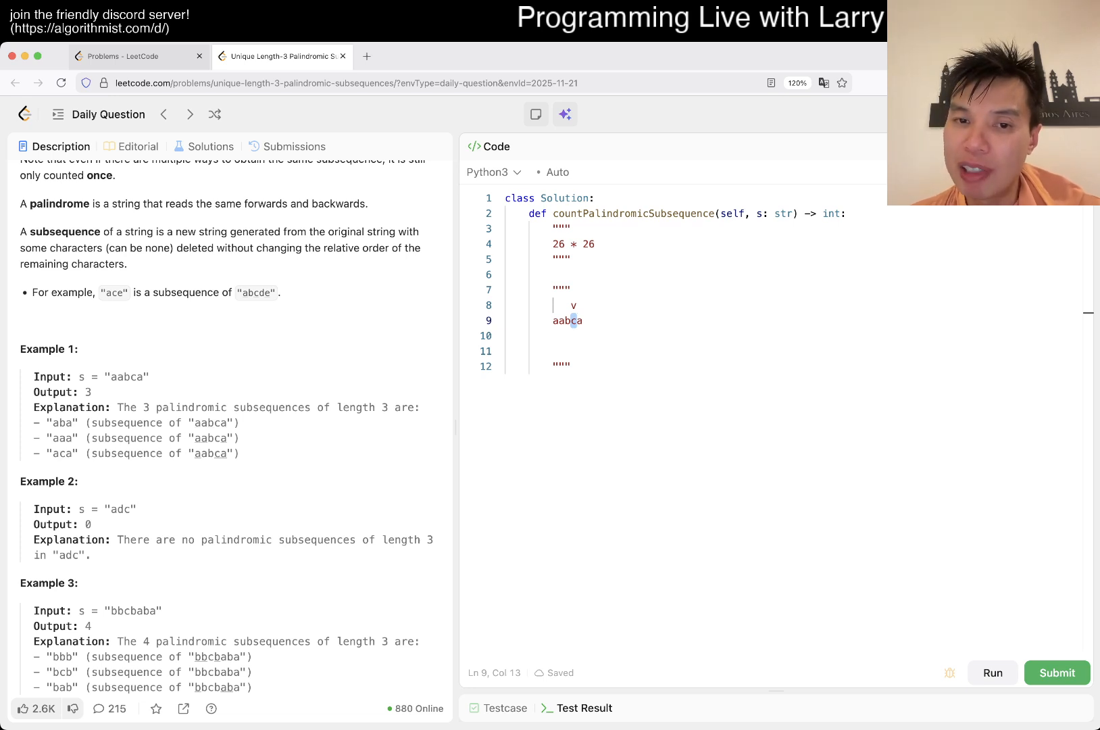
Step: Write three notes: current character is the first, middle, or third of the subsequence
click(570, 321)
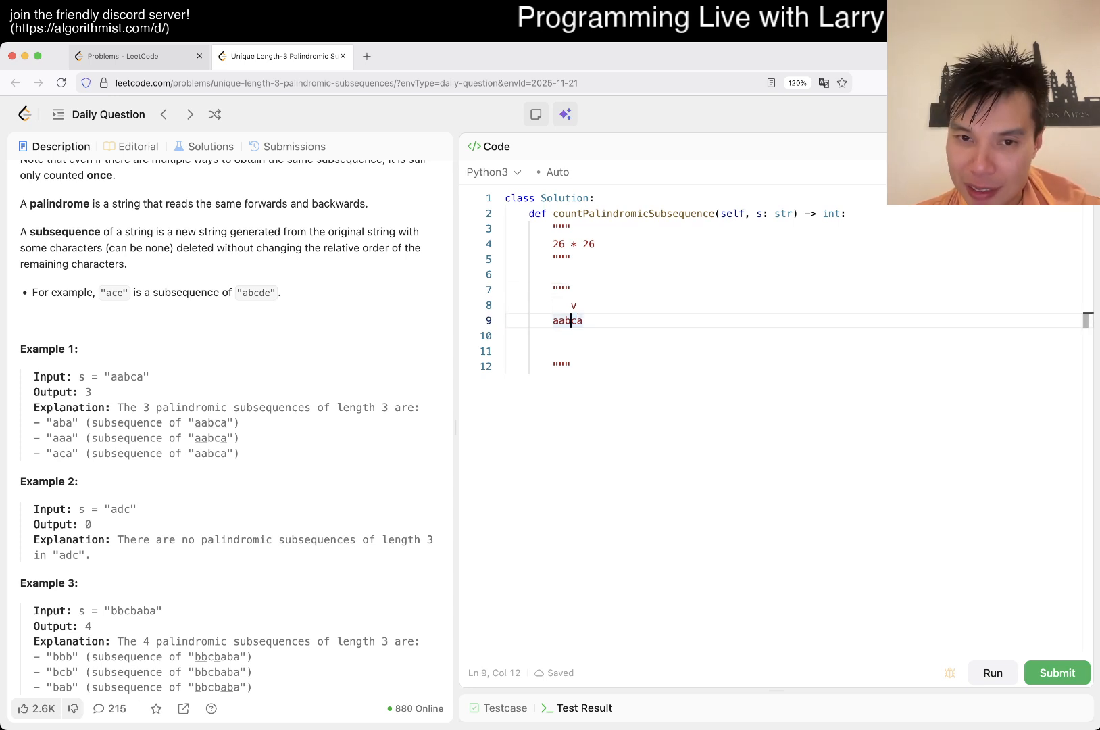
key(enter)
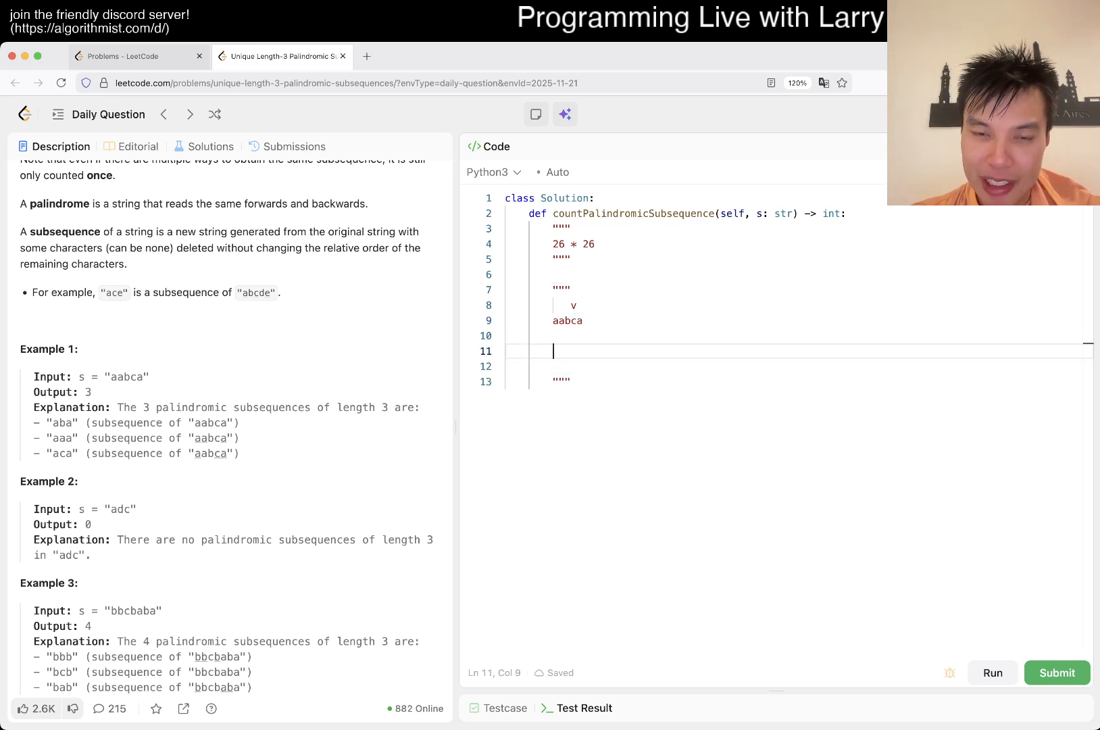
text(if the current charac)
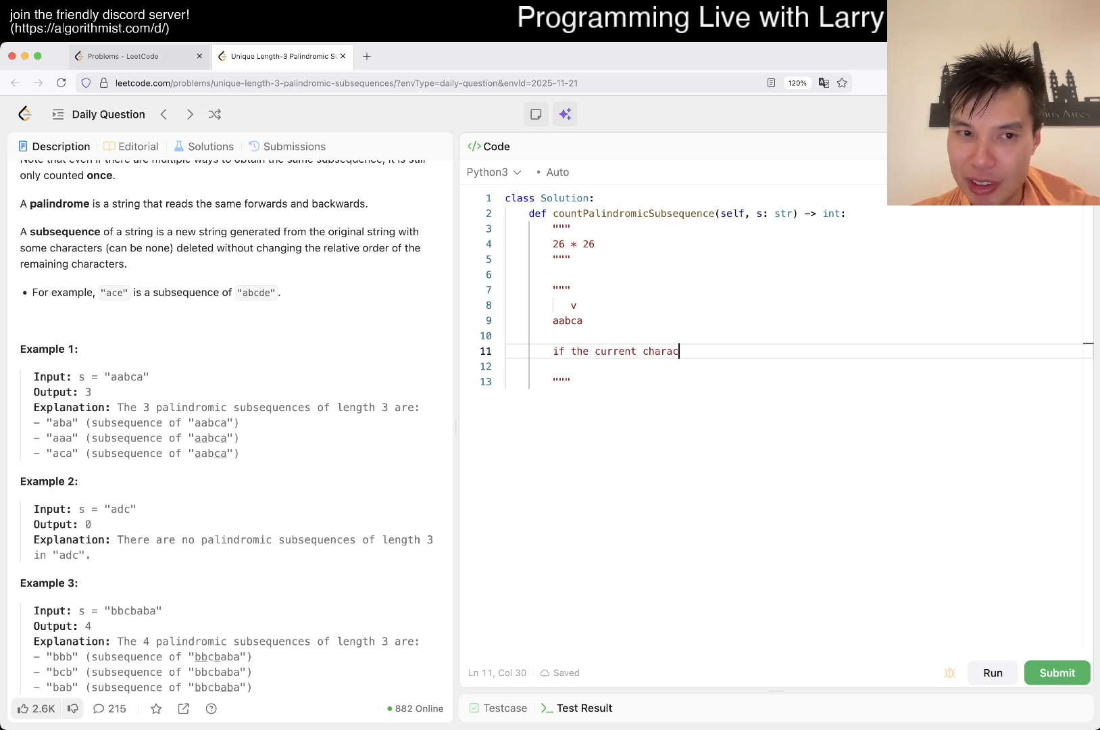
text(ter)
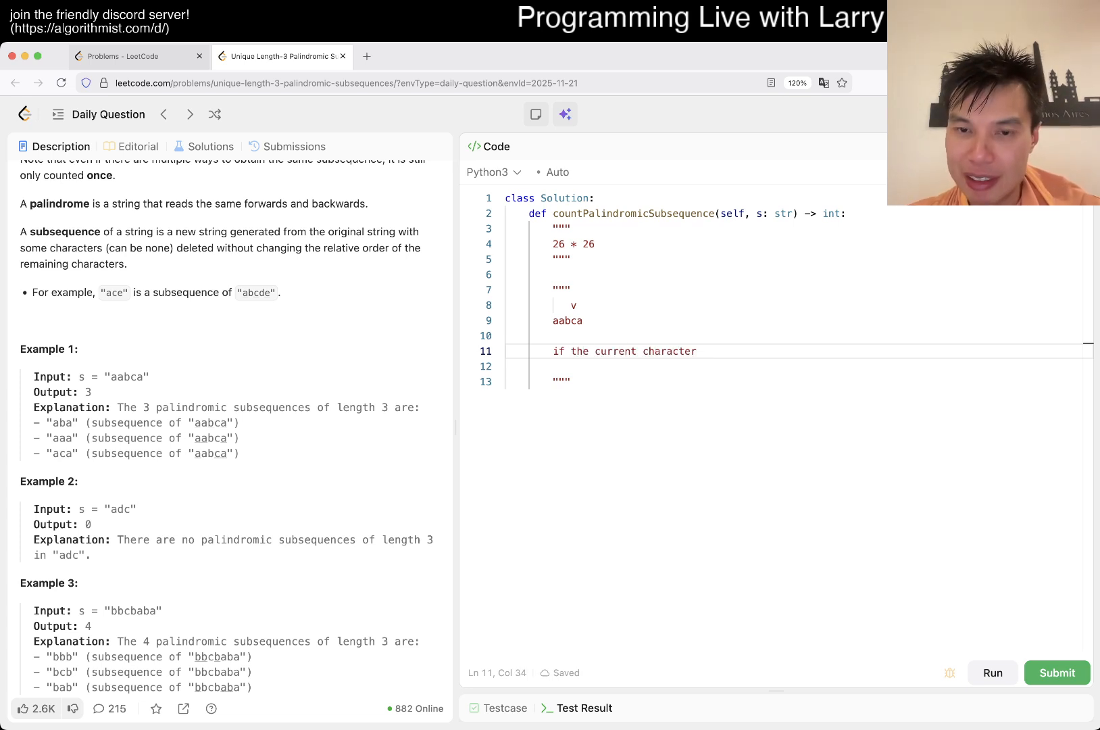
text(is the first)
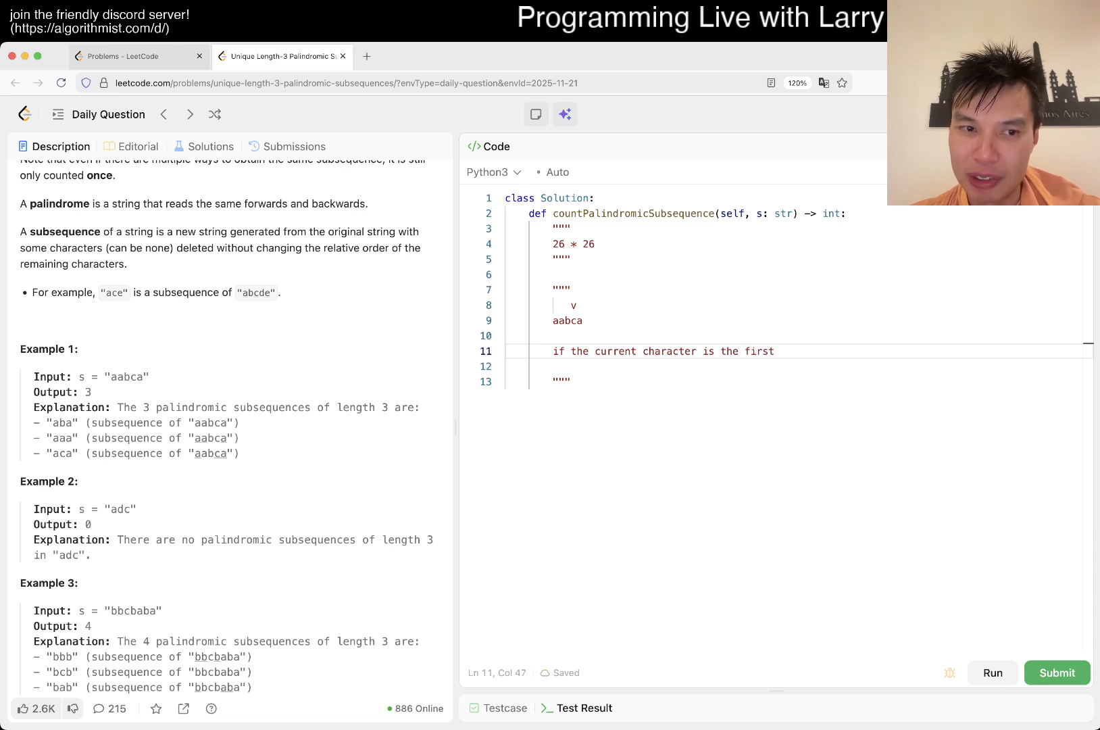
text(of the subsequenc)
text(if the curr)
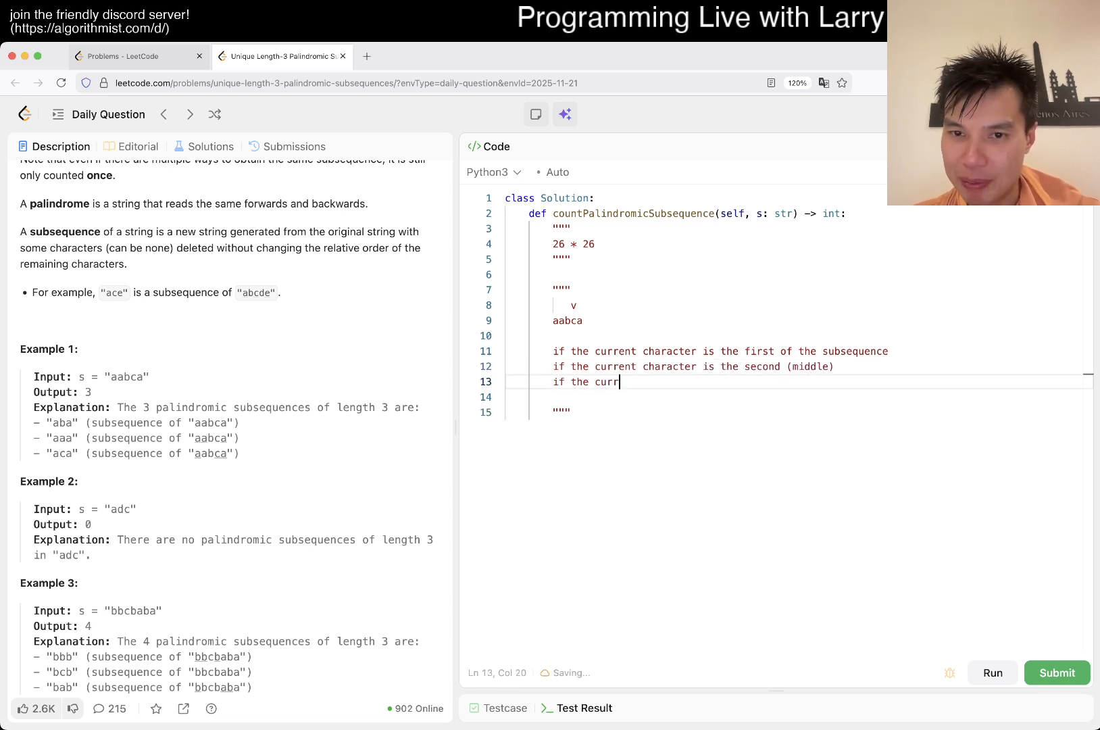
text(ent character is the third of the s)
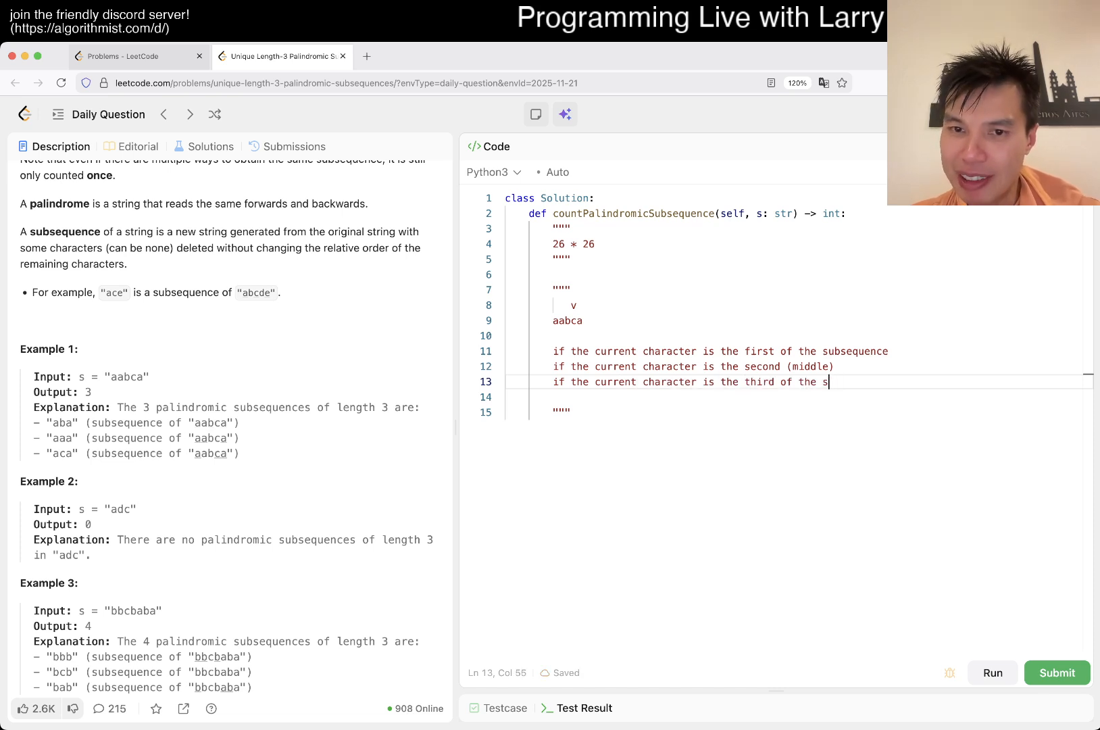
text(ubseuqnec)
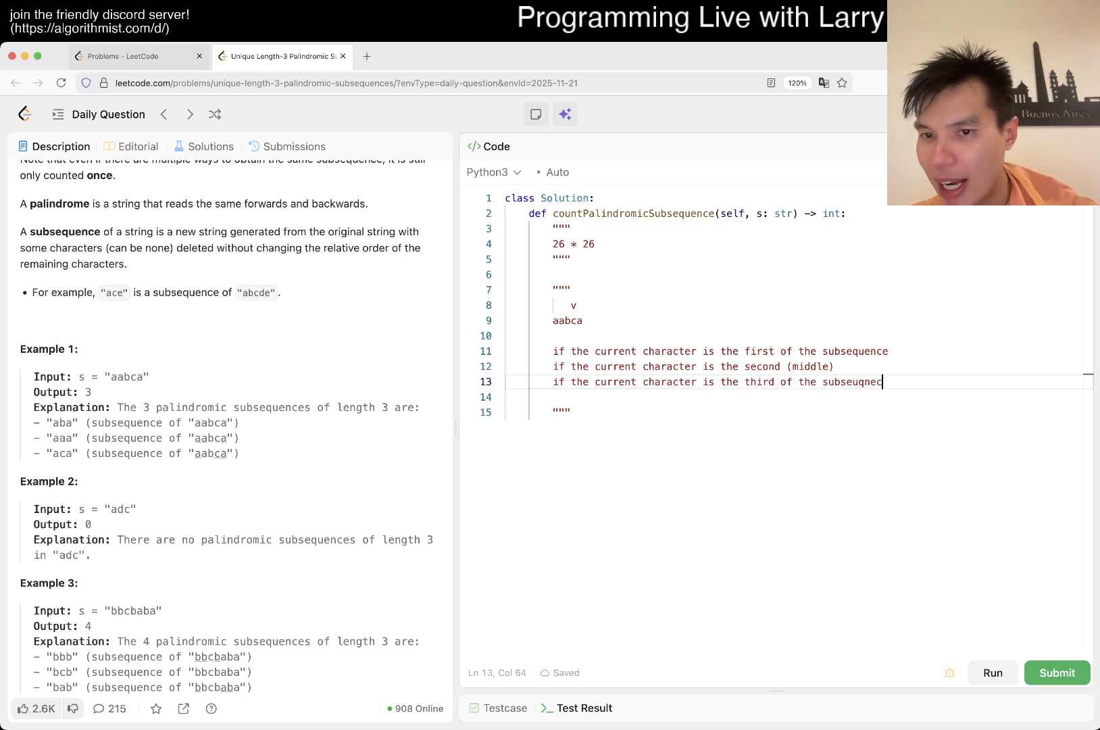
key(BackSpace)
text(quenc)
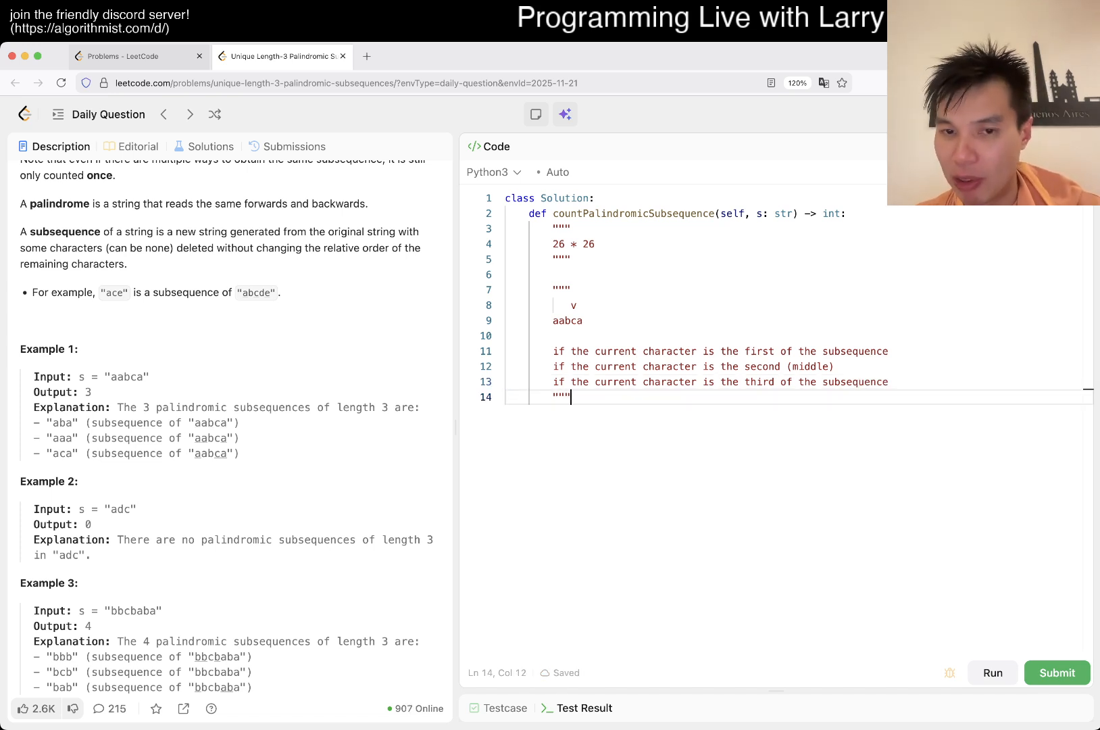
key(enter)
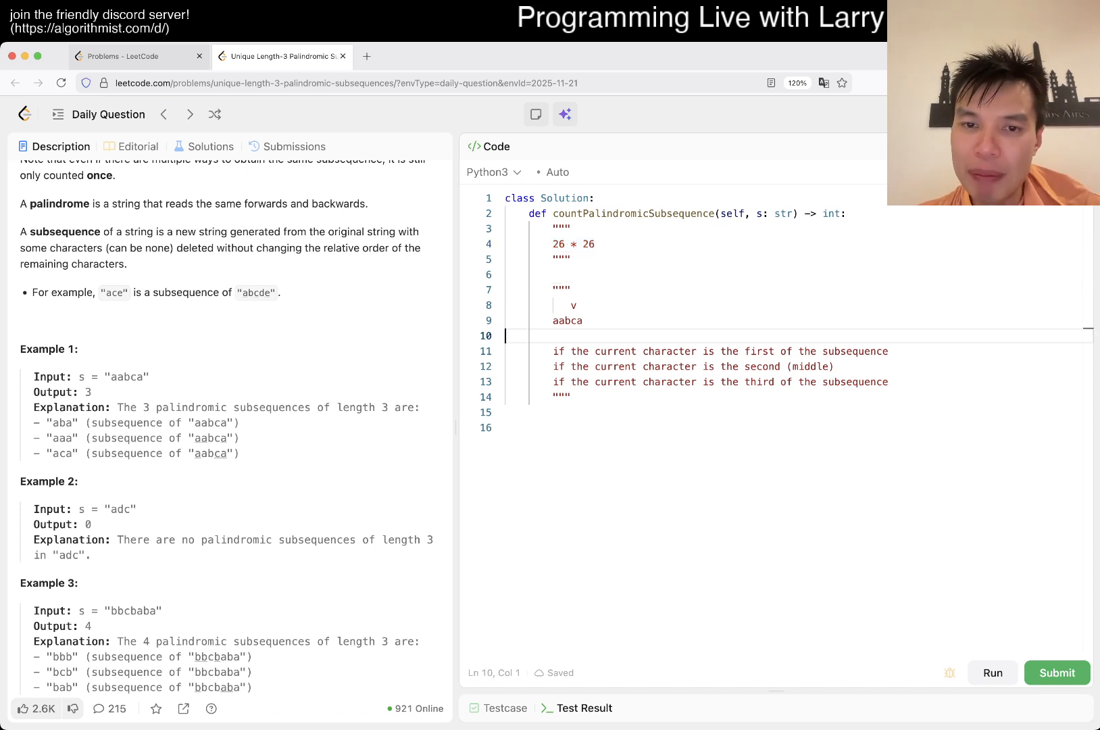
Step: Add `total = 0`, then scroll the Description to Examples 2, 3 and Constraints
drag(595, 382, 887, 382)
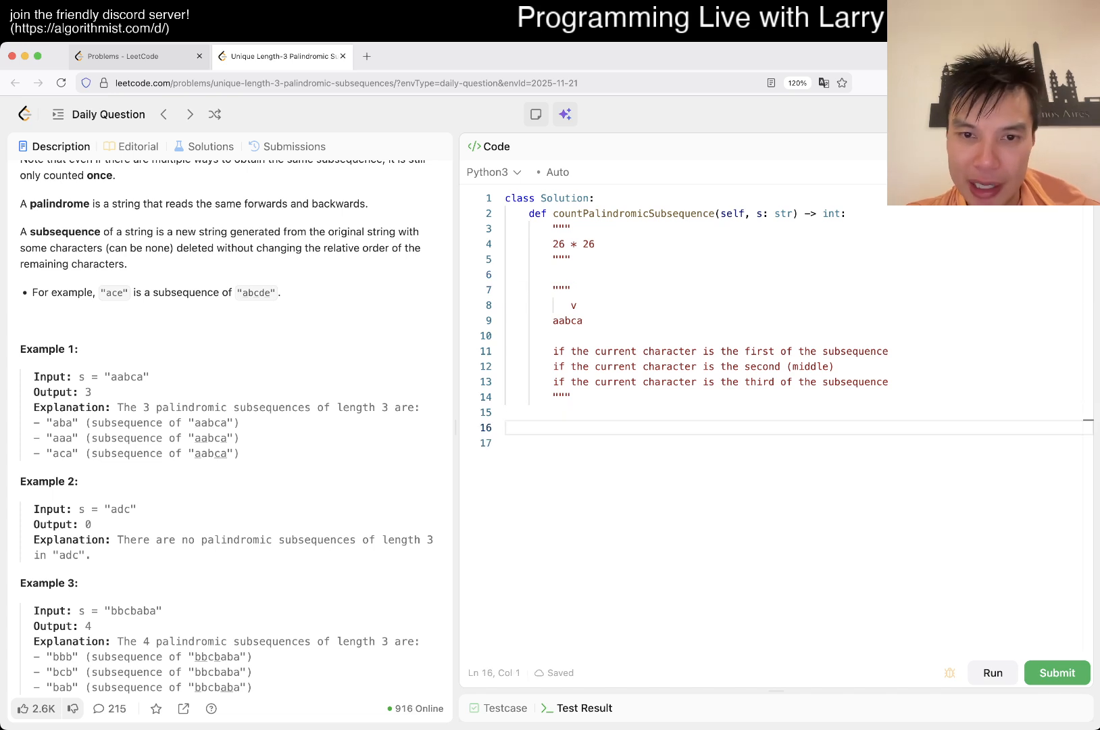
text(total = 0)
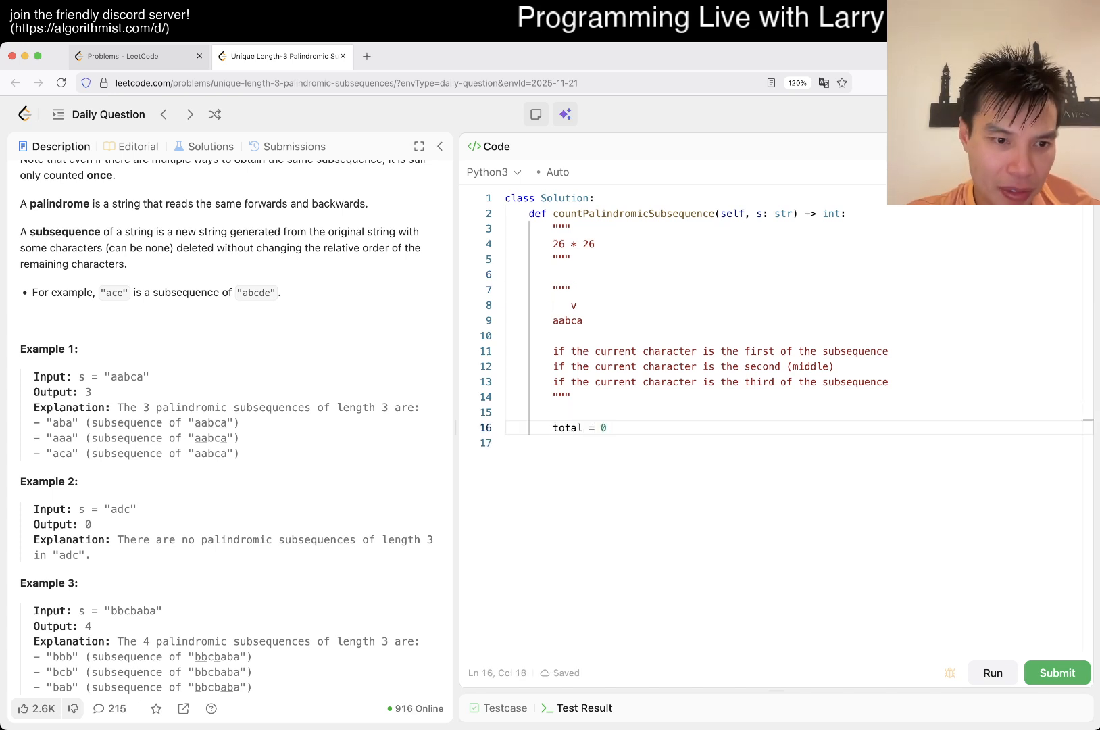
scroll(down, 3)
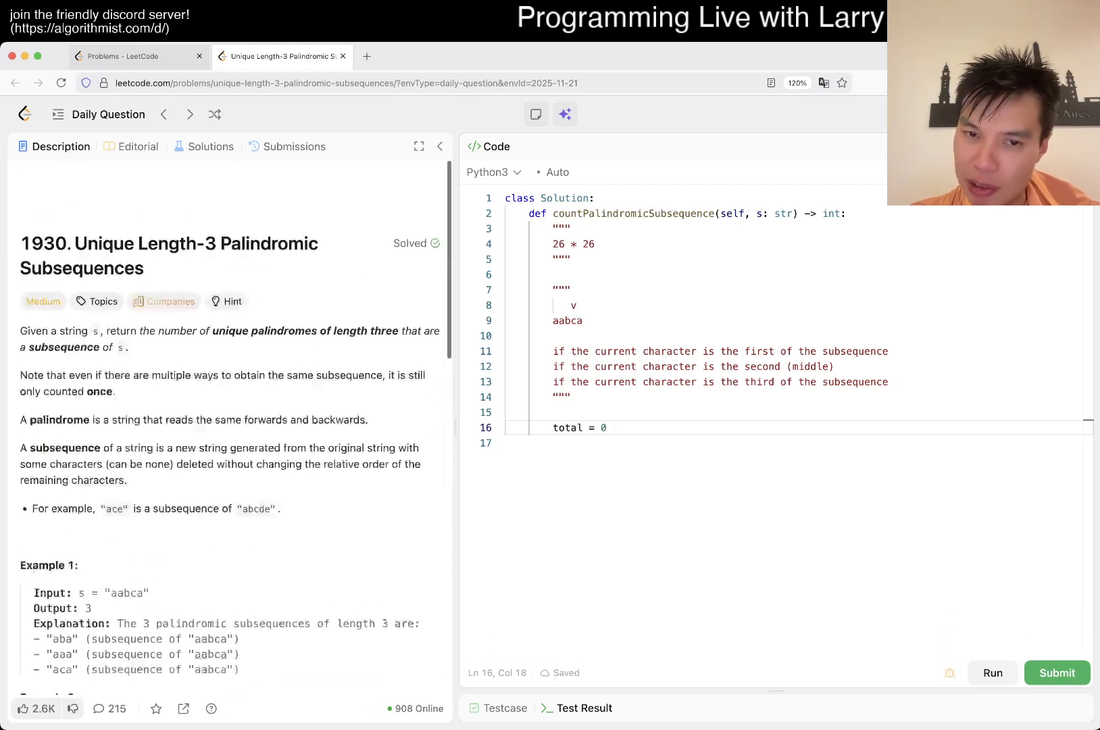
scroll(down, 3)
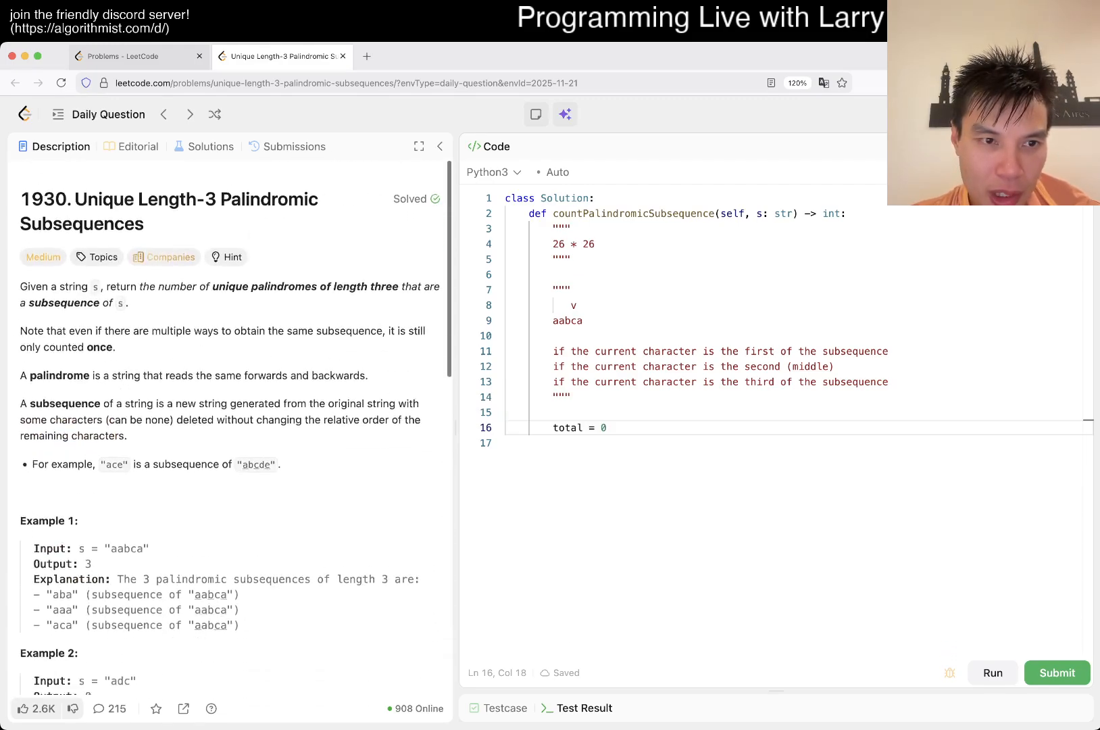
scroll(down, 3)
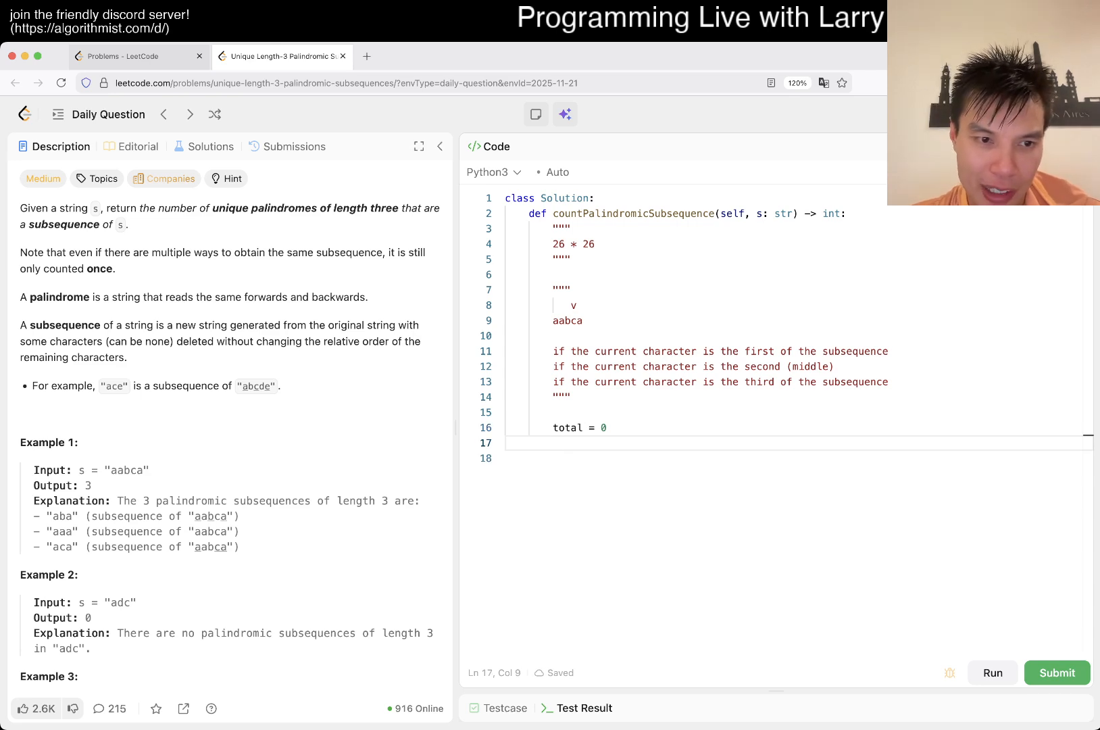
scroll(down, 3)
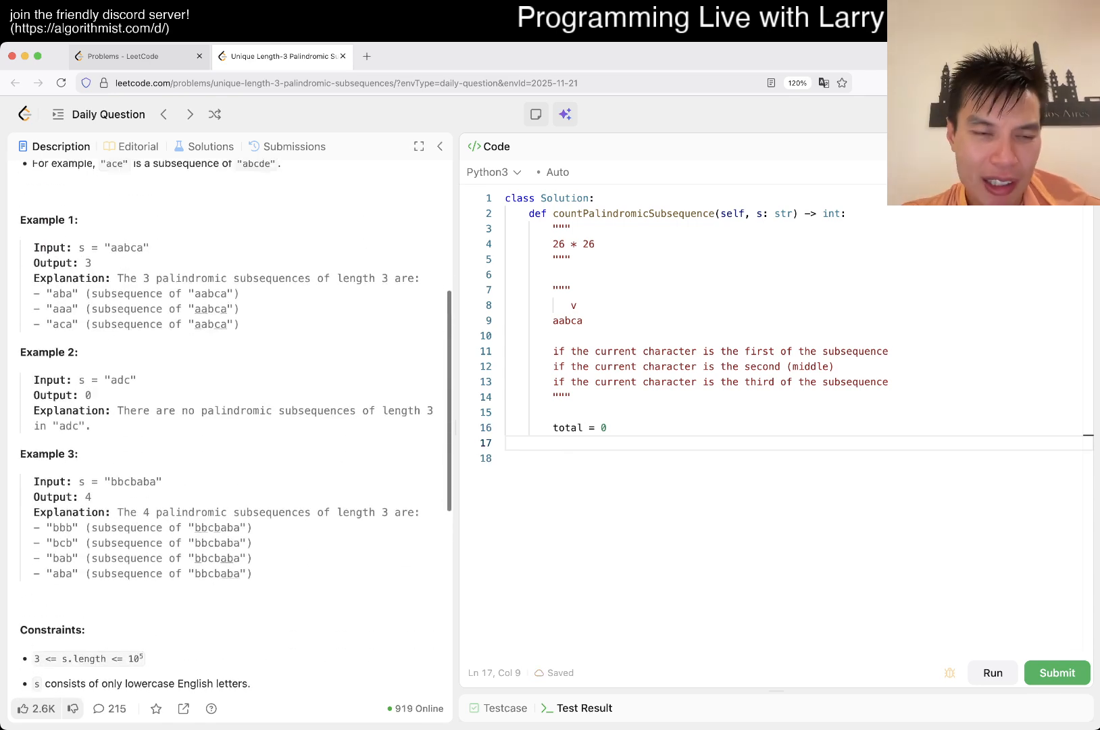
Step: Start a `for c in s:` loop with a 'current character is the first' comment
text(for)
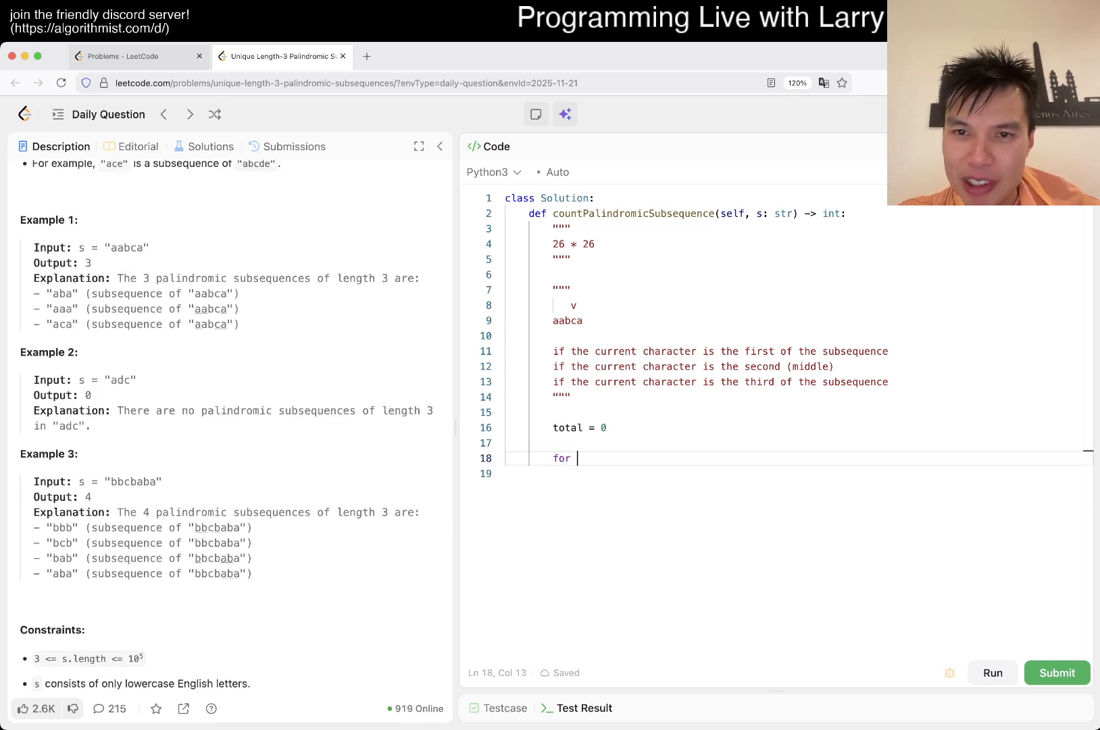
text(c in s:)
click(795, 473)
text(# if t)
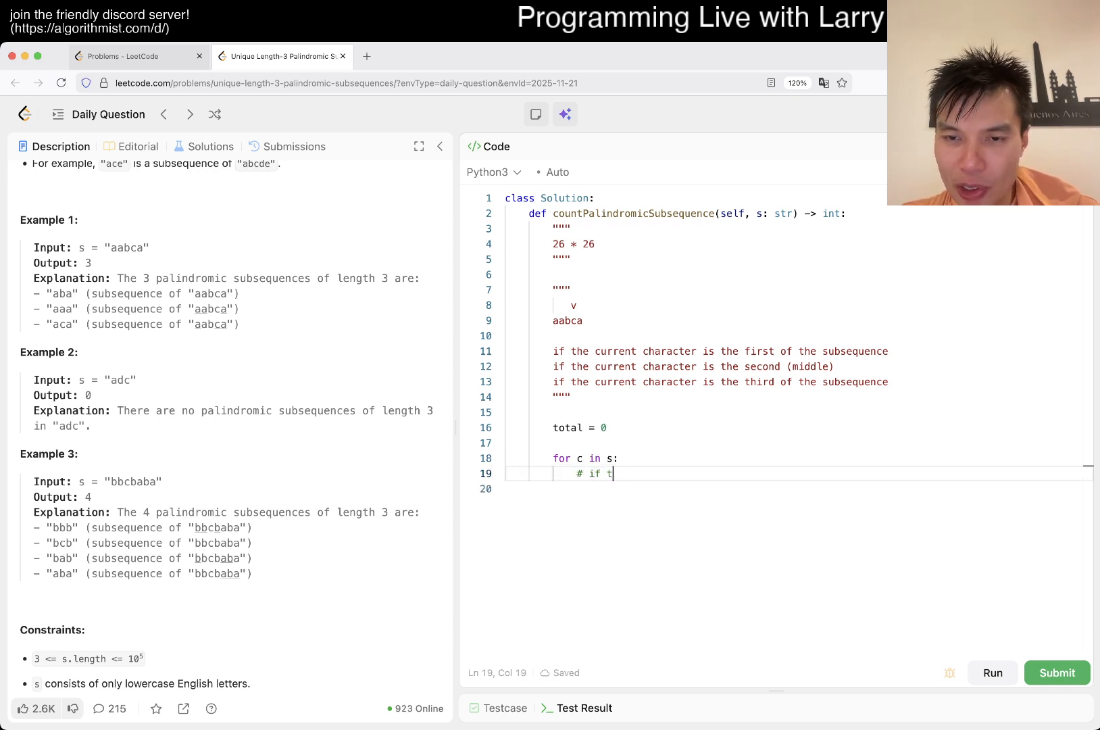
text(he current character)
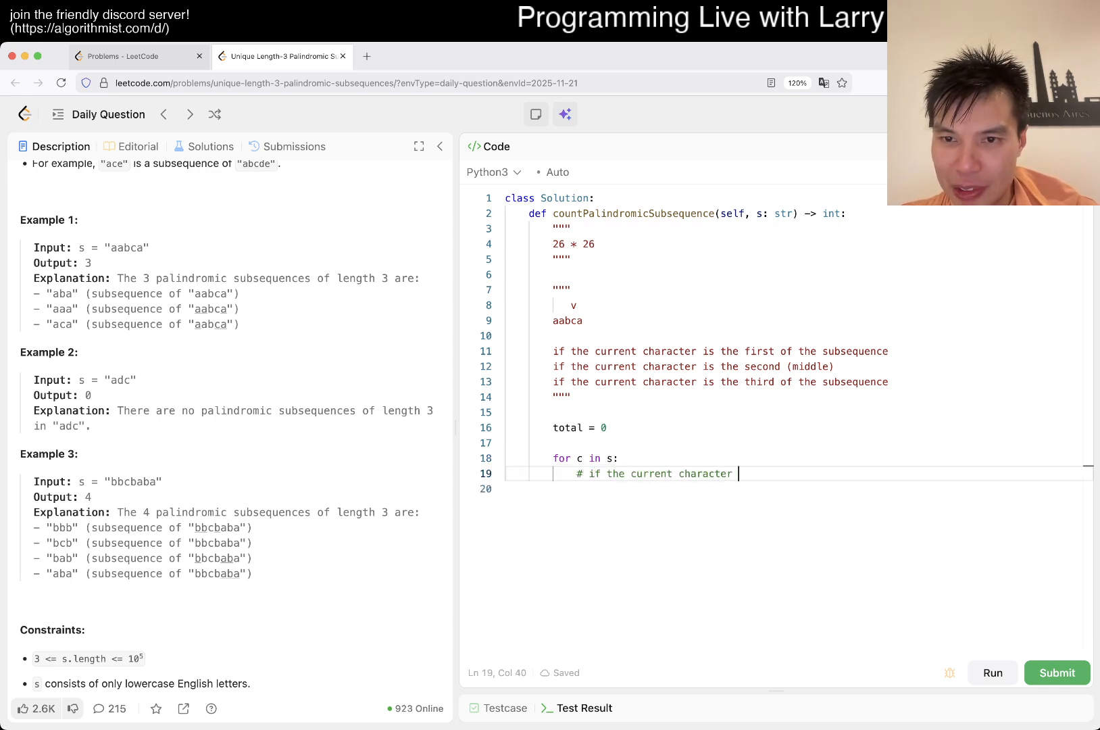
text(is the first)
text(# if the current character is the second (middle):)
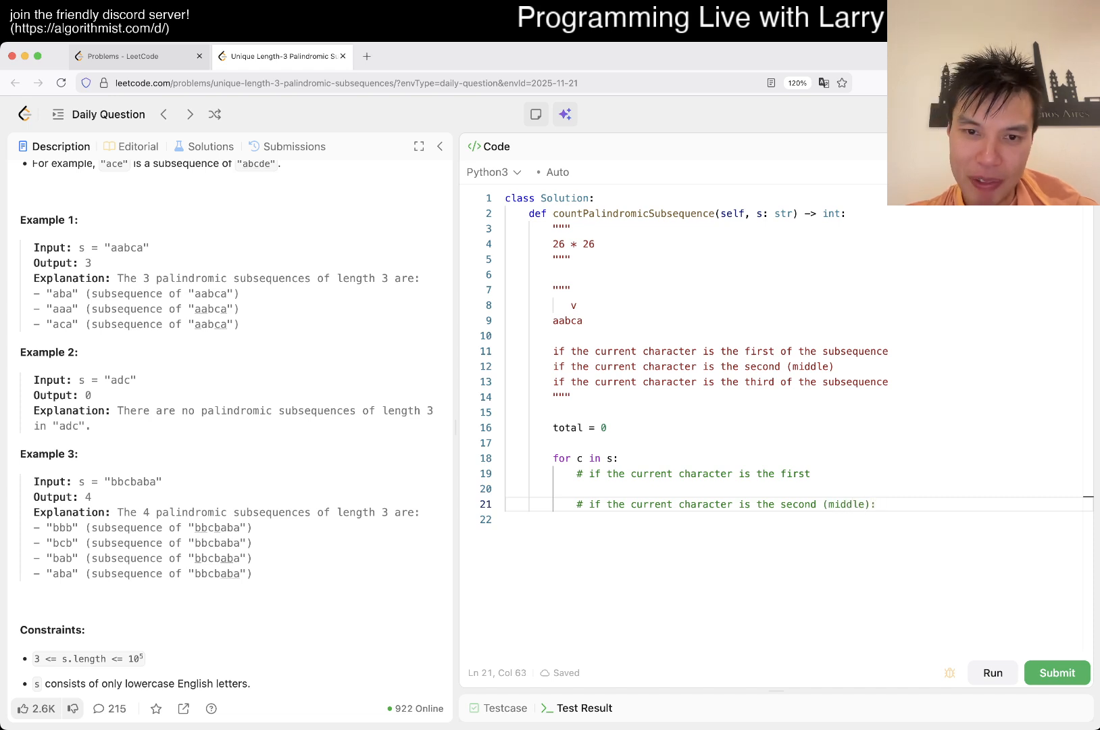
key(enter)
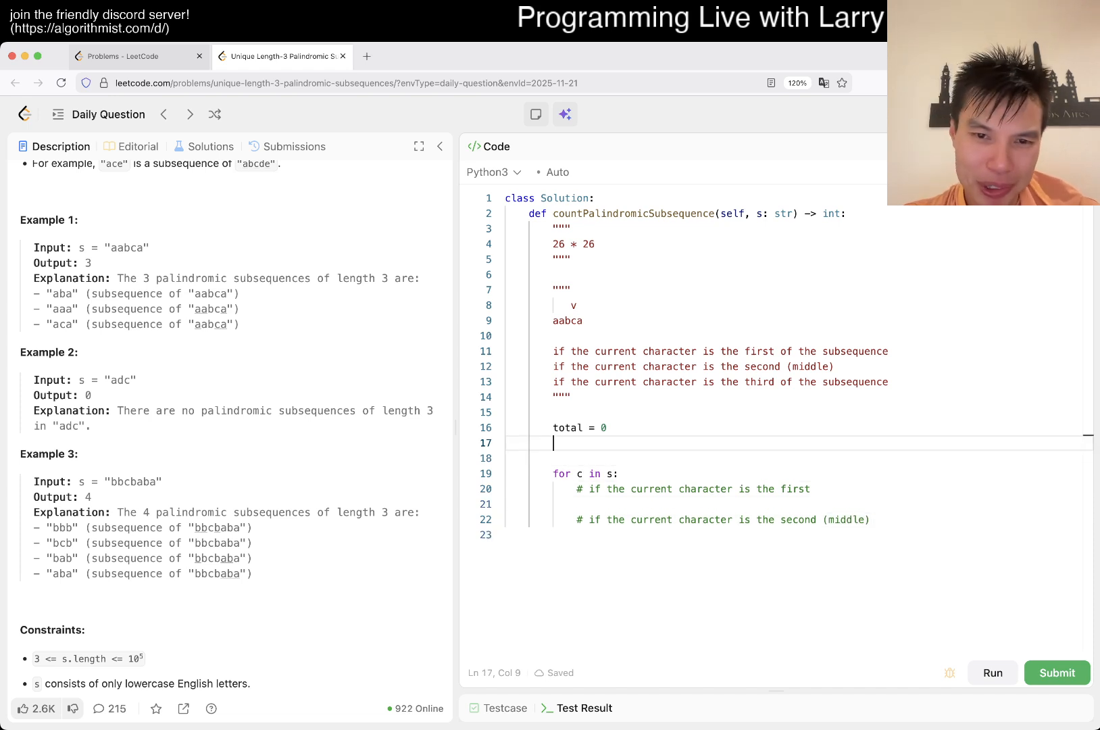
Step: Add `prev1 = collections.Counter()` and an inner `for p in prev1.keys():` loop
text(prev1 = collec)
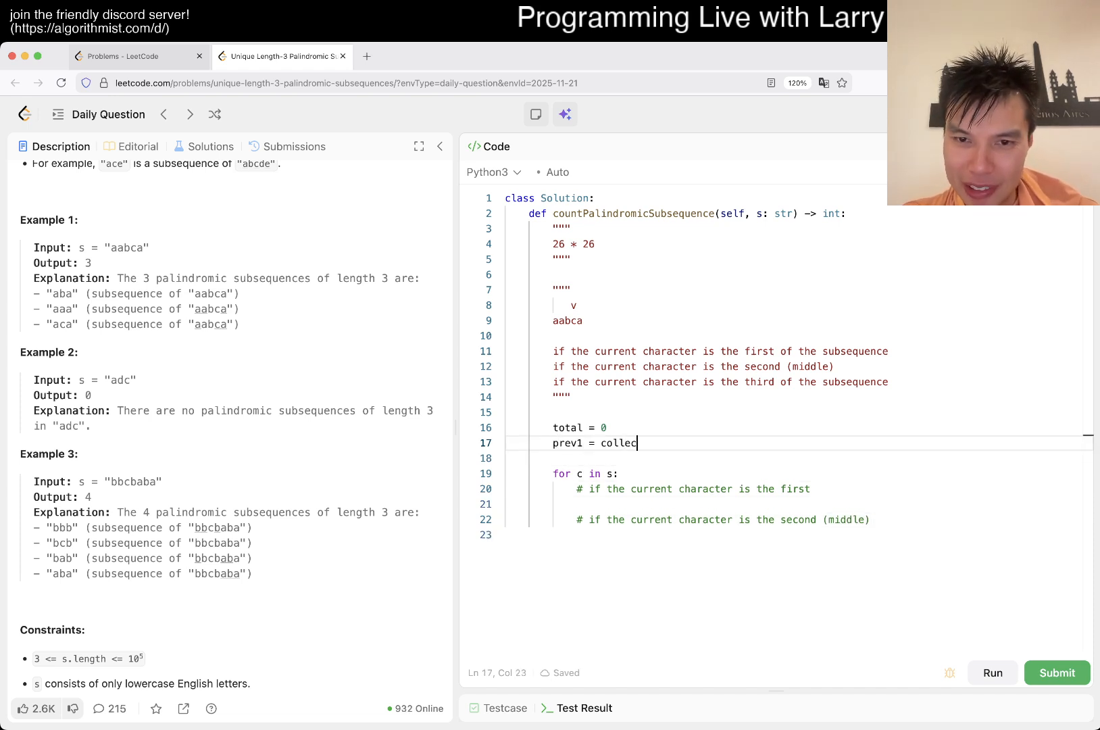
text(tions.Counter())
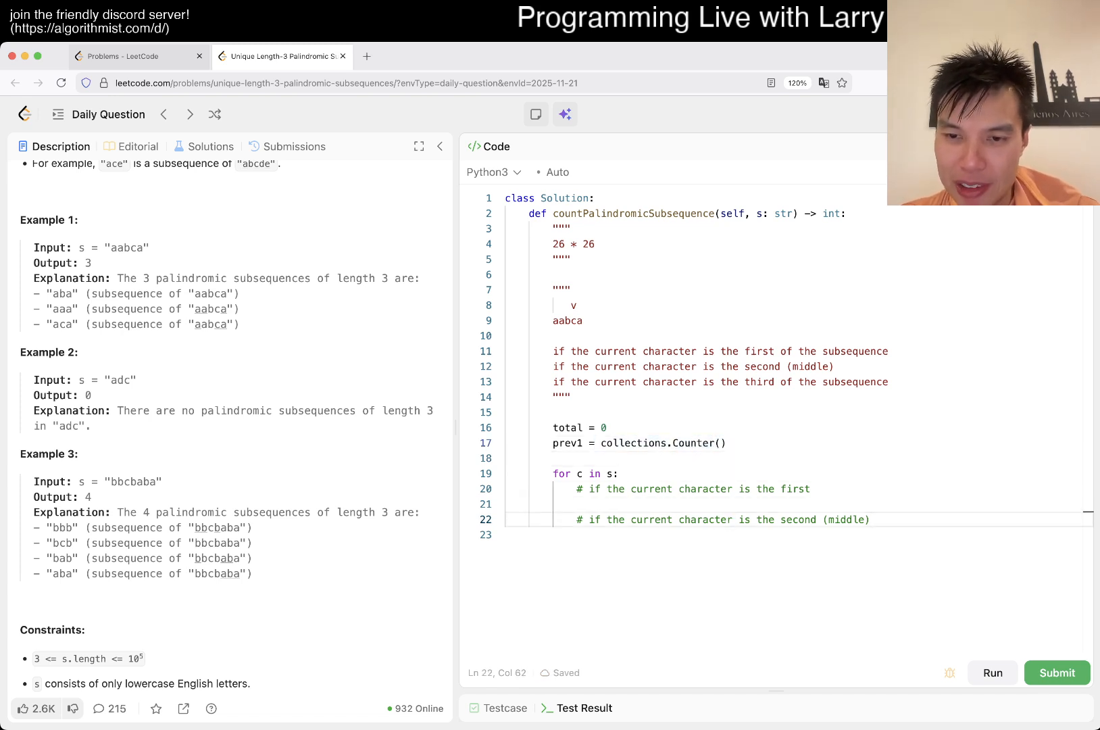
text(# enumerate the previous character)
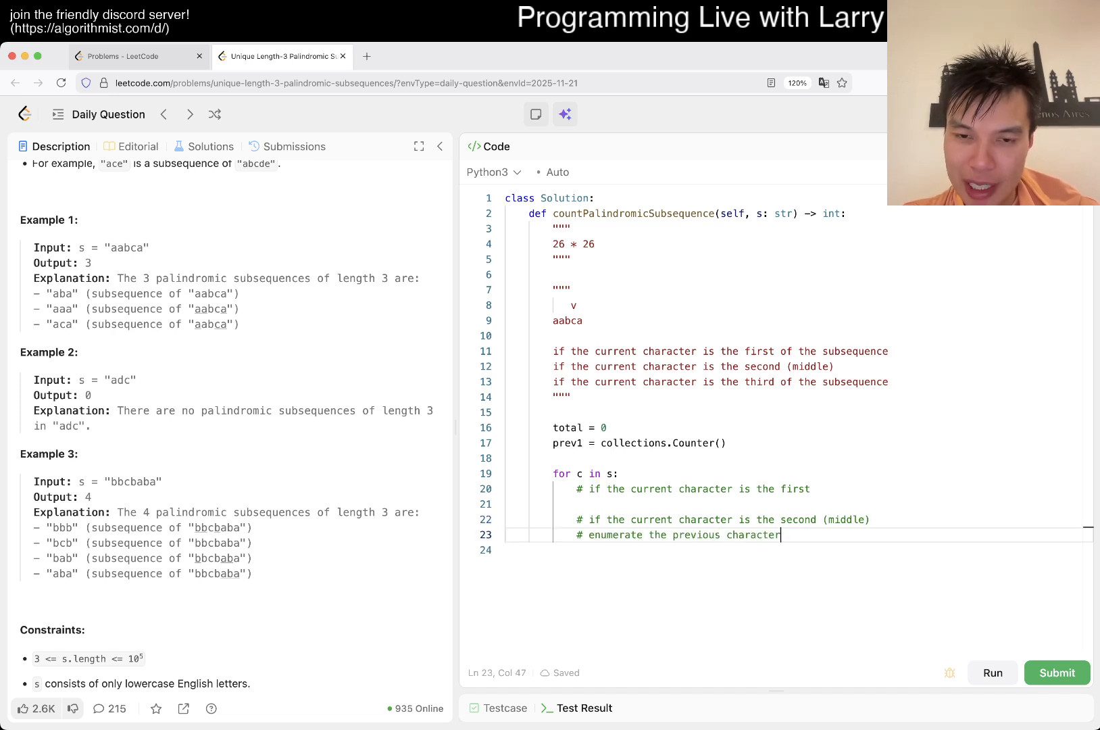
text(for p in)
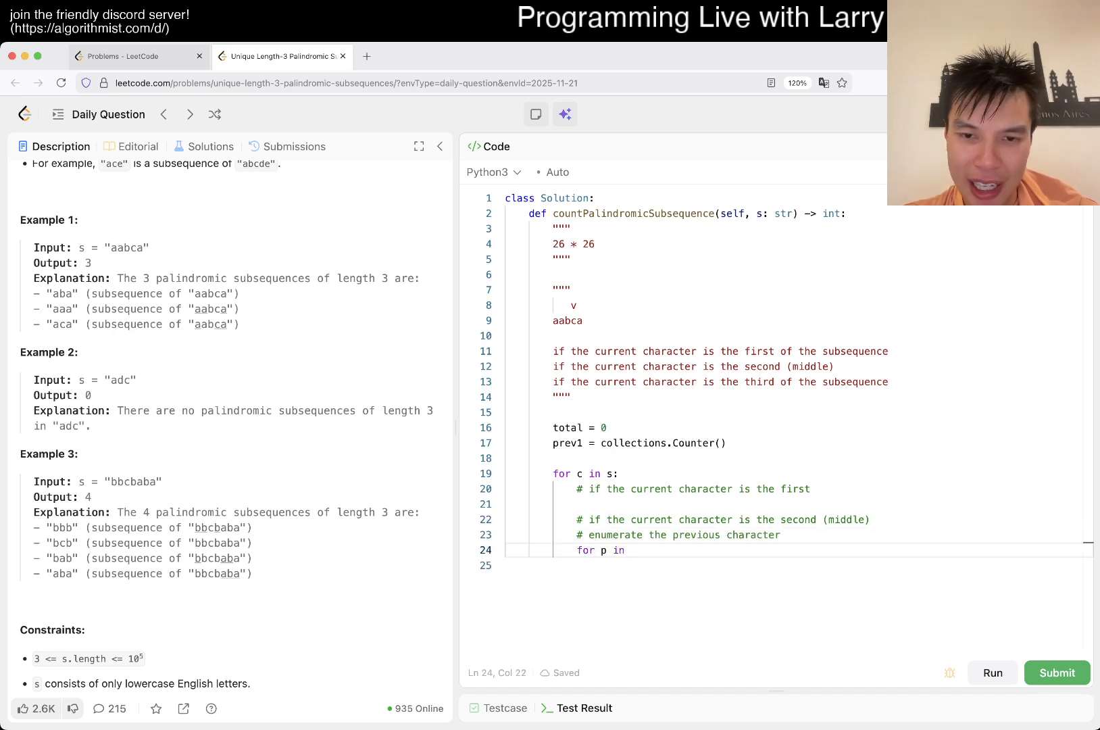
text(strin)
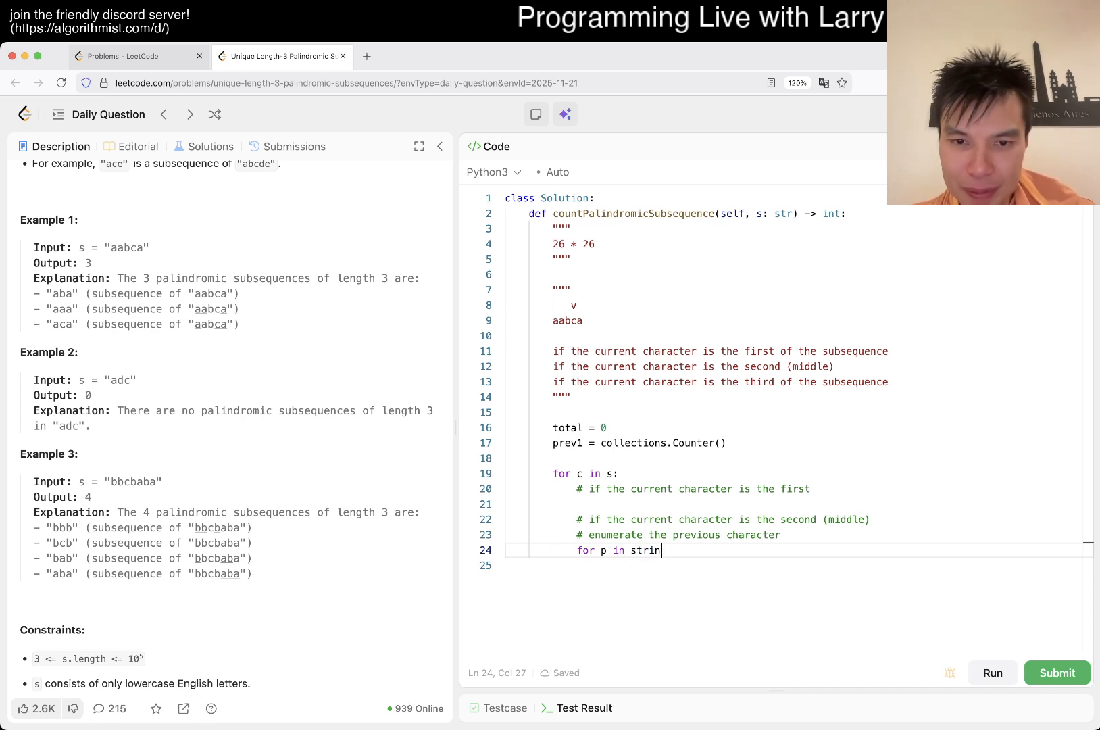
text(prev1.ke)
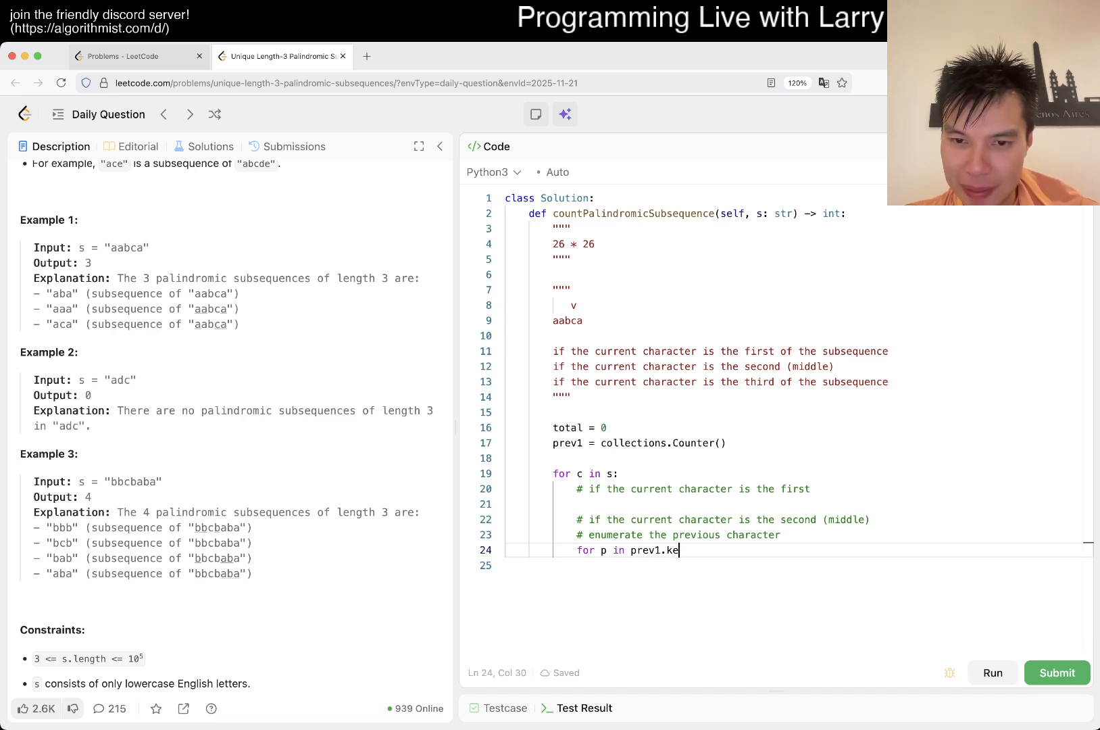
text(ys():)
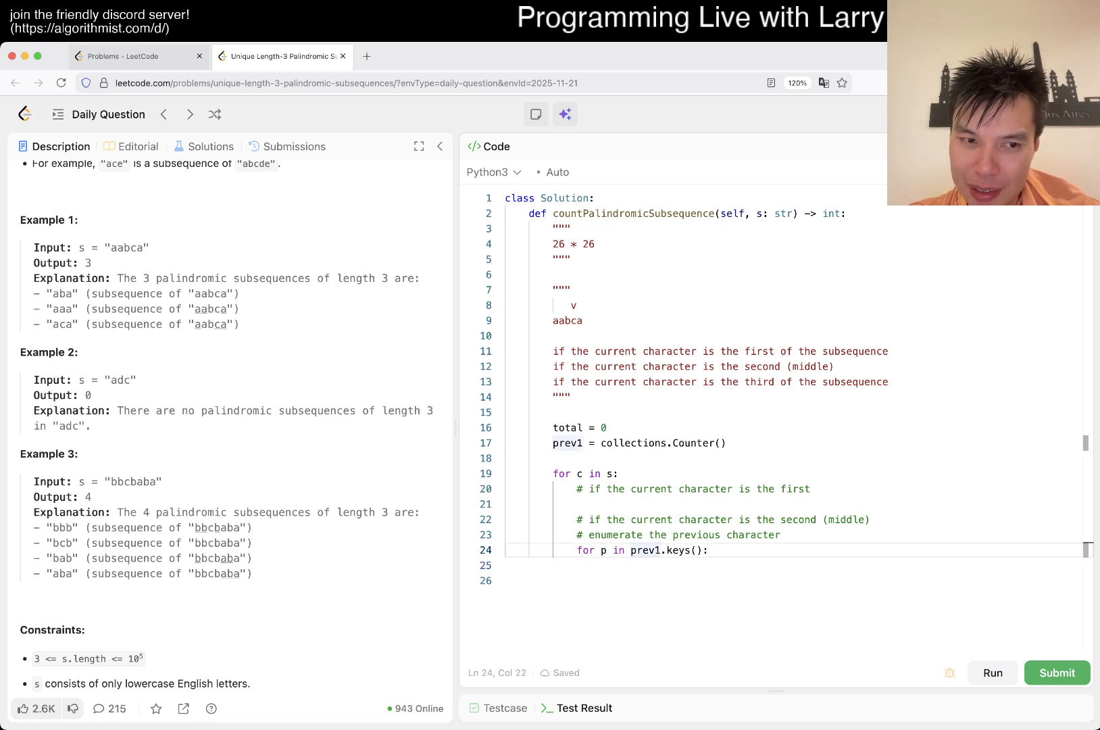
key(enter)
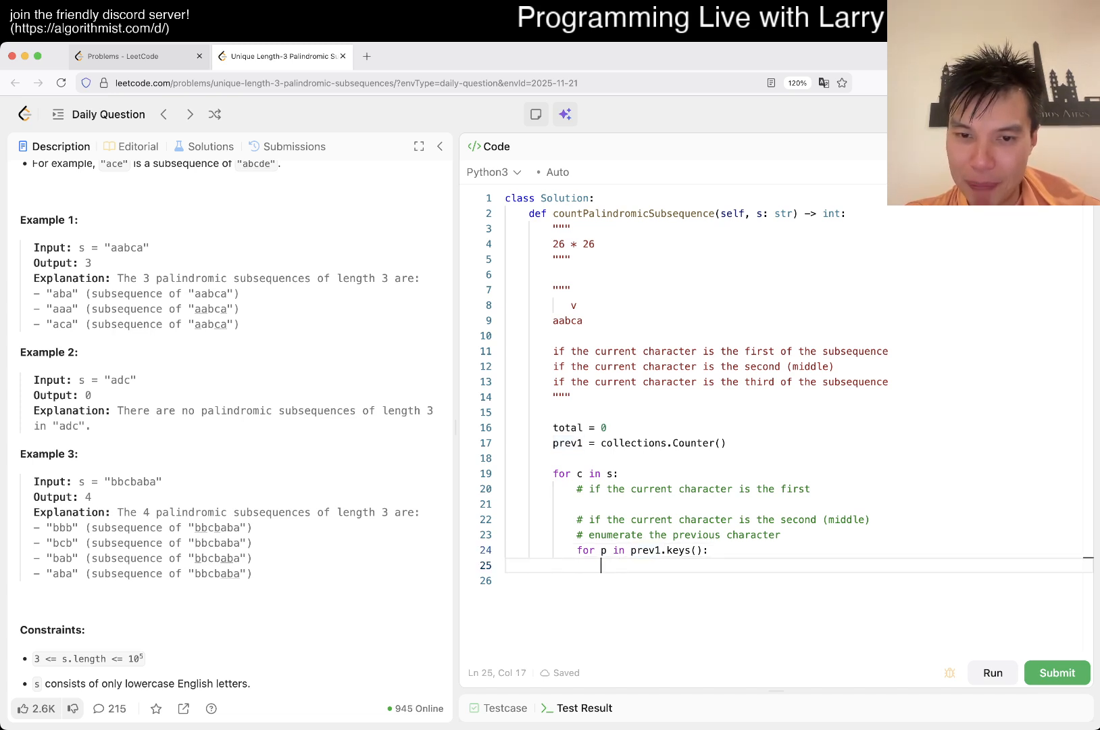
Step: Add a `prev2` Counter, increment `prev2[p + c]` in the inner loop, and `prev1[c] += 1`
text(p + c)
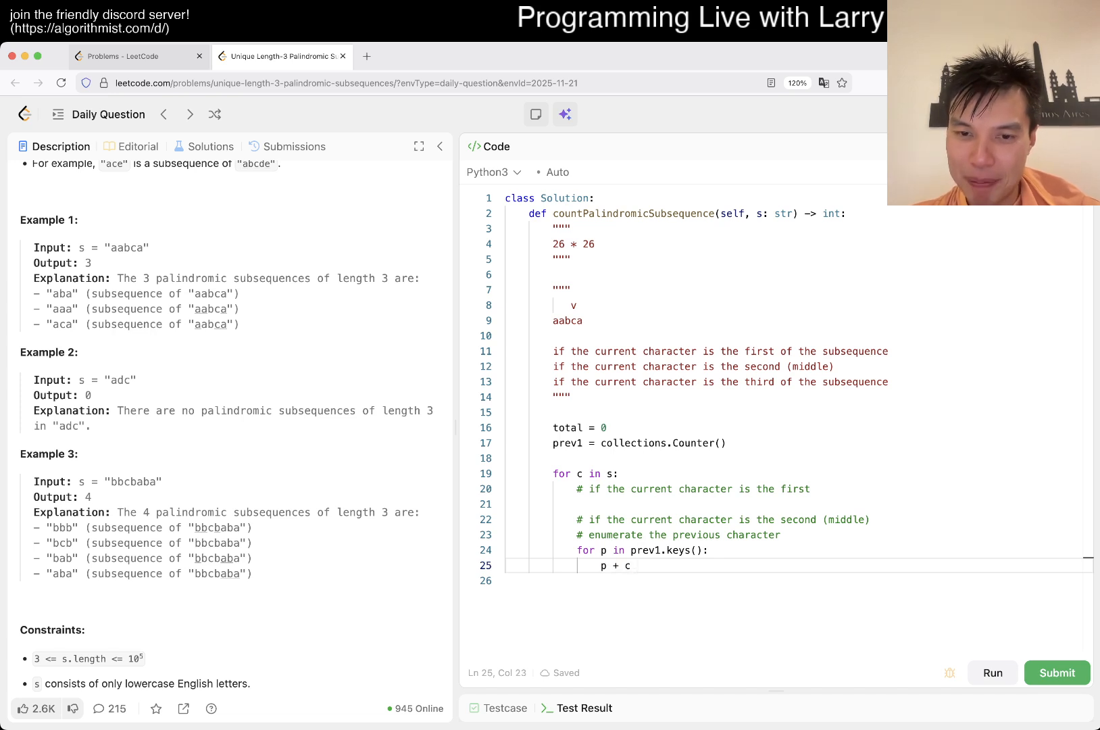
double_click(615, 565)
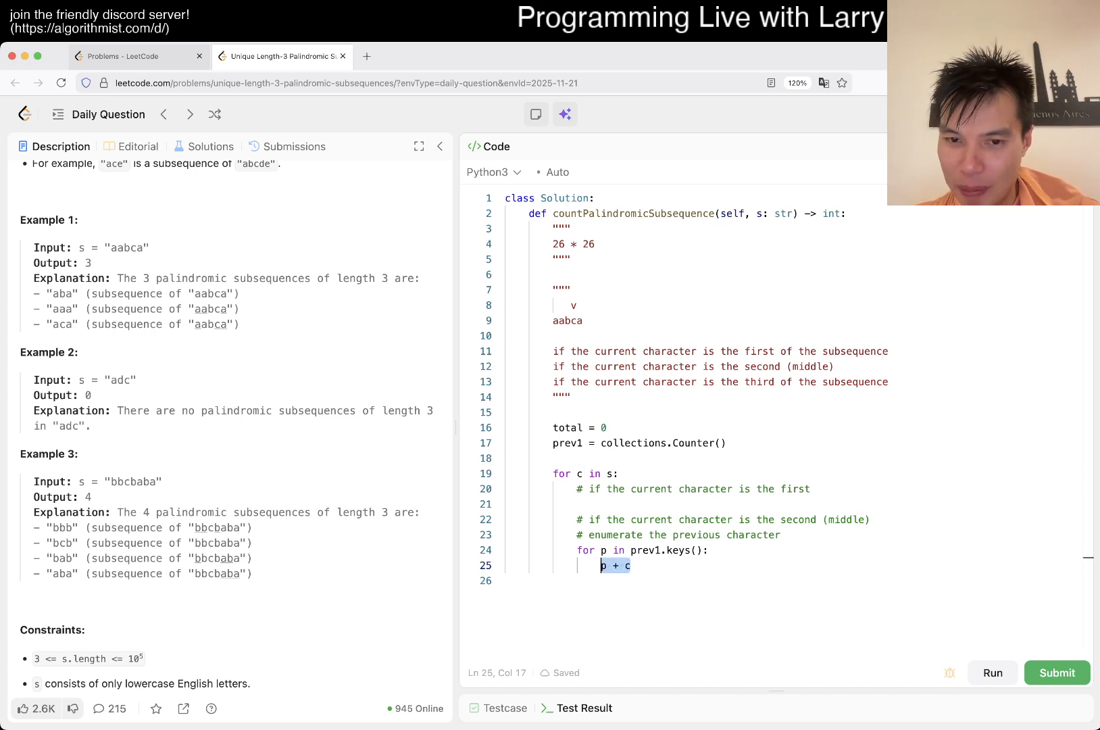
click(600, 489)
text(c)
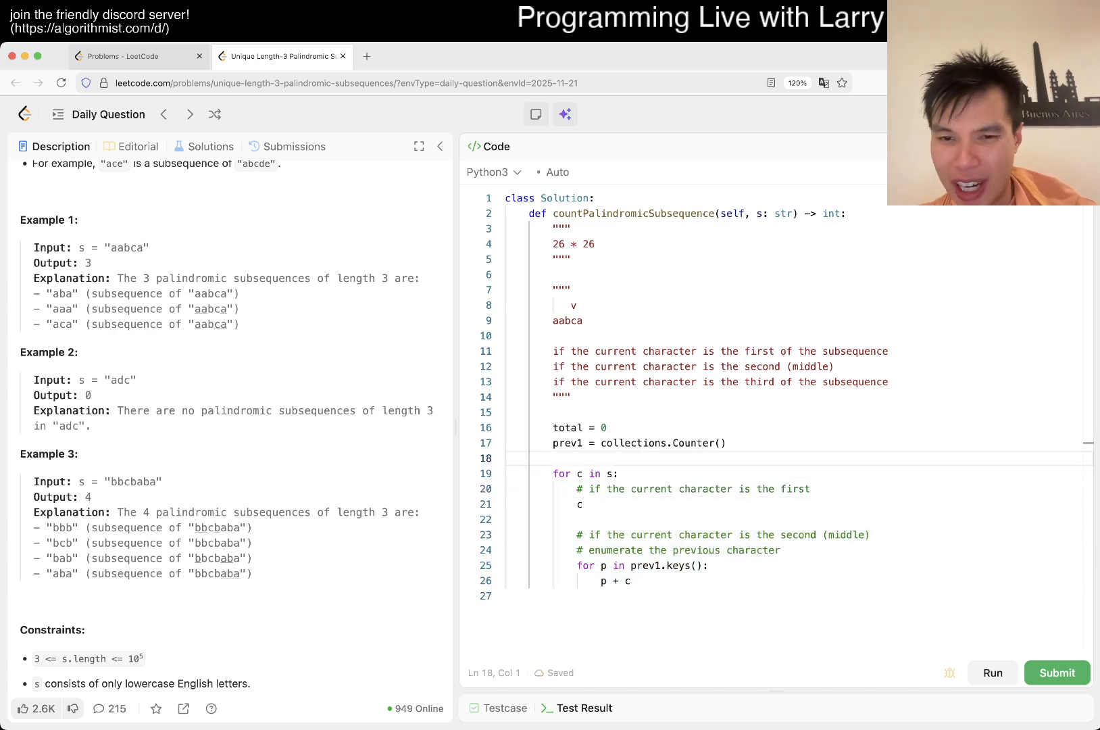
text(prev2 = collections.Counter()
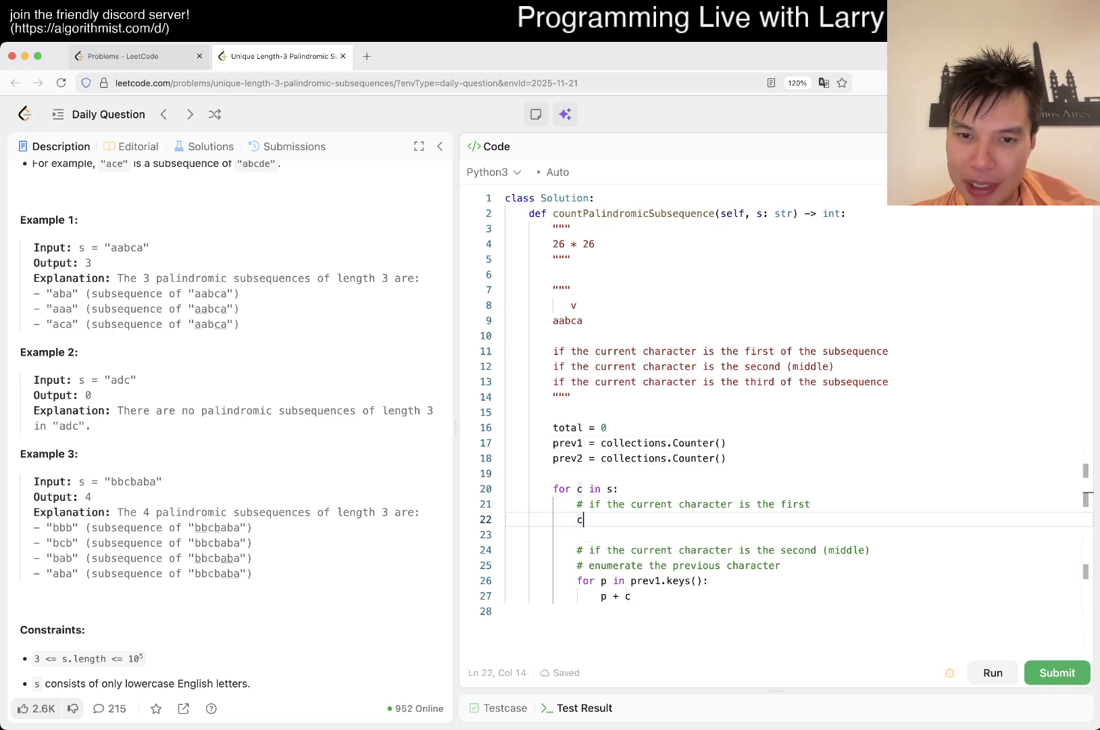
text(p)
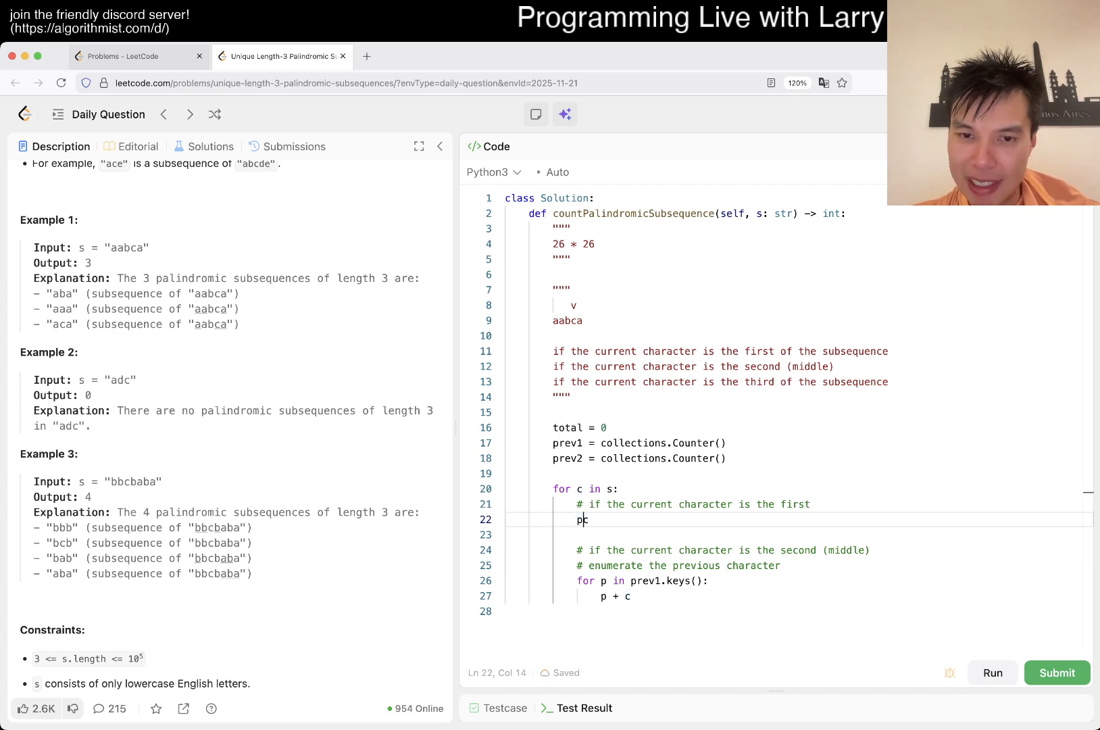
text(rev1[c] =)
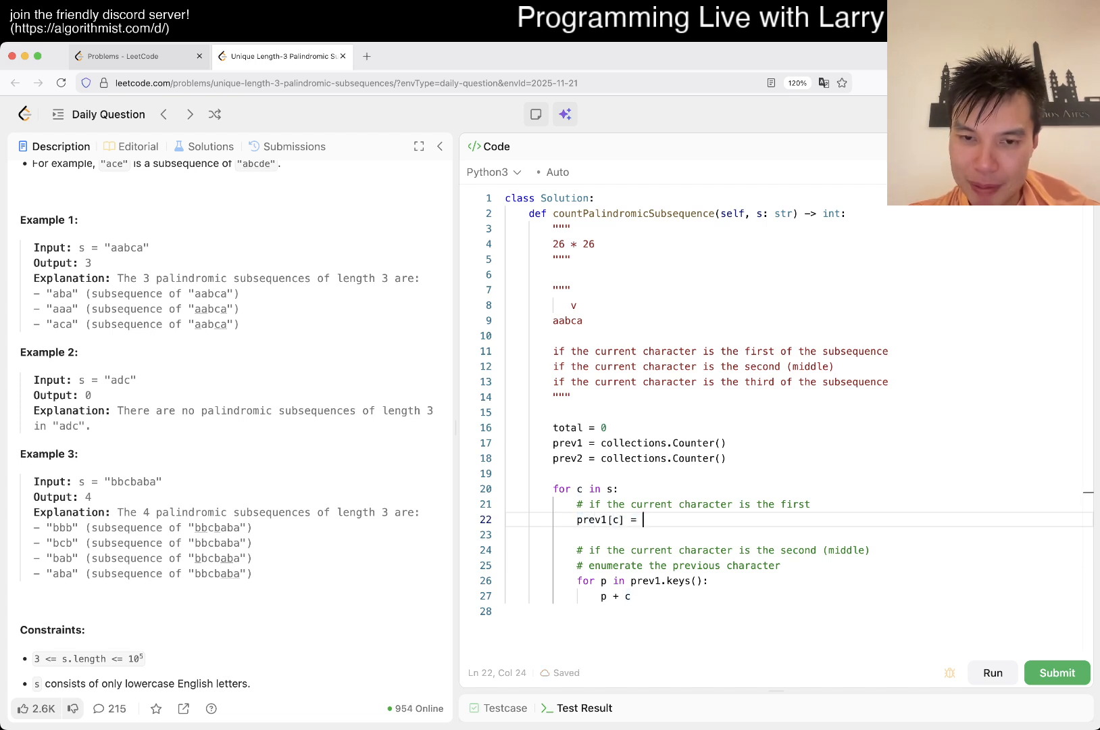
text(+= 1)
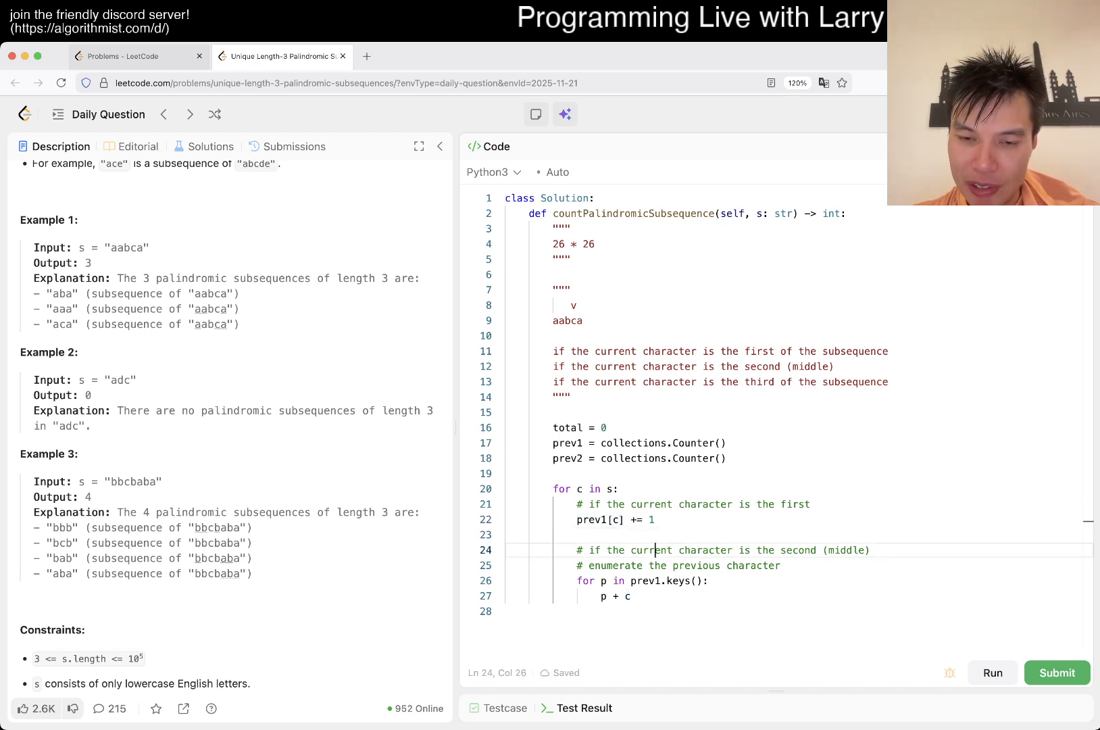
click(519, 504)
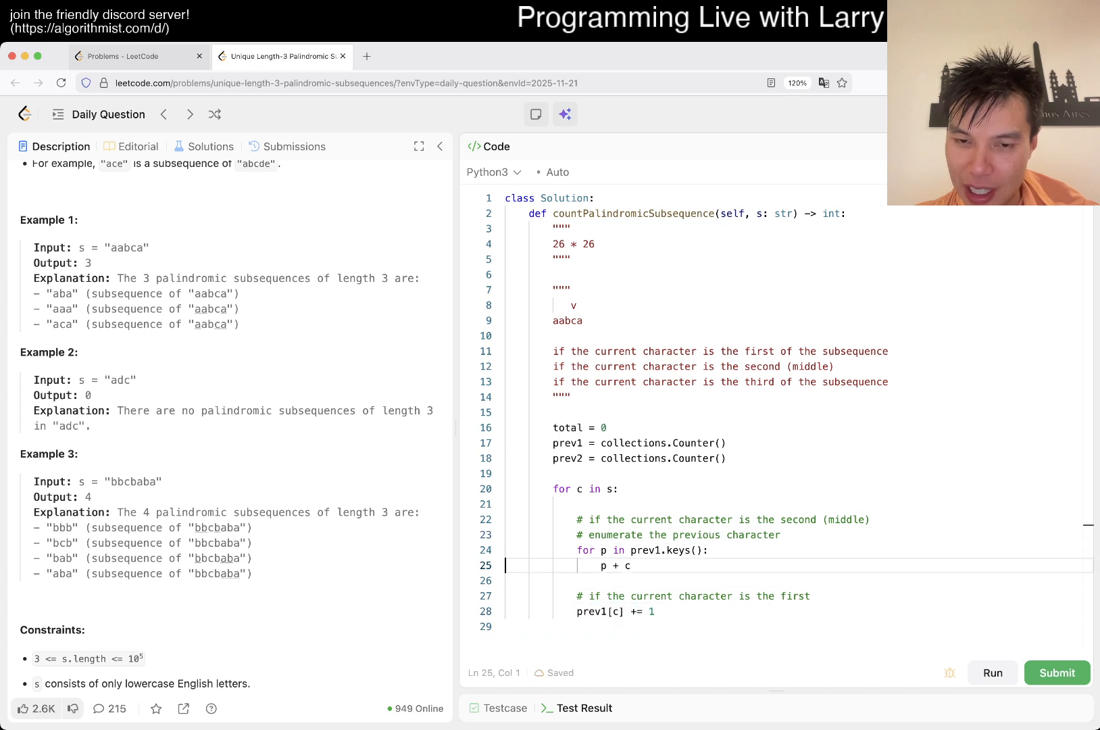
text(rev2[)
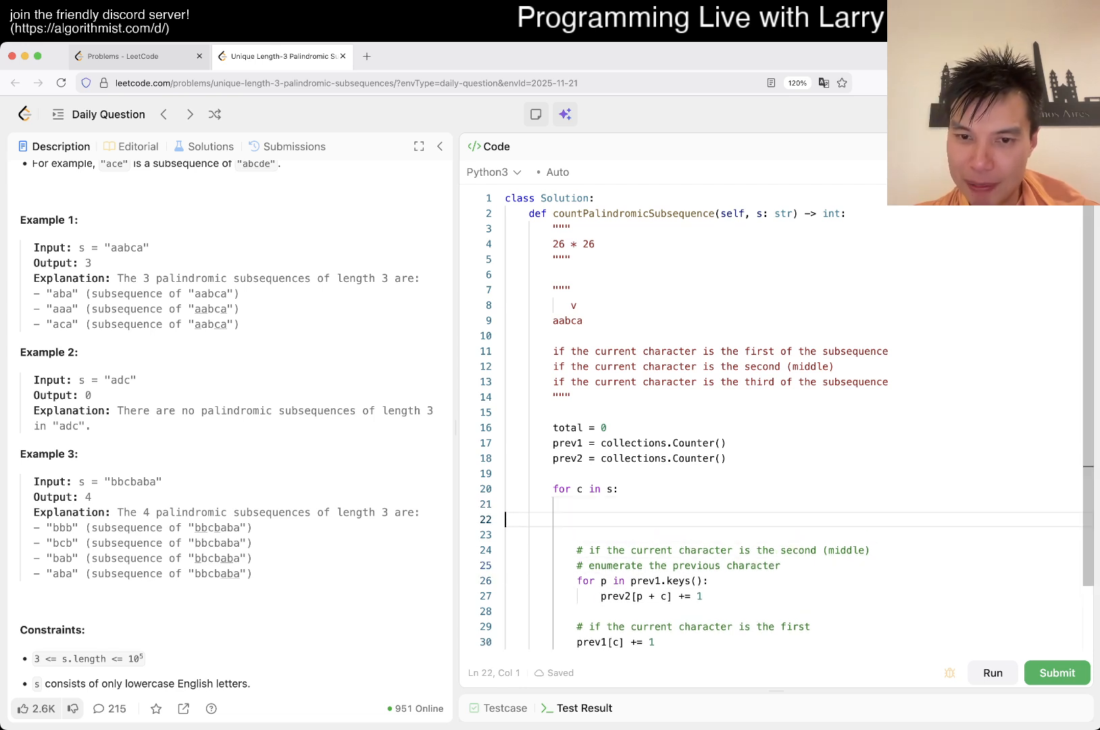
Step: Add a 'last' comment and a `for p in string.ascii_lowercase:` loop printing `p`
text(# if the current character is the)
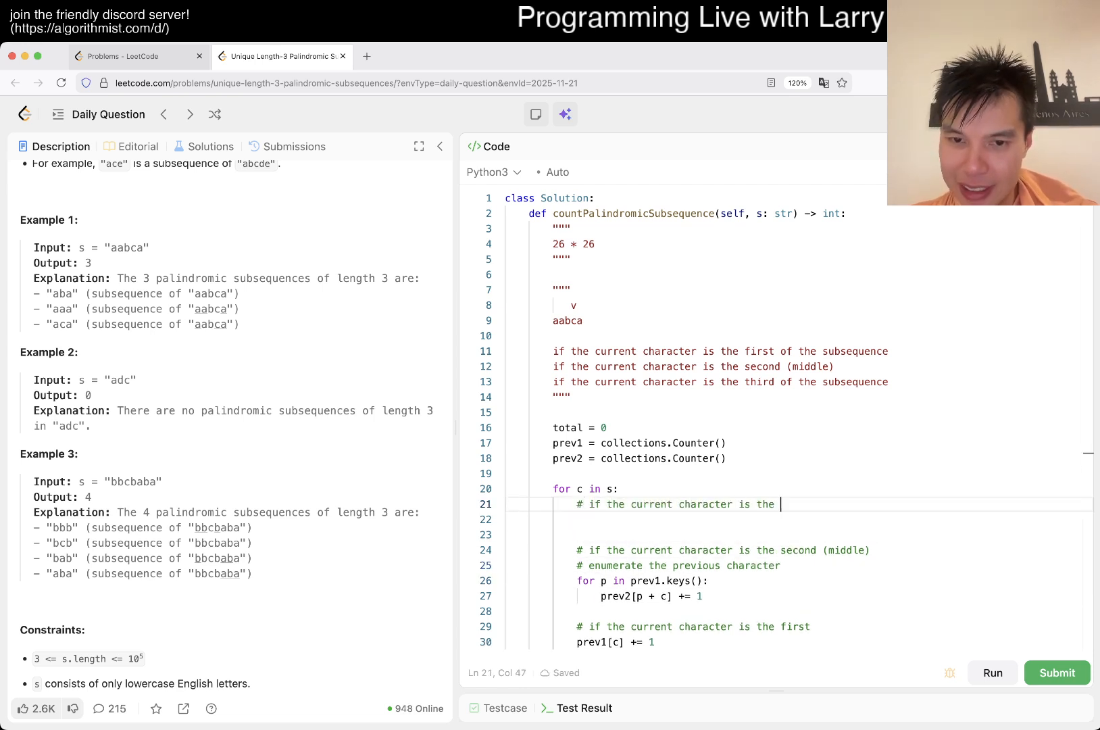
text(last)
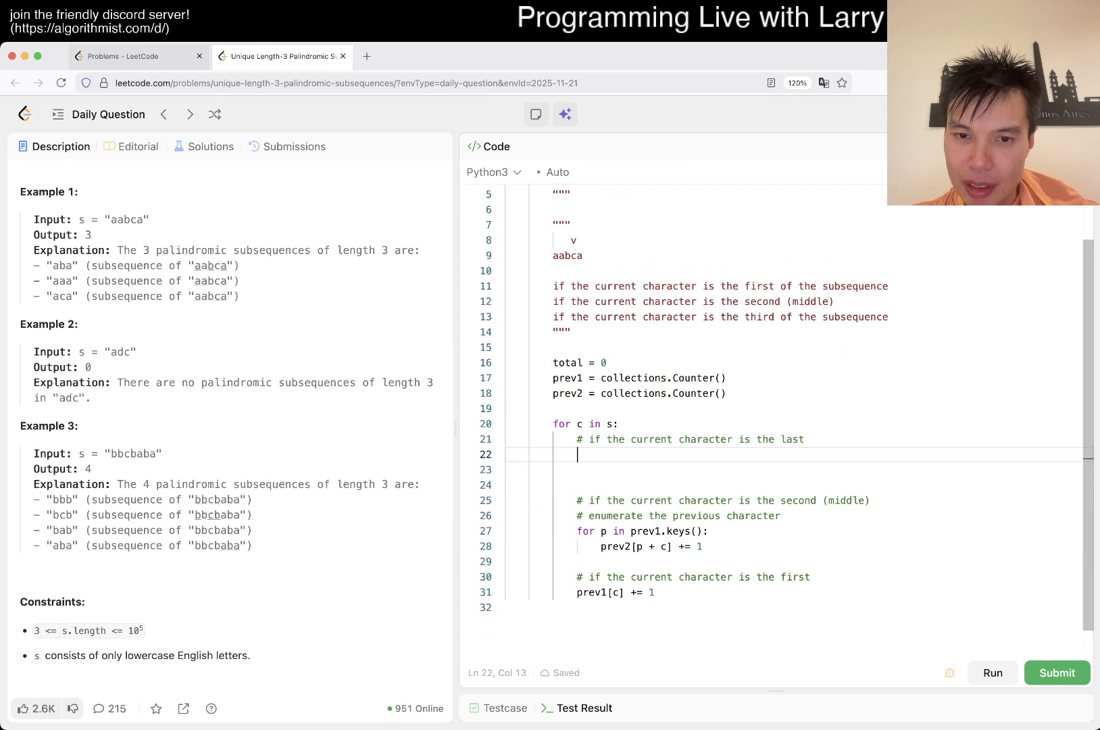
text(for p in prev2.keys()
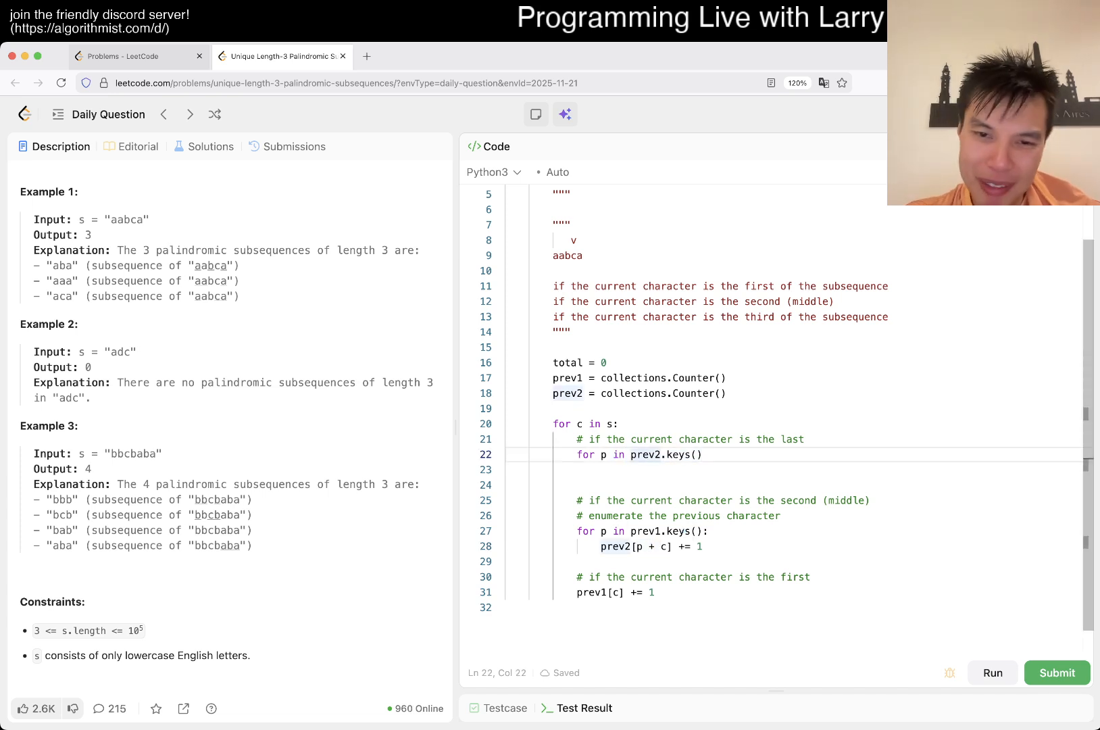
key(Backspace)
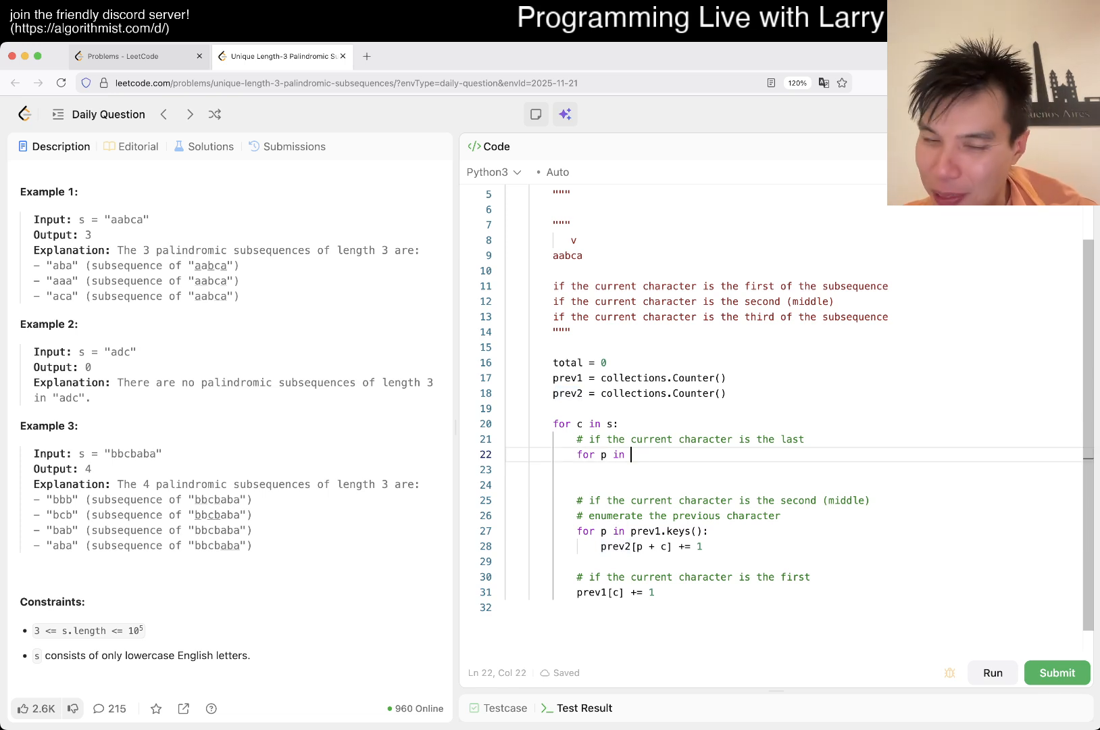
text(string)
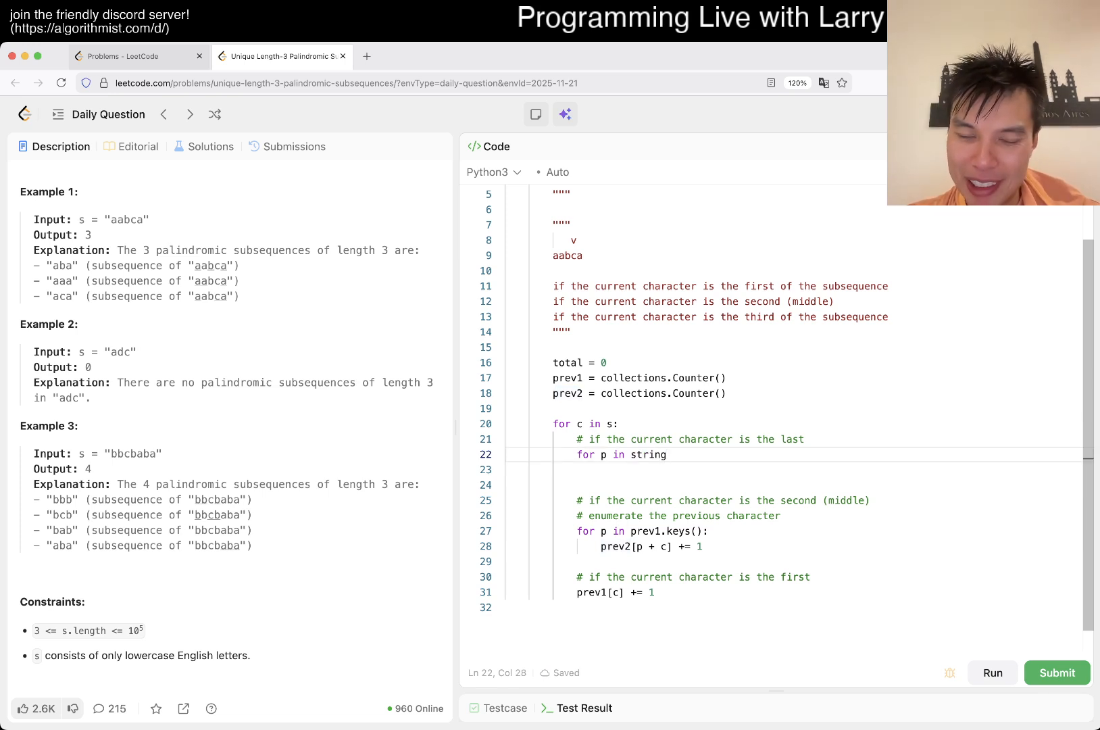
text(.)
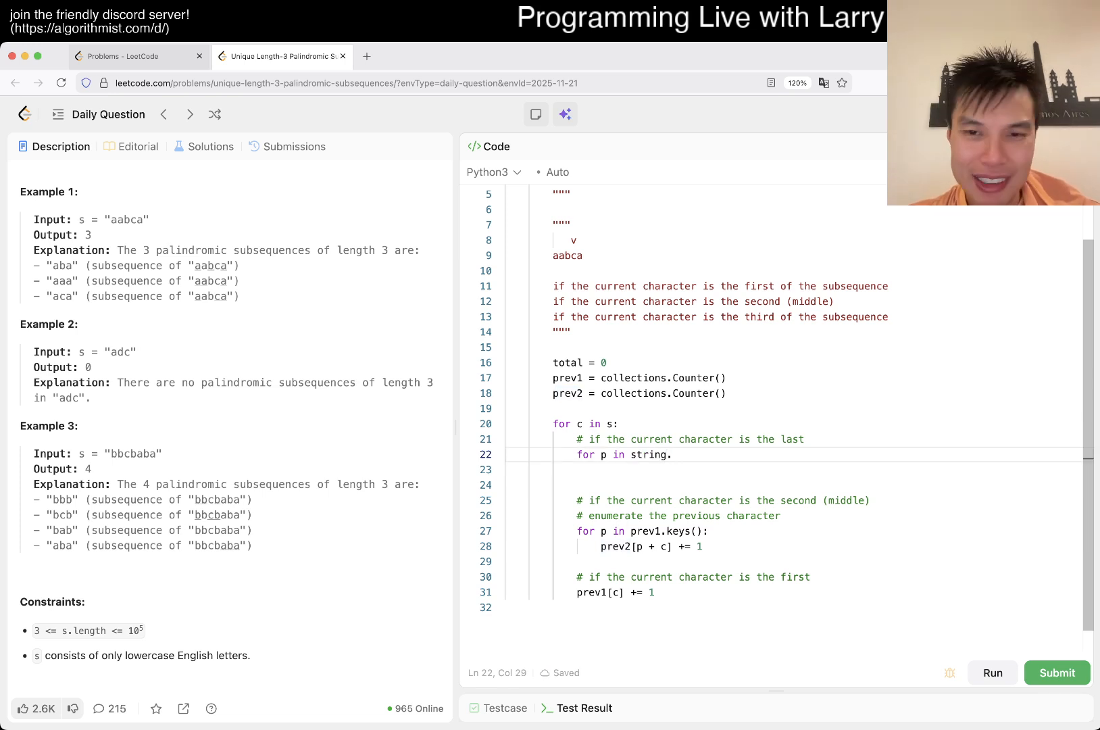
text(ascii_lowercase:)
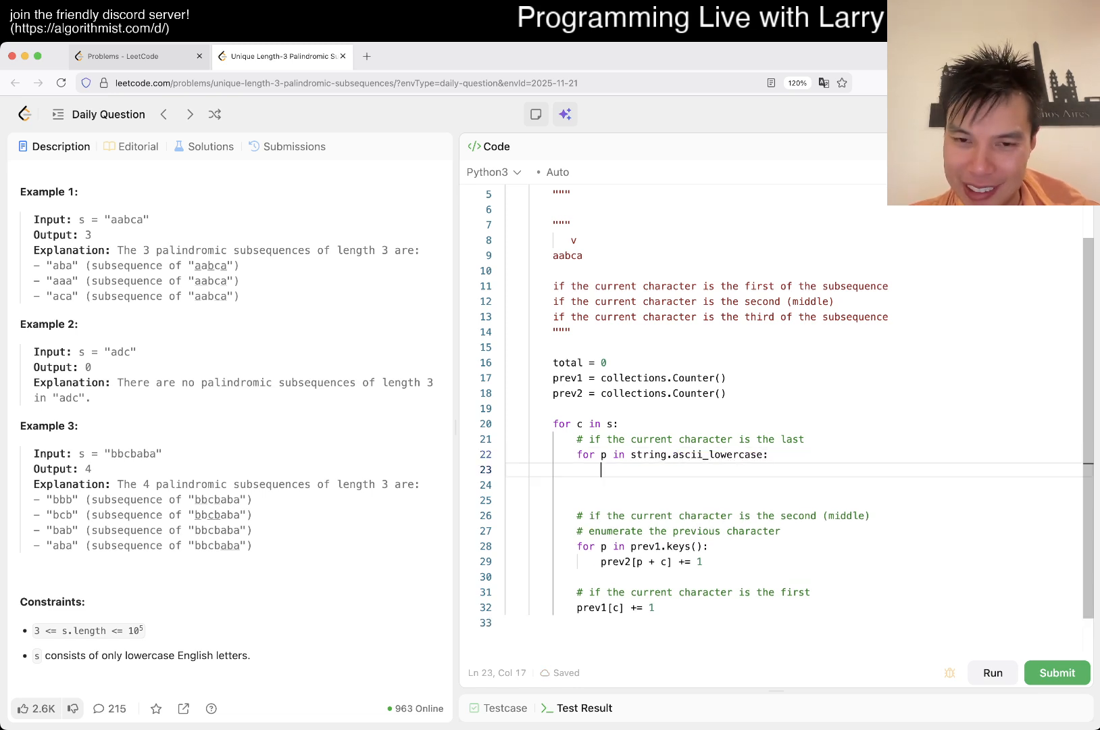
text(print(p))
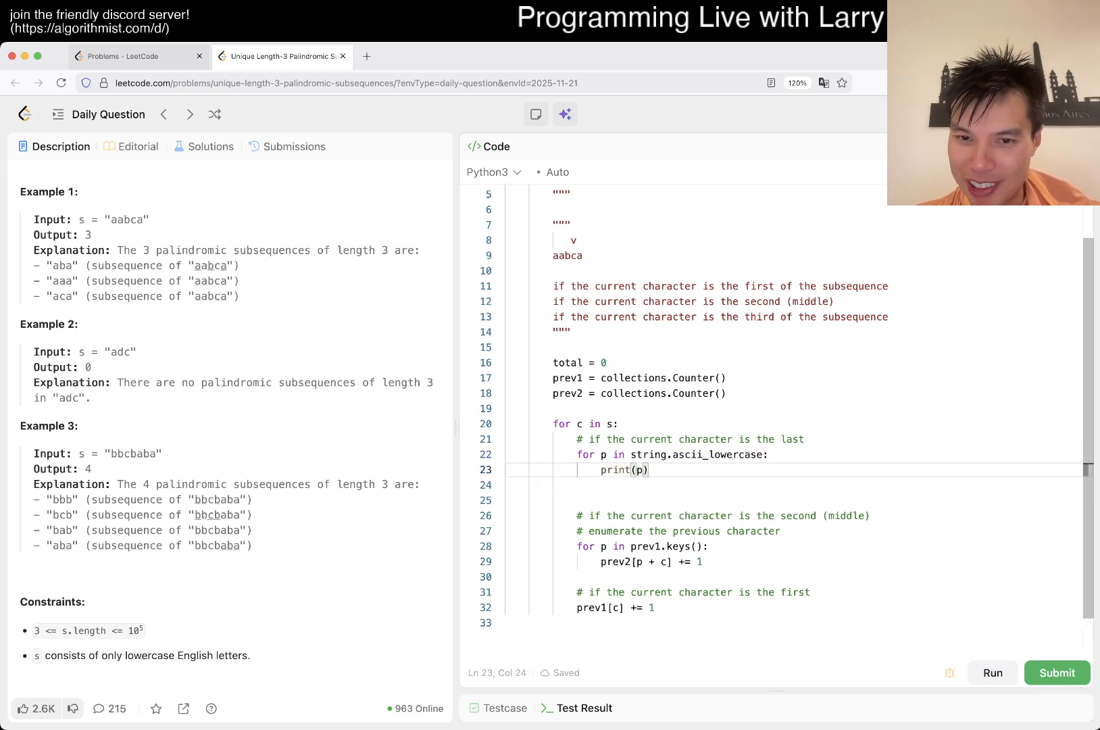
Step: Run the code on the examples, then delete `print(p)` from the letter loop
click(991, 672)
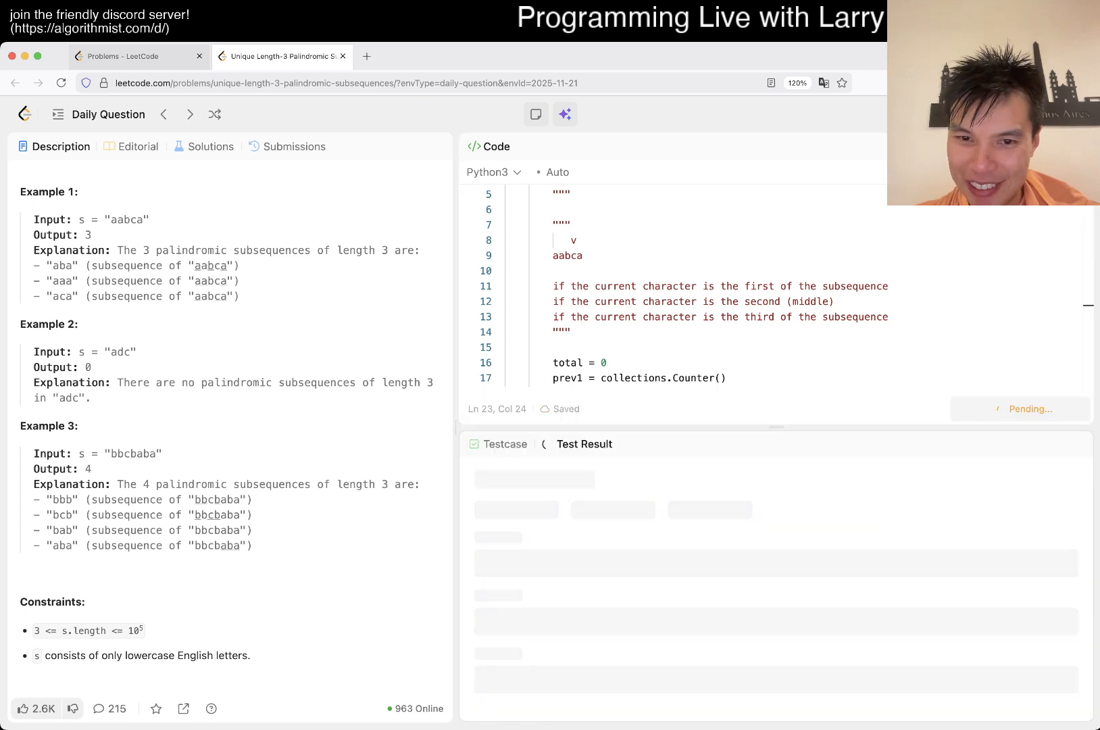
click(991, 409)
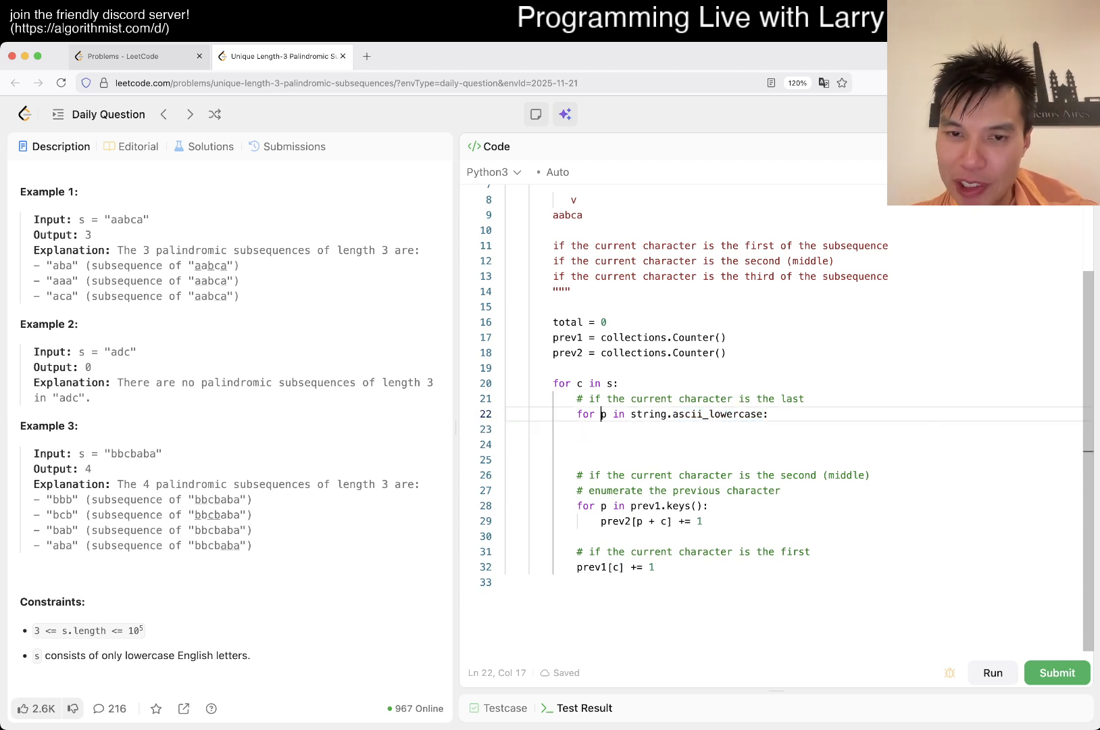
Step: Add 'total += prev2[c + p]' and 'return total', then run: case 3 gives 7, not 4
text(c +)
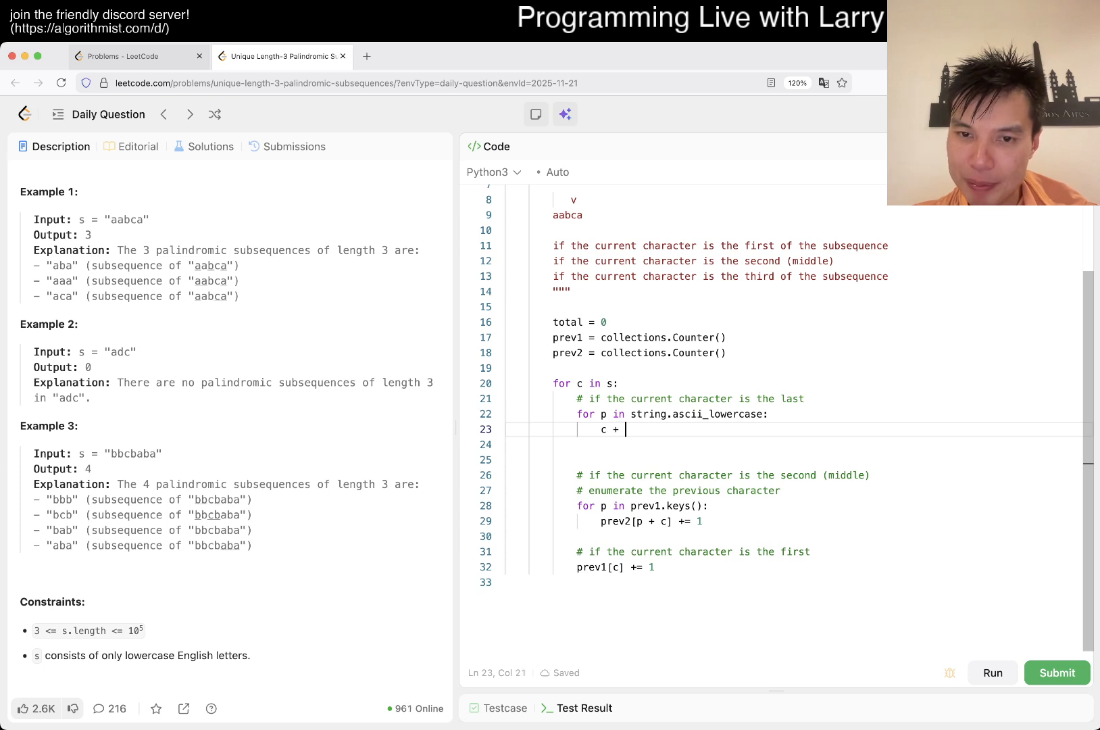
text(p)
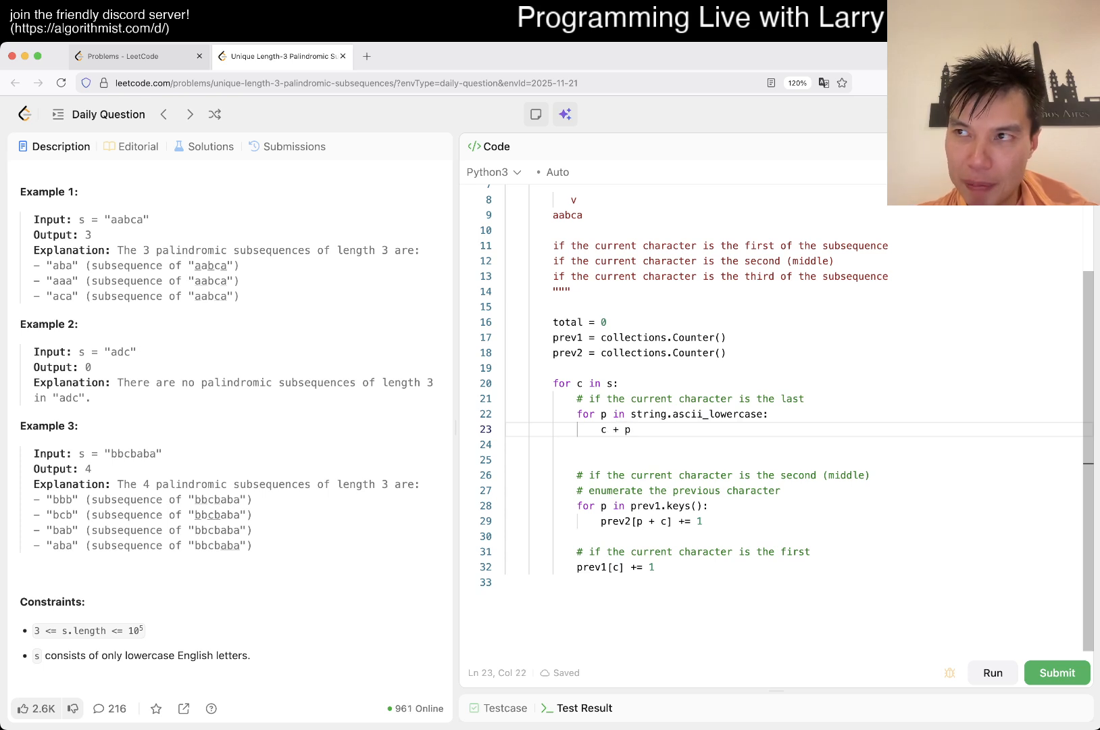
text(prev2[)
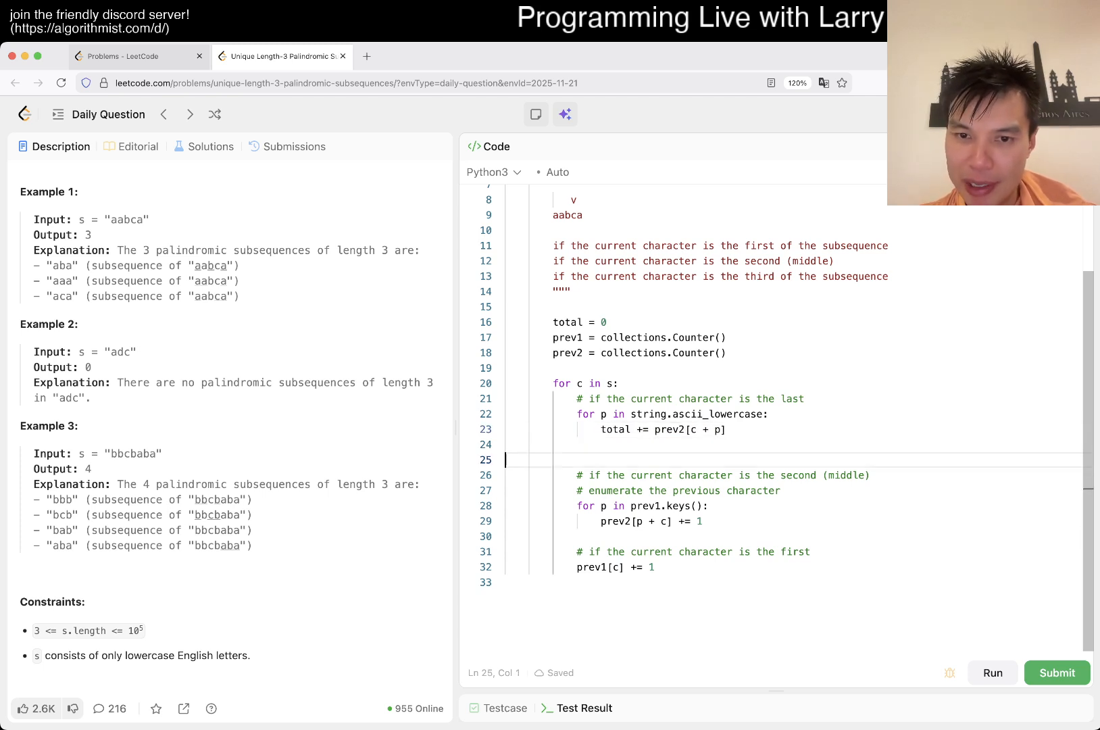
text(reut)
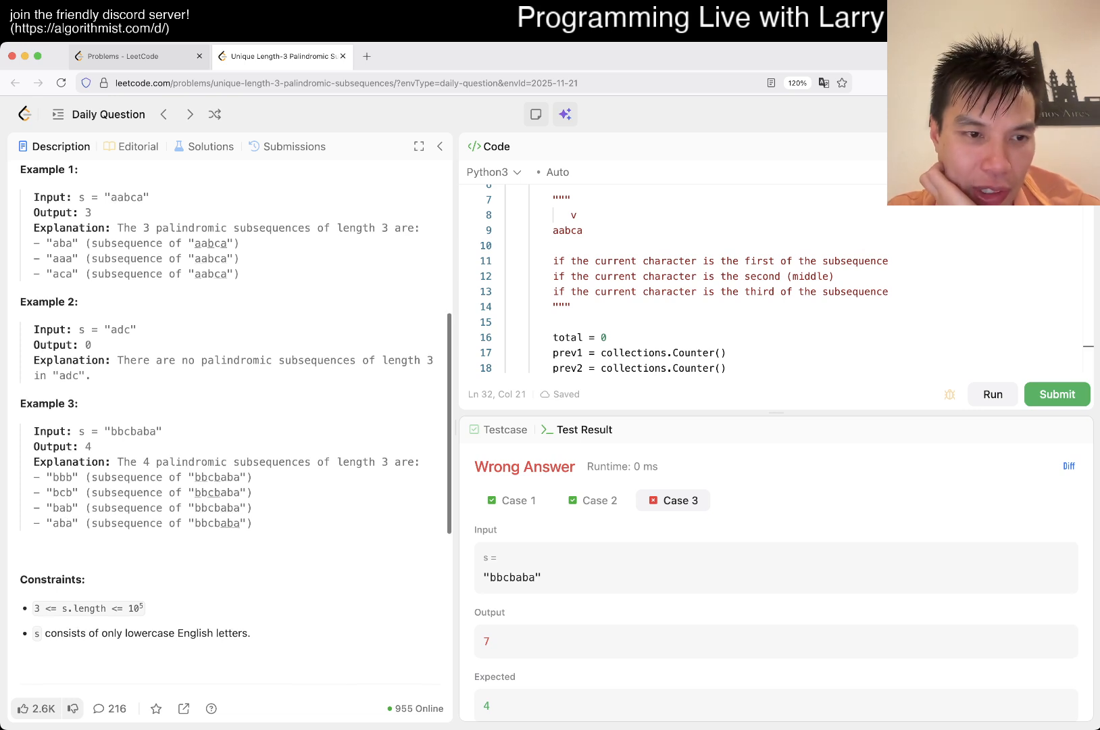
double_click(62, 476)
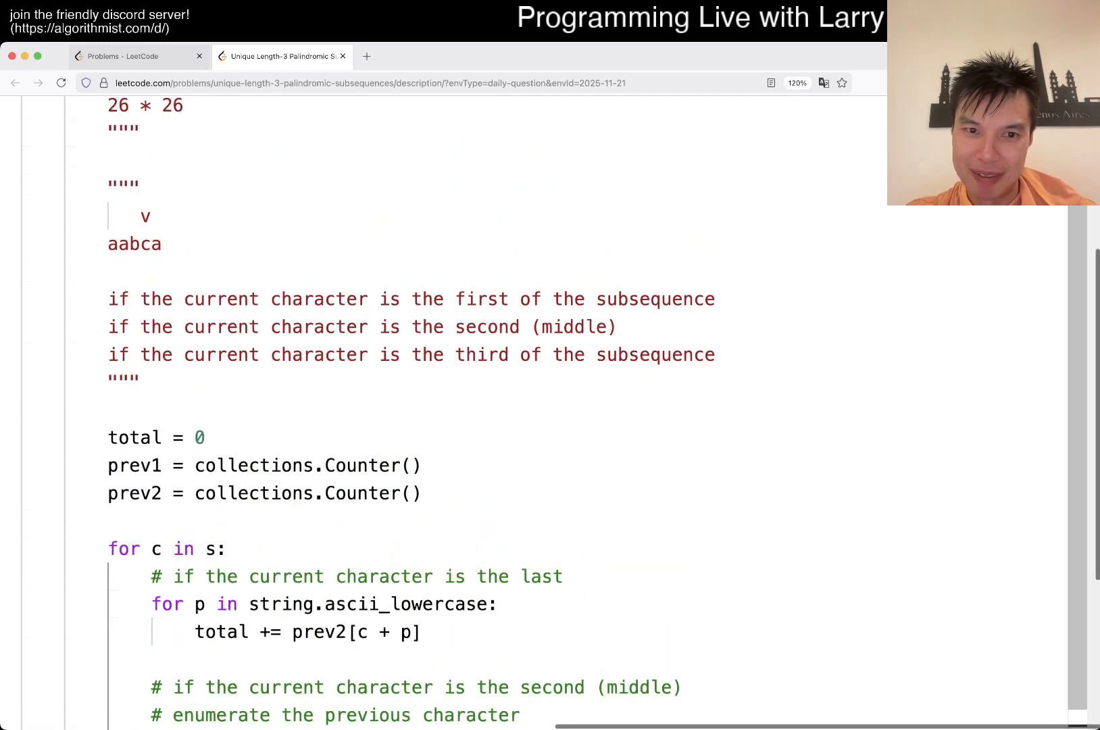
scroll(down, 3)
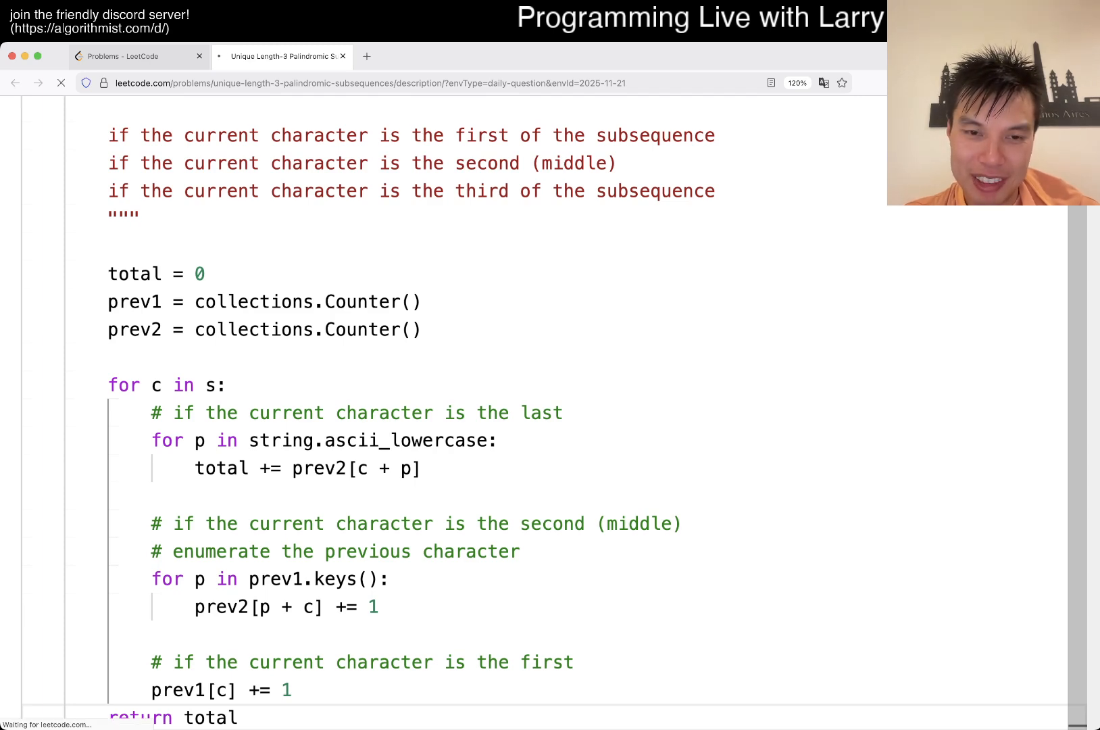
click(61, 83)
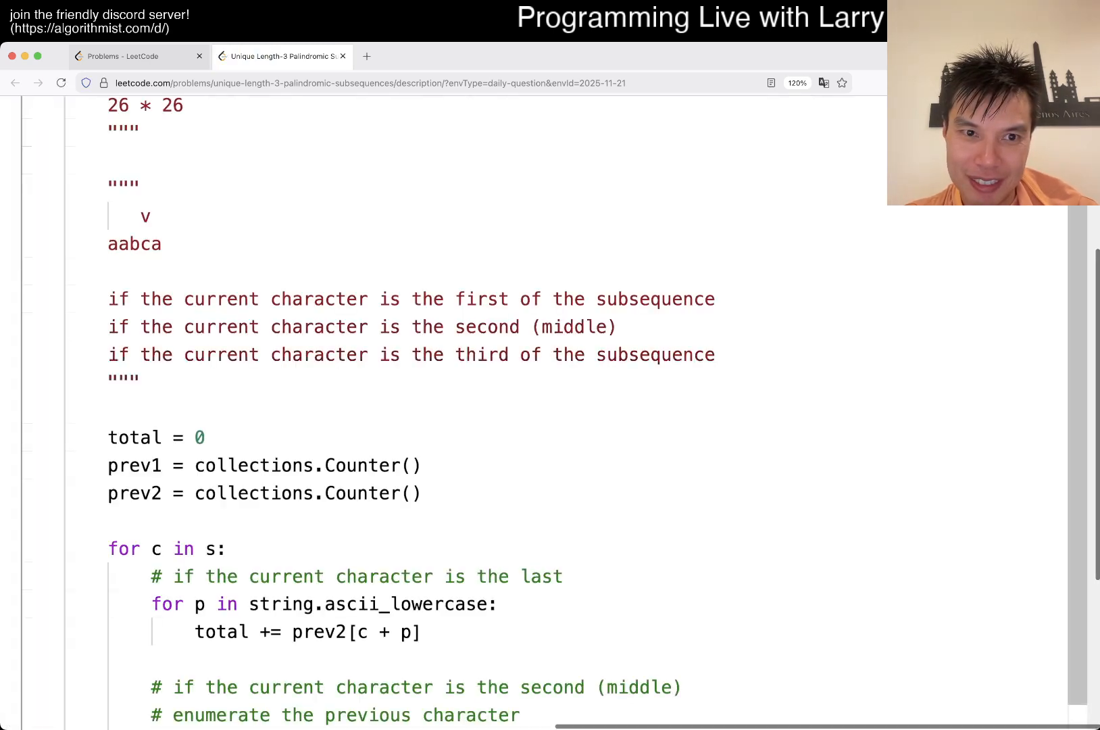
scroll(down, 3)
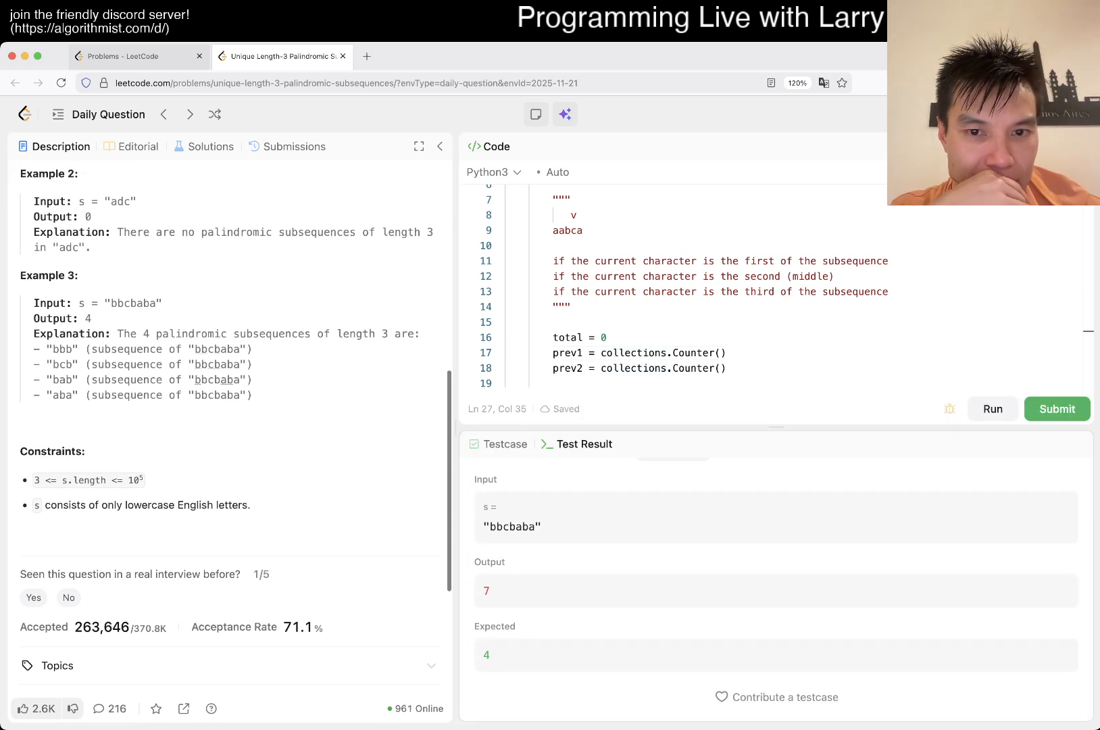
scroll(down, 3)
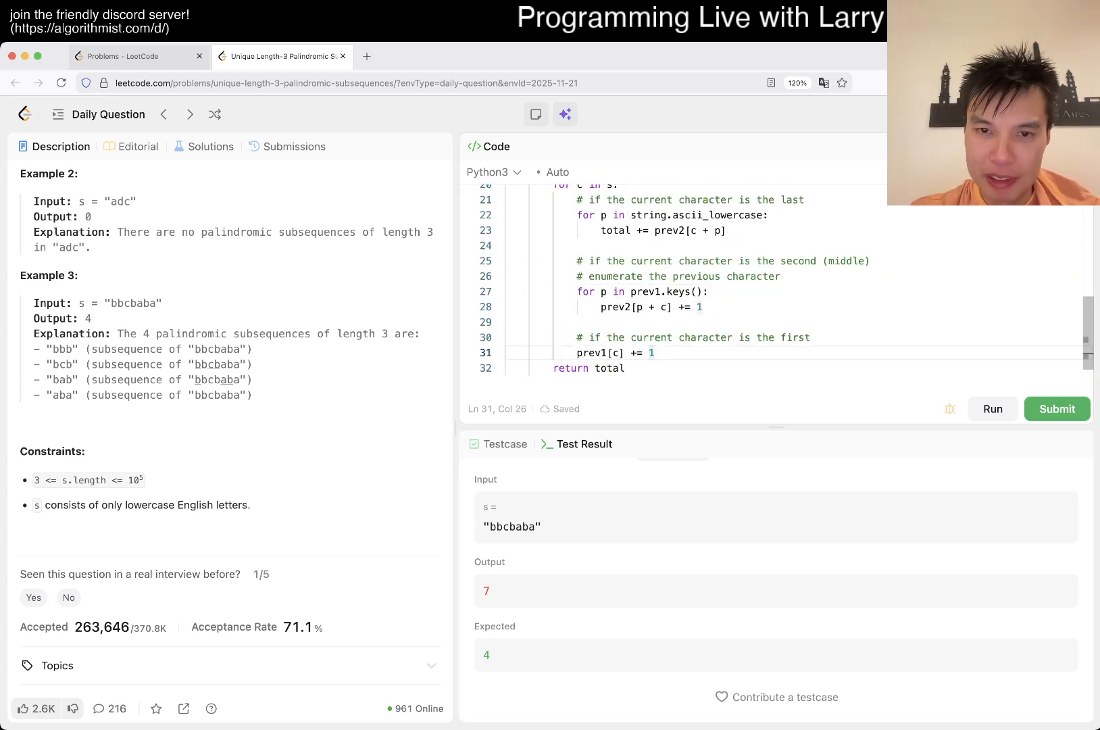
Step: Add print(c, prev1, prev2) inside the loop and run the code
text(print())
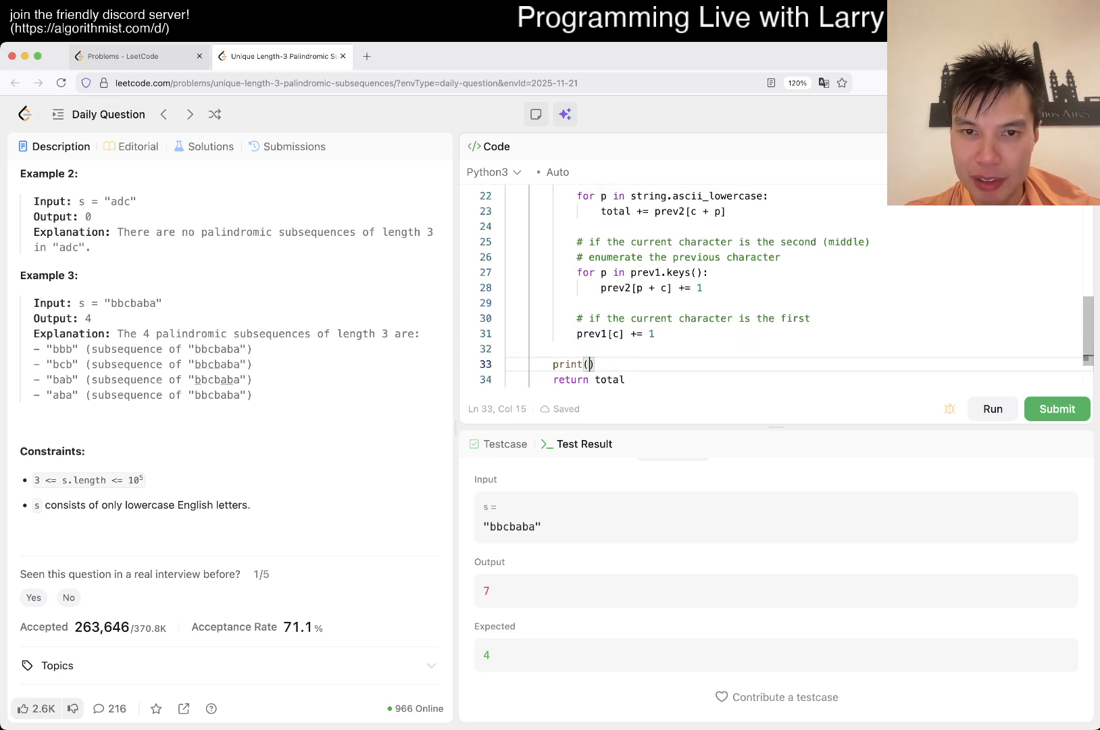
text(prev1)
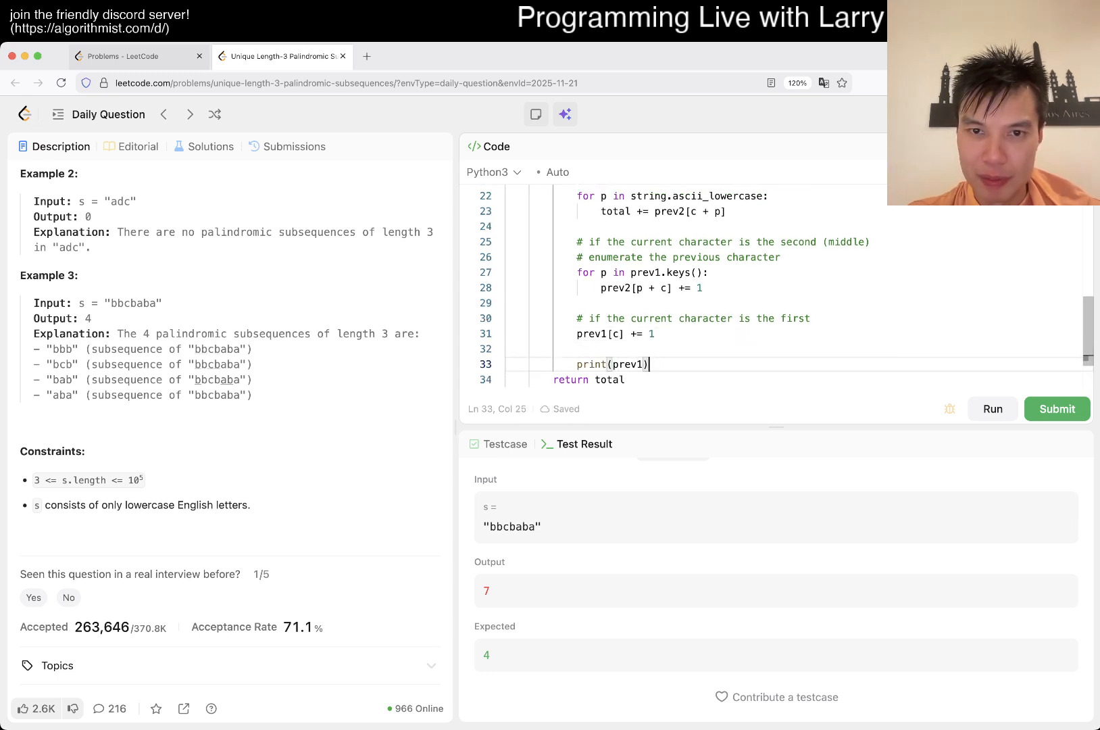
text(, prev2)
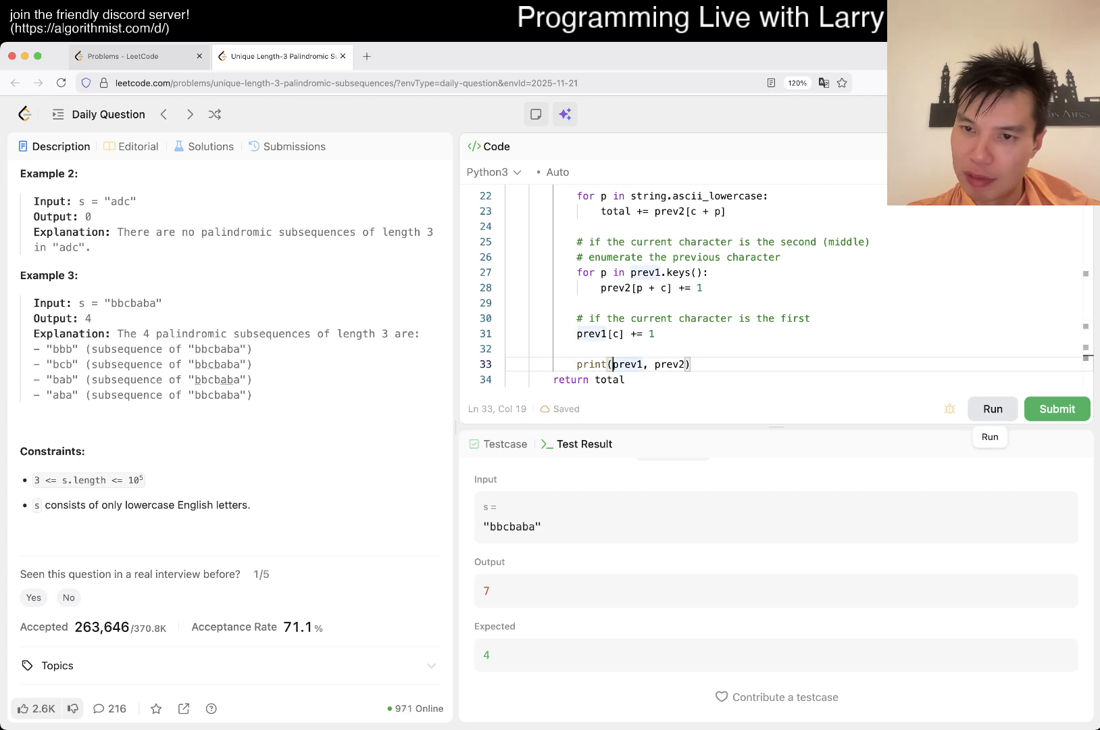
click(991, 409)
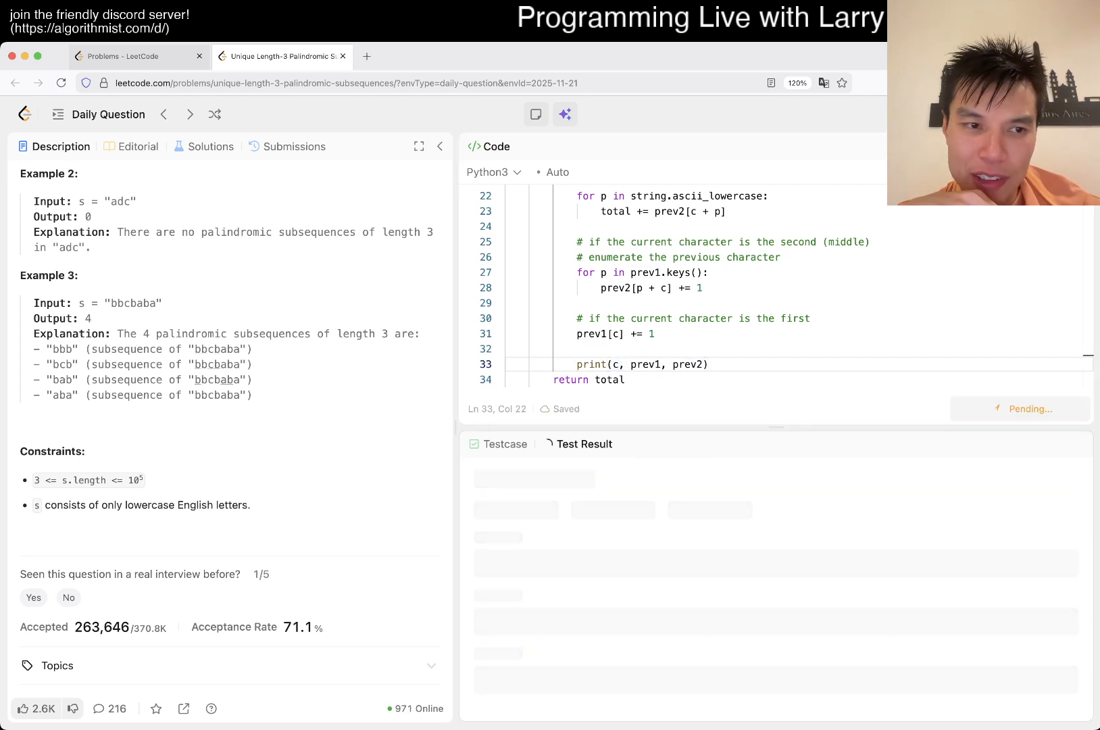
click(992, 409)
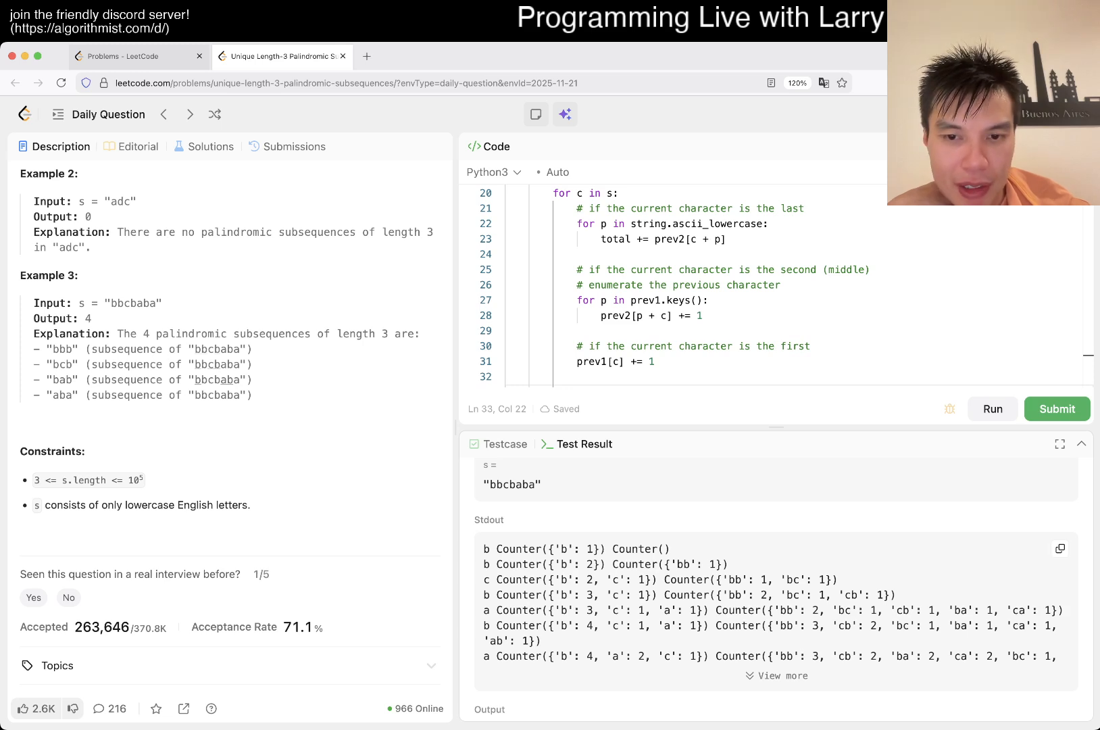
Step: Include total in the debug print and rerun to inspect the aabca output
drag(726, 580, 810, 580)
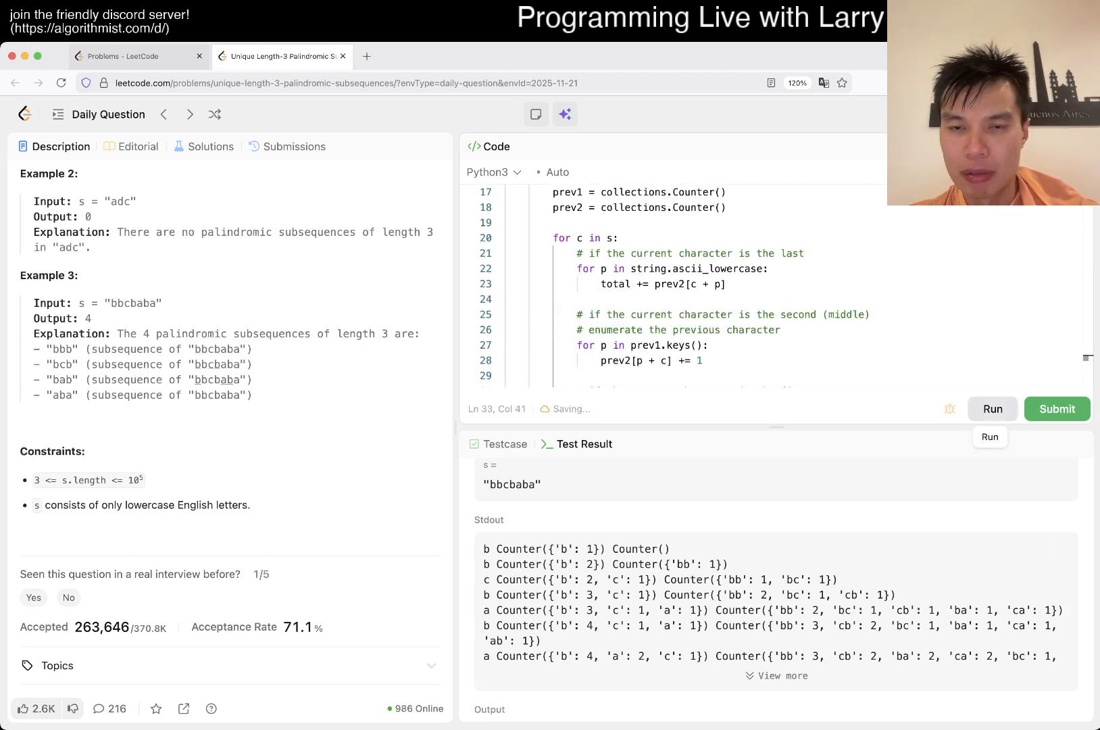
click(992, 408)
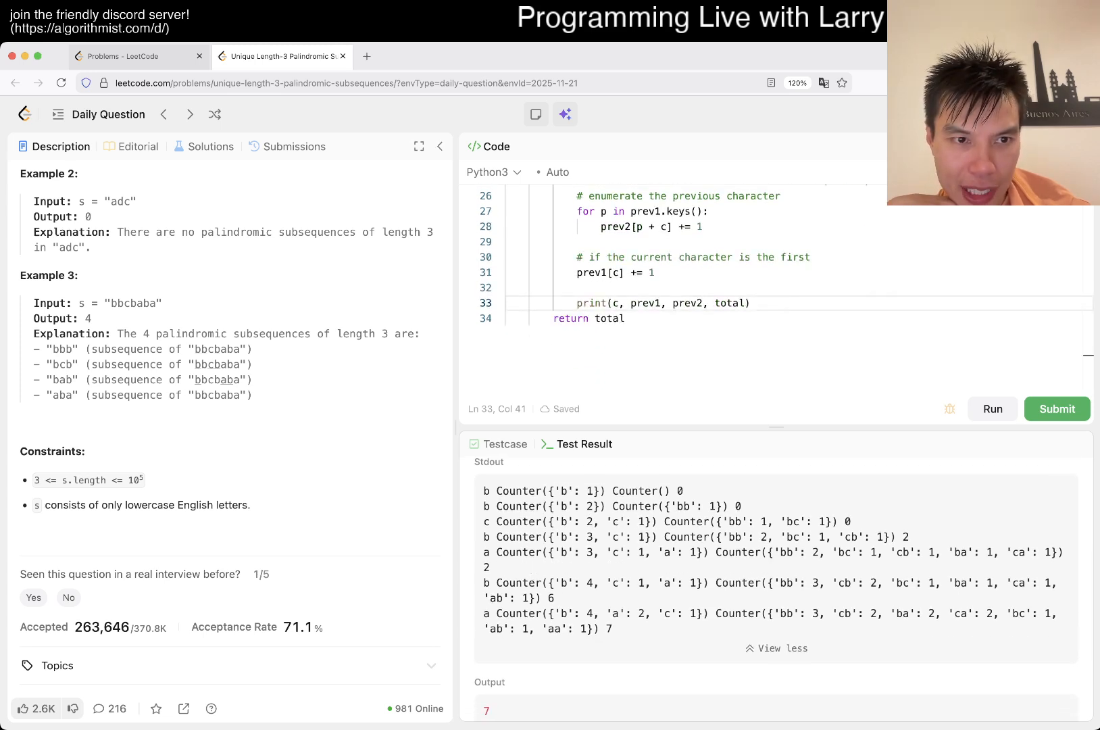
double_click(148, 303)
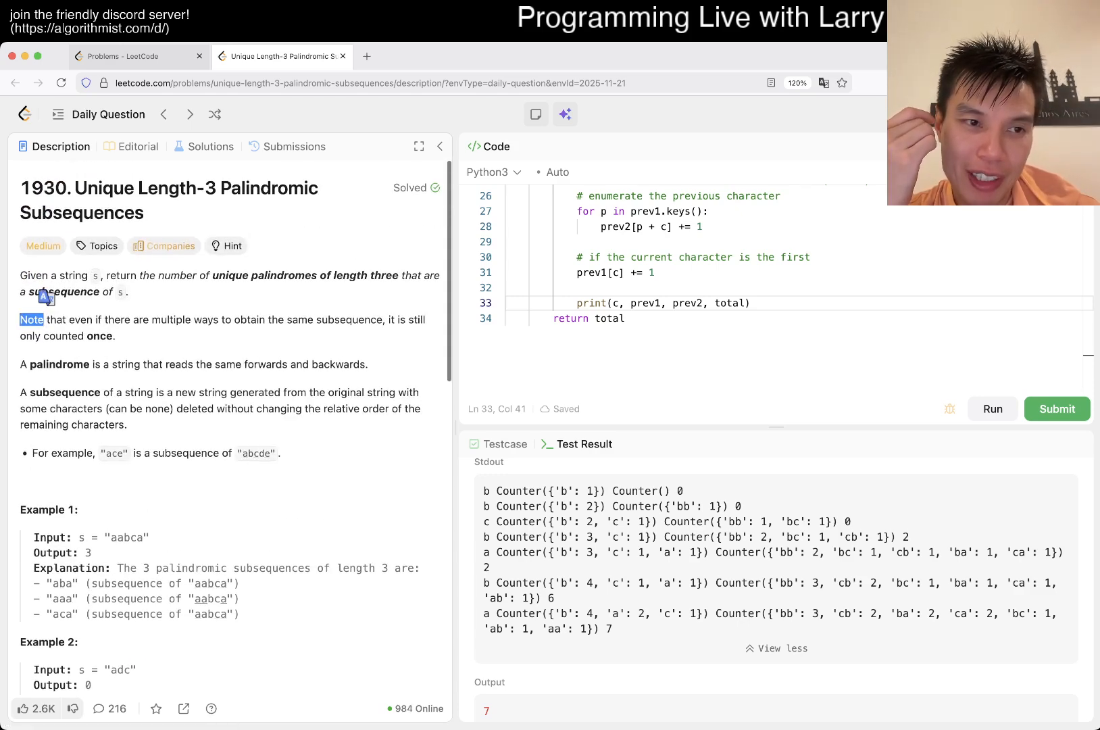
Step: Delete the debug print line and initialize total, prev1 and prev2 as set()
drag(43, 320, 116, 335)
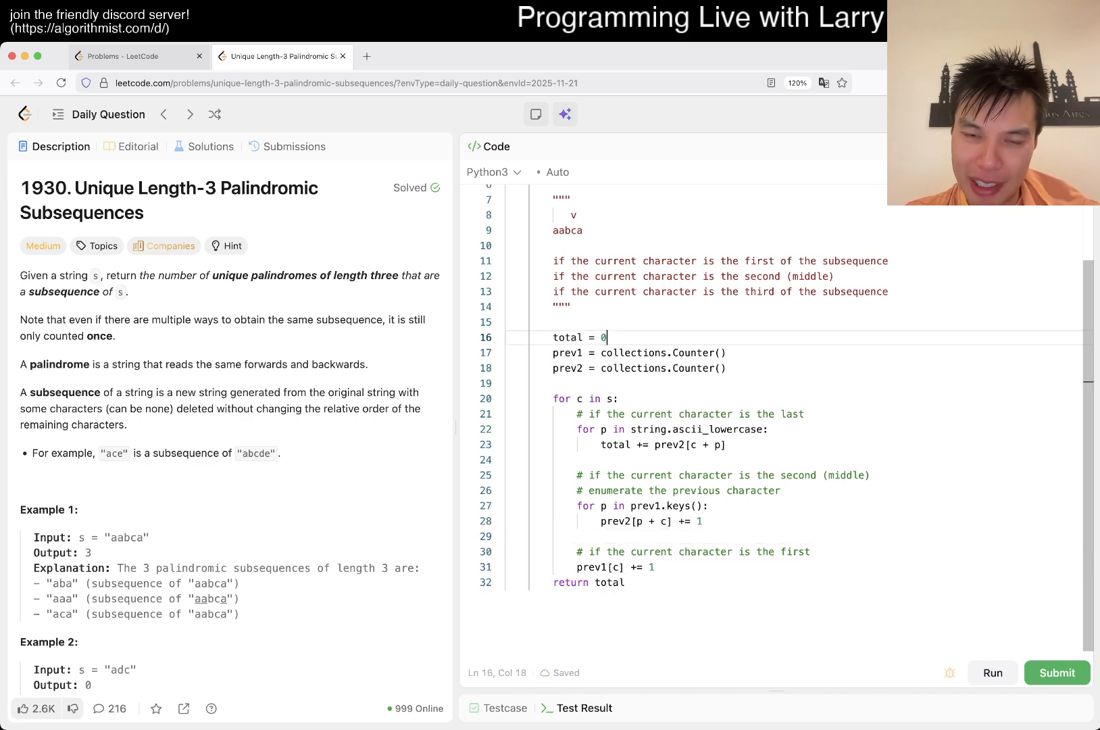
key(Backspace)
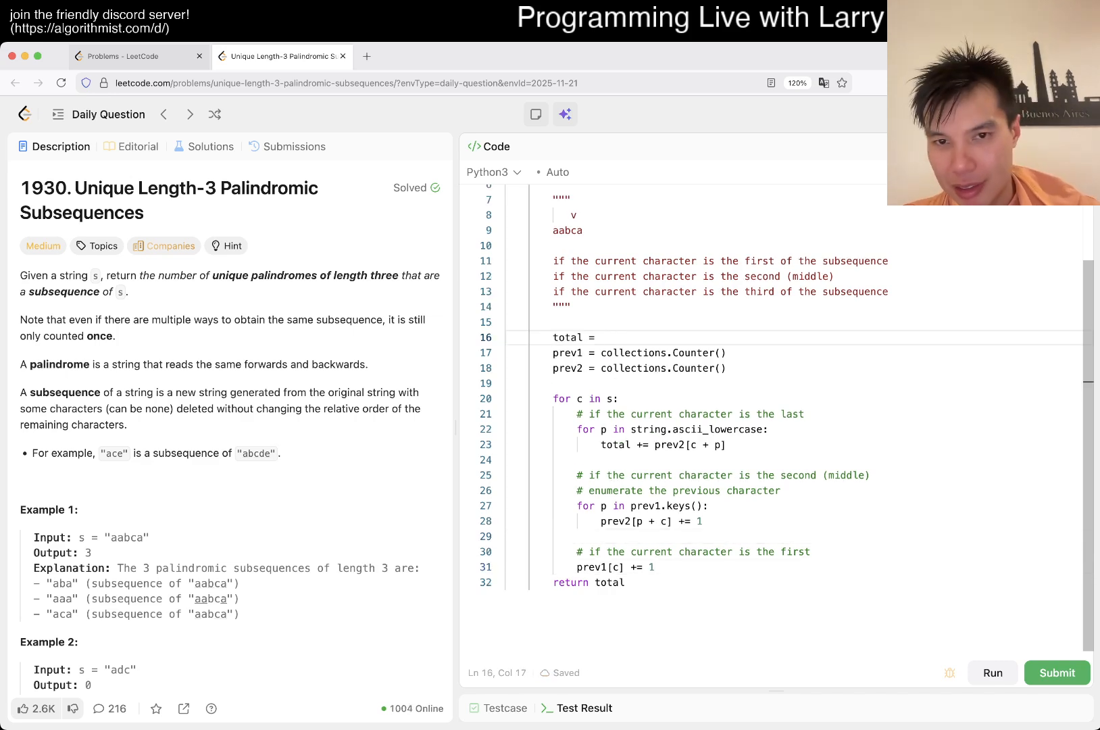
text(set())
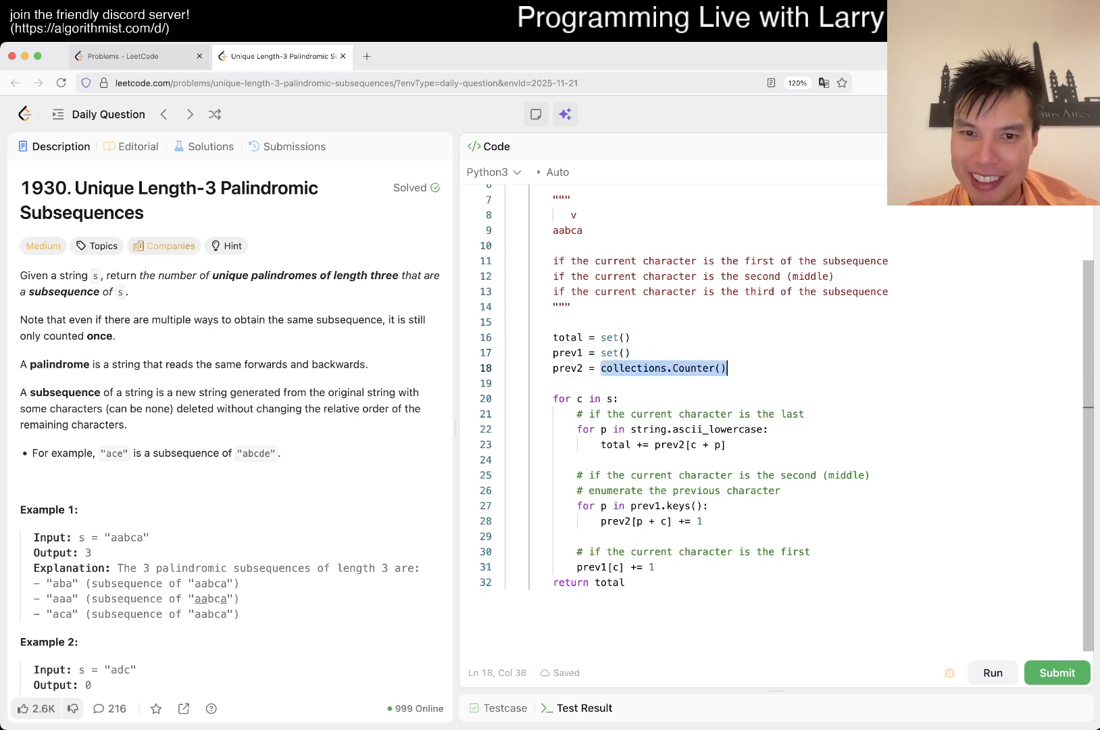
text(set())
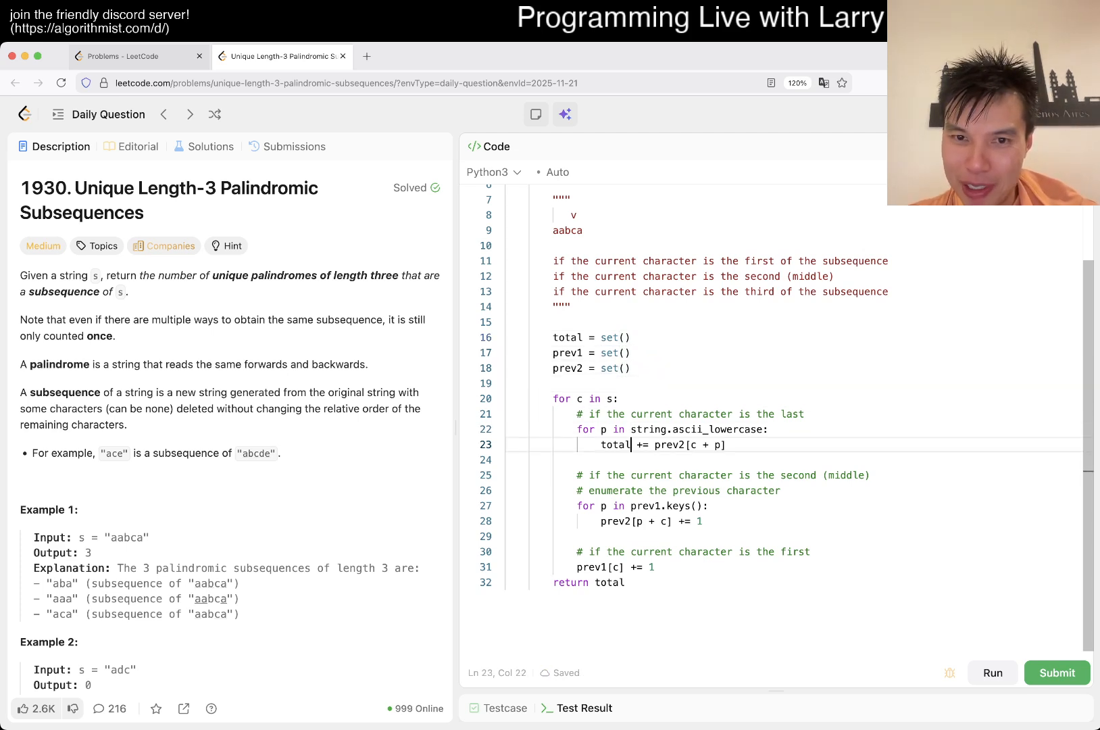
Step: Replace counter increments with total.add(c + p + c), prev2.add(p + c) and prev1.add(c)
click(633, 428)
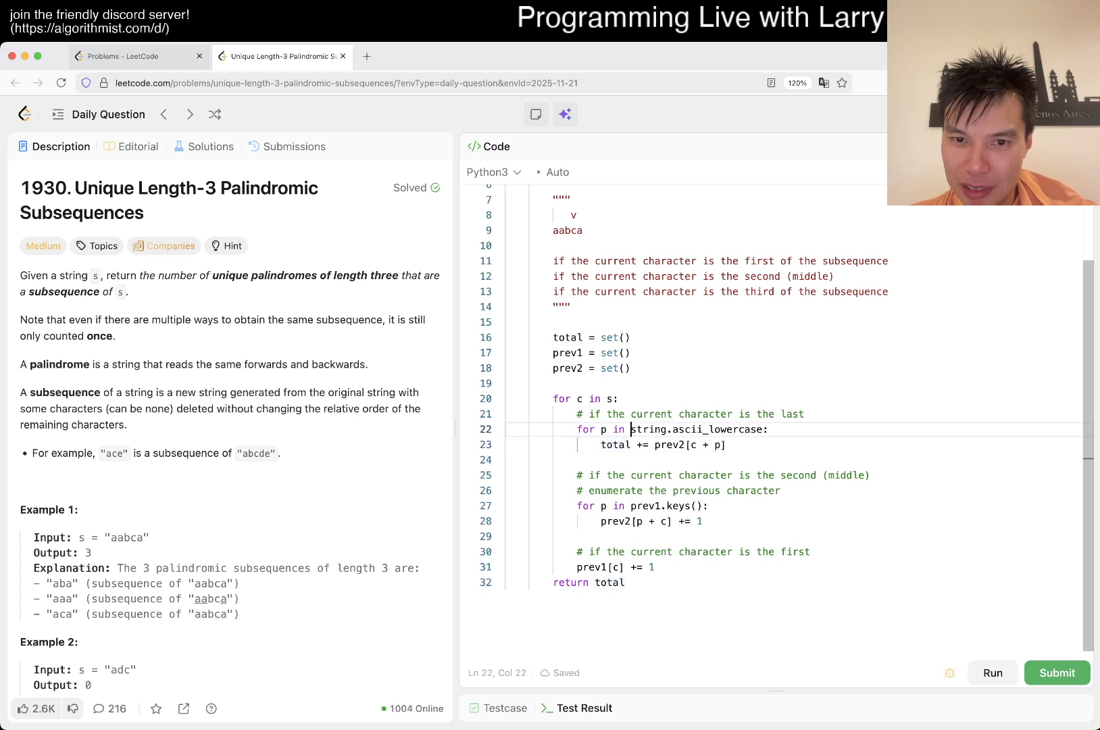
text(.add)
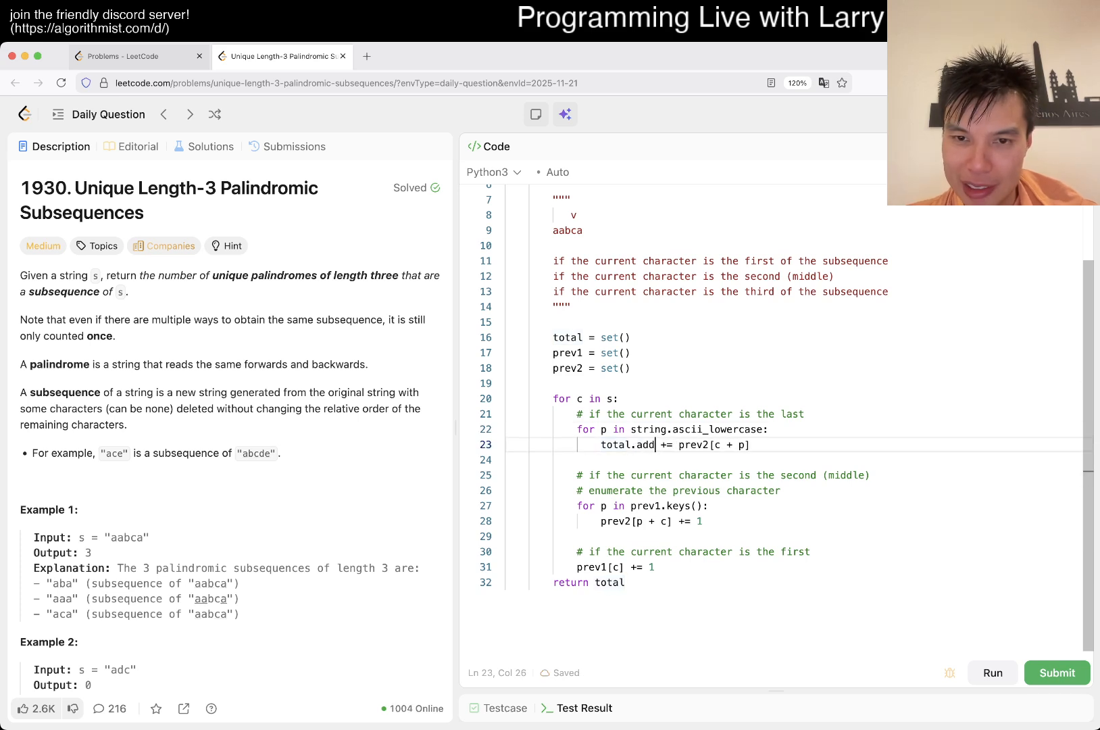
text((c + p + c)
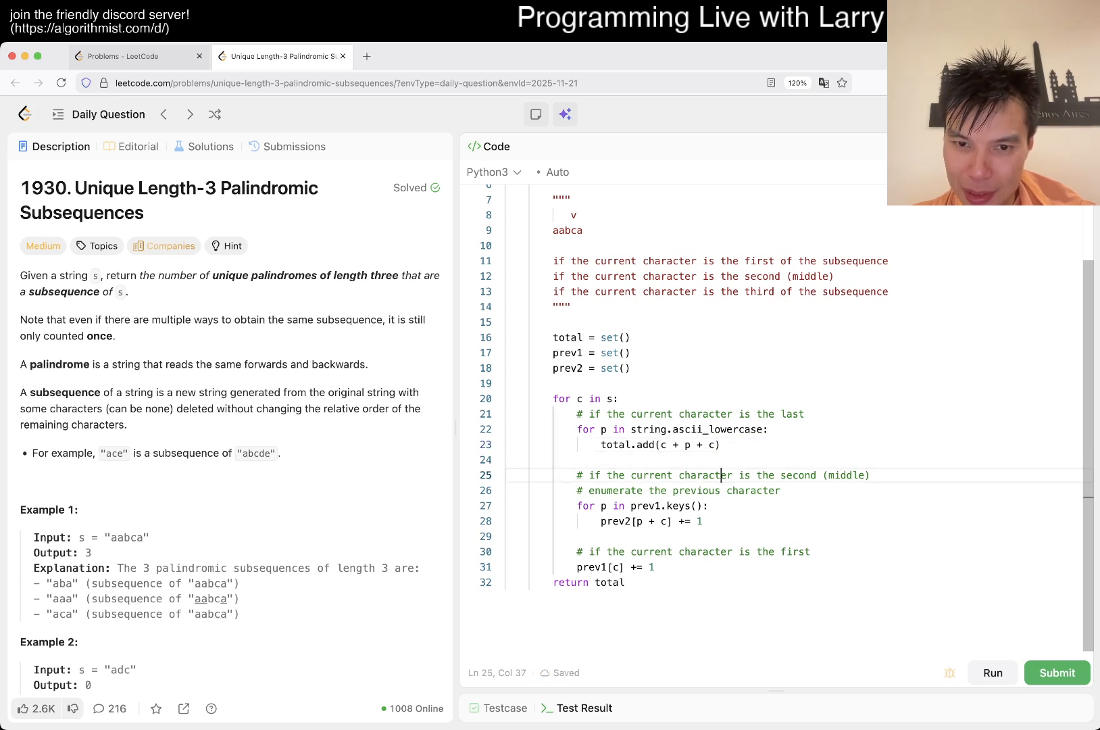
text(prev2.add(p))
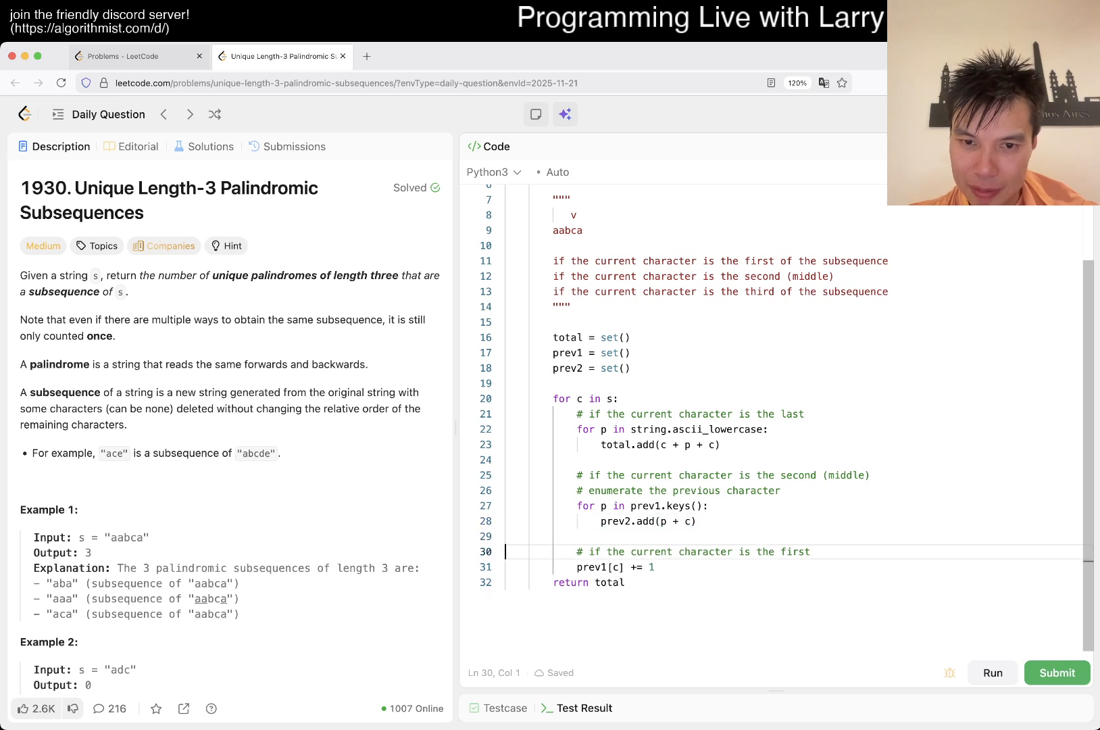
text(prev1.add(c))
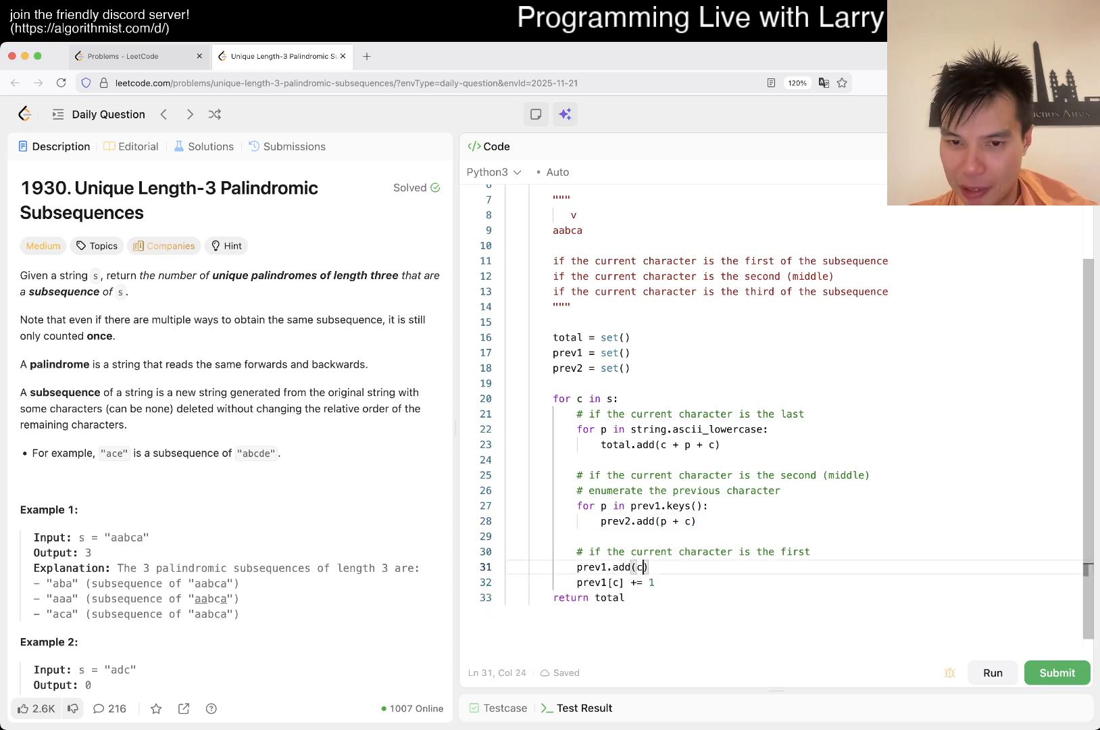
key(Backspace)
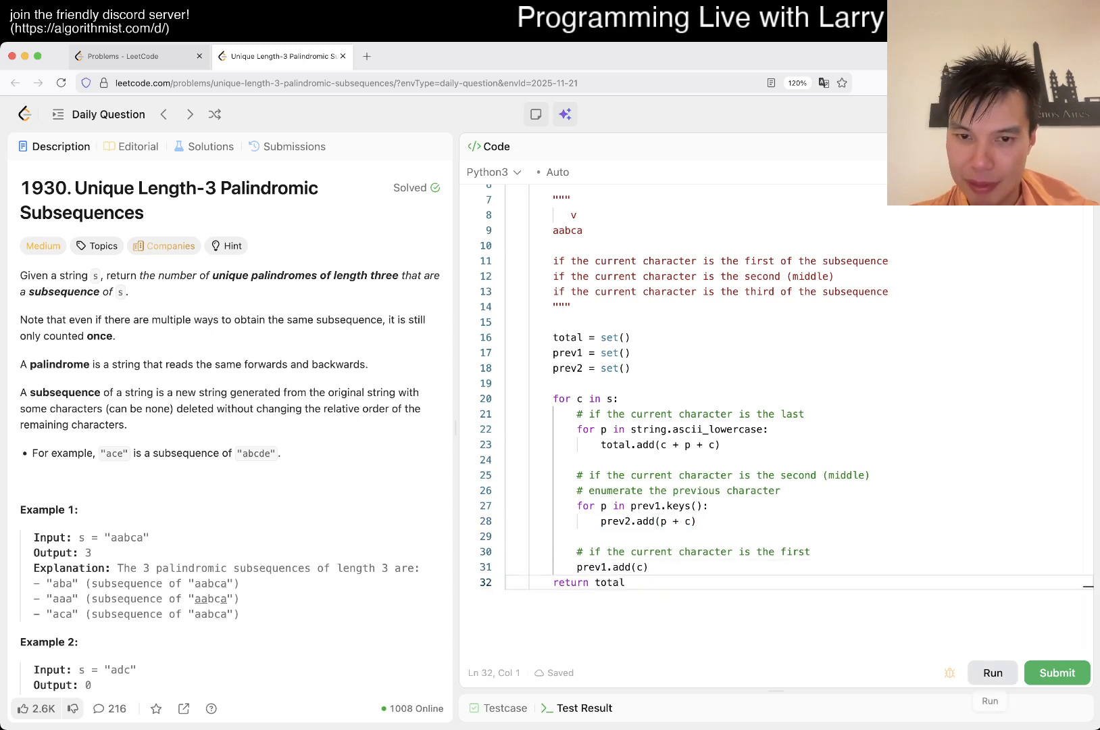
Step: Run the set code, then loop over prev1, return len(total), guard with 'if c + p in prev2'
click(991, 672)
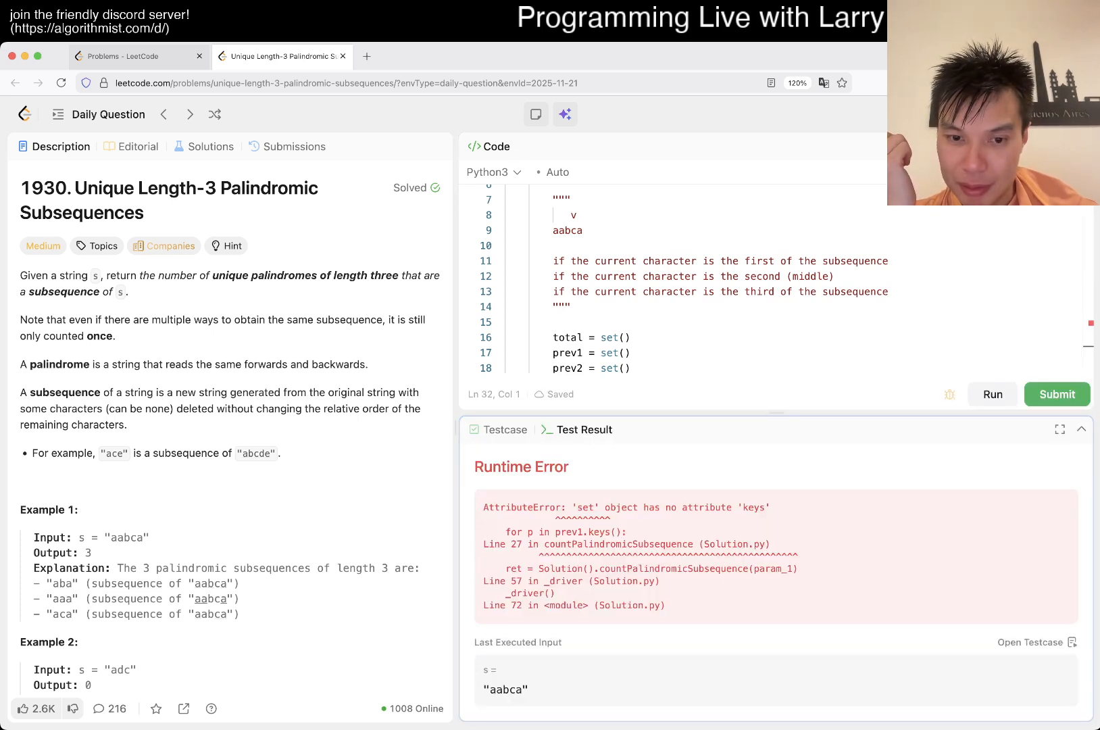
scroll(down, 3)
text(return len(total)
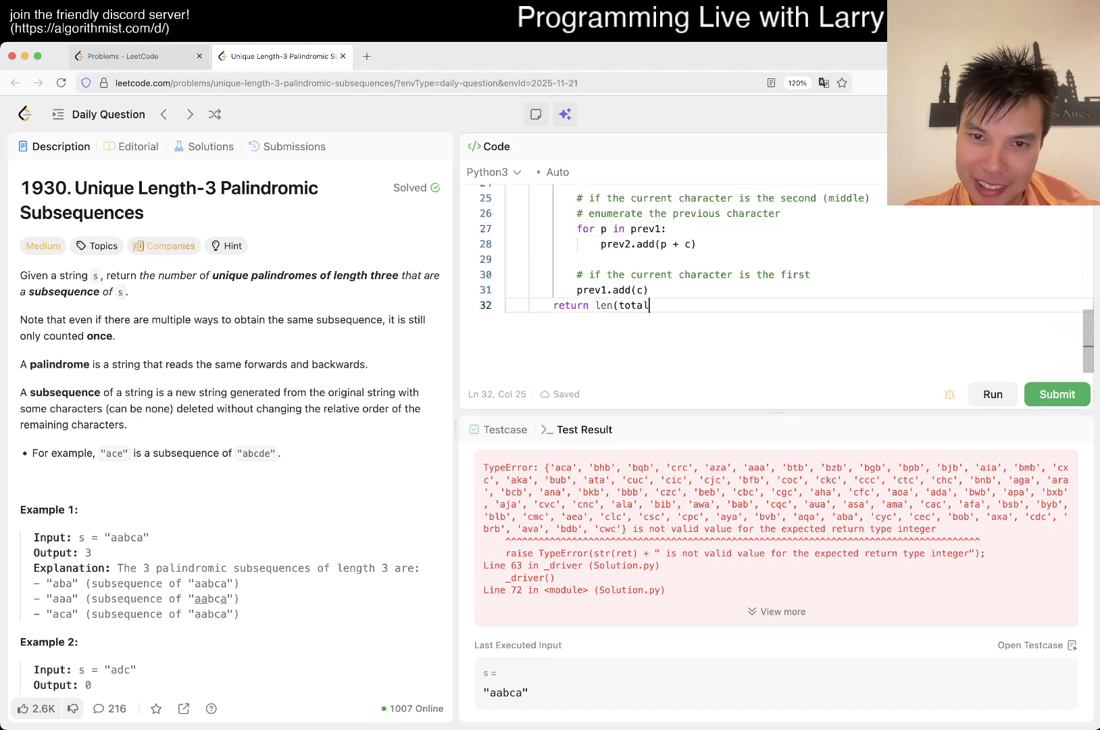
click(1057, 394)
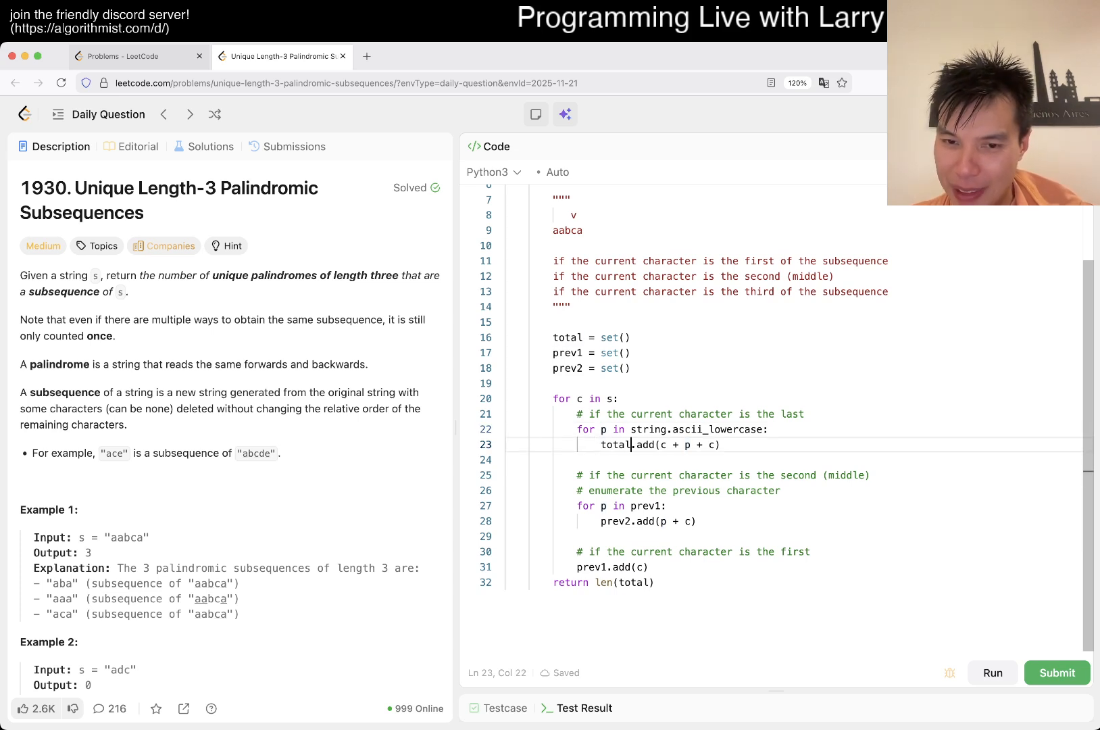
text(if)
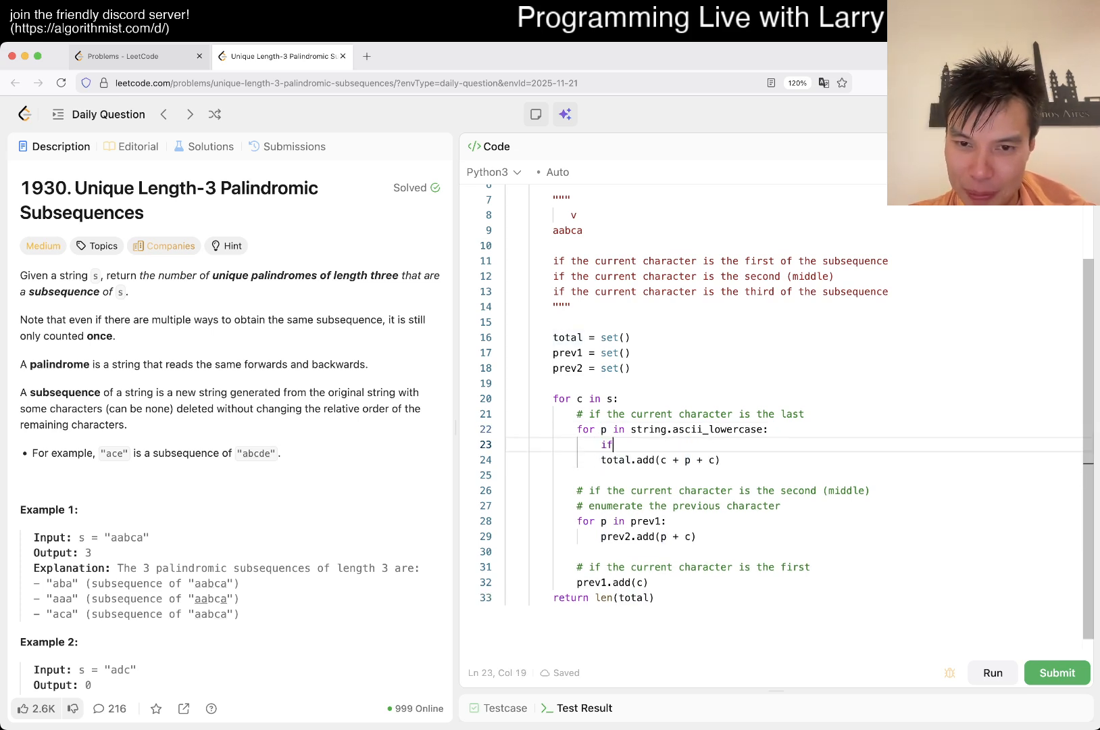
text(prev2:)
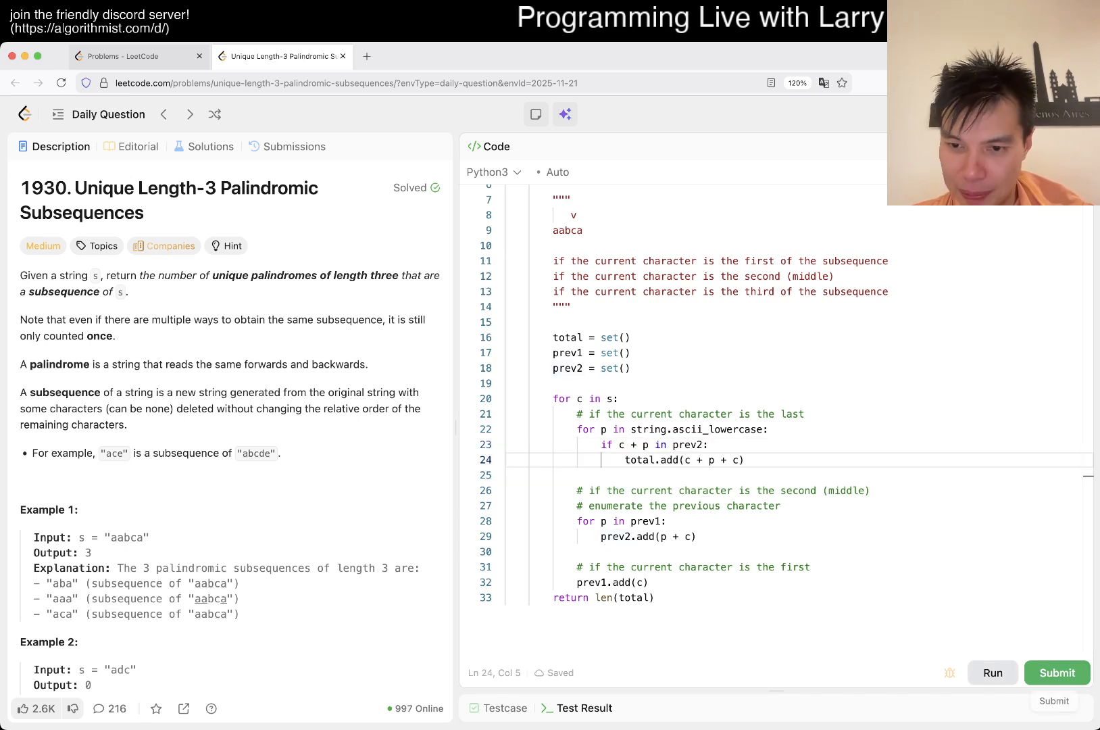
Step: Run and submit the solution, accepted 70/70, then open the Jan 04, 2025 submission
click(991, 673)
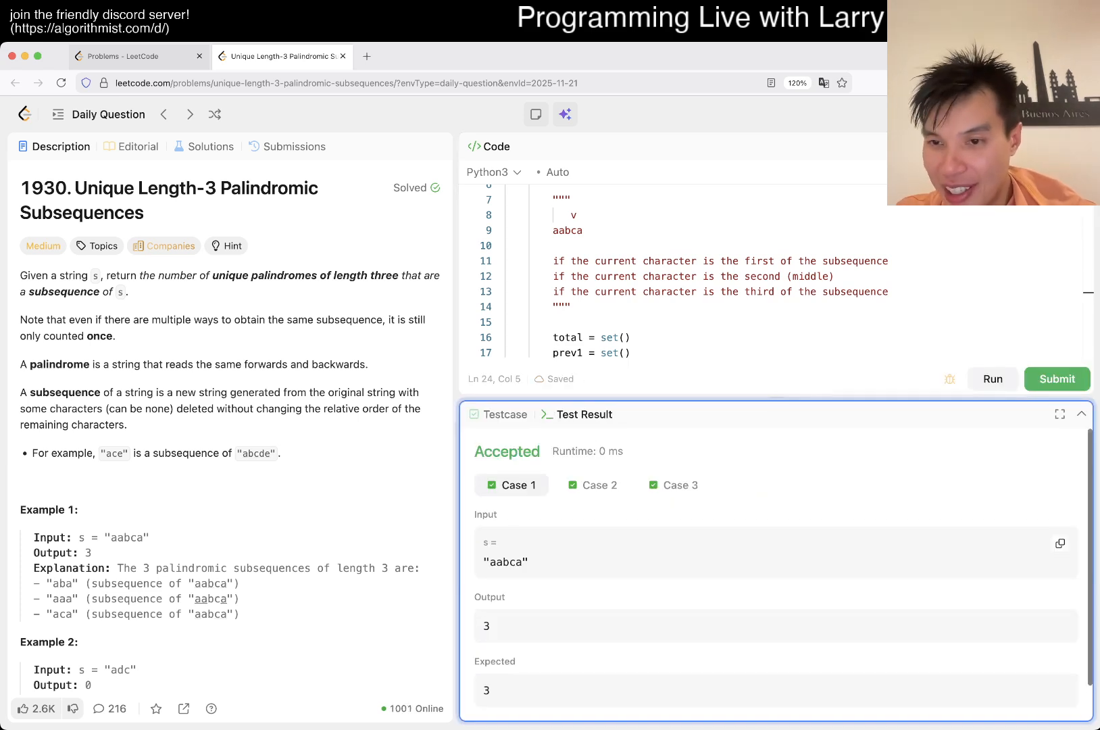
click(1057, 380)
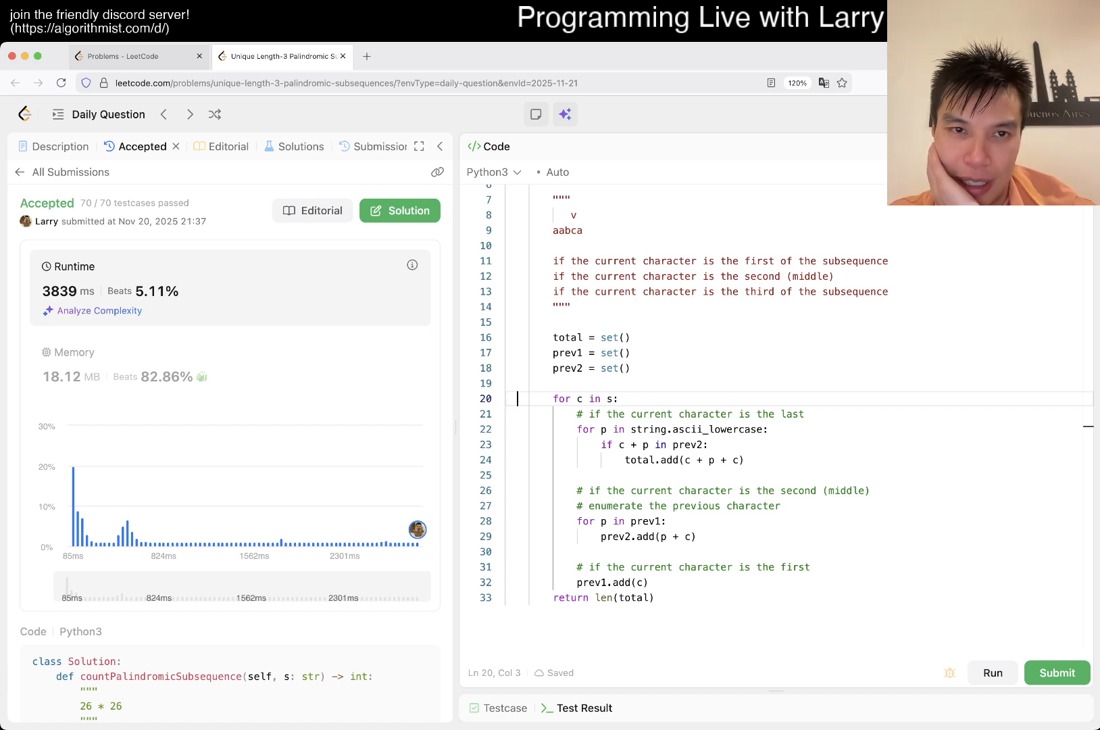
mouse_move(75, 506)
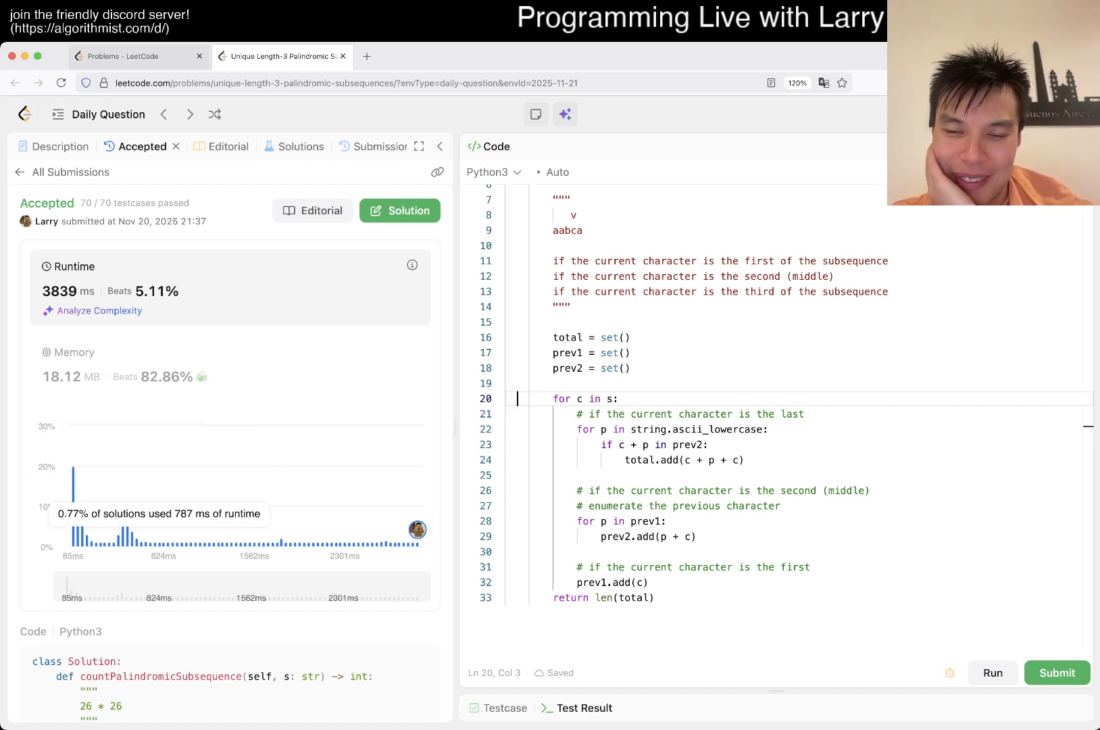
click(379, 146)
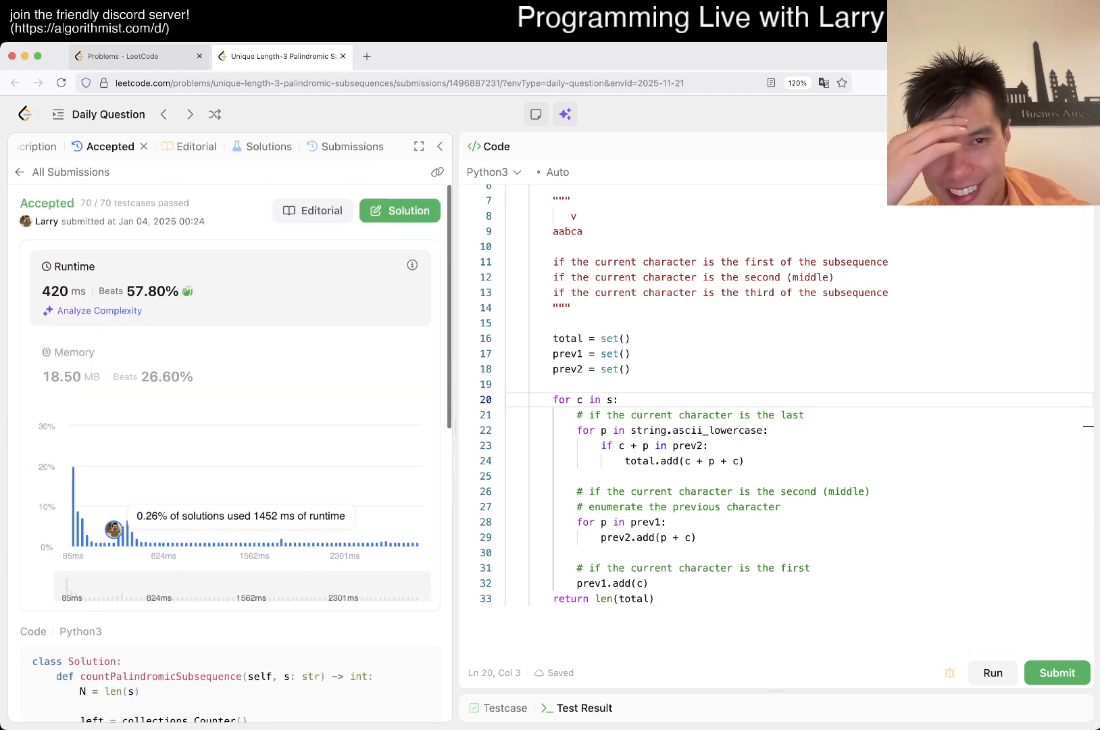
Step: Review two earlier accepted submissions' code, then return to the Description tab
scroll(down, 3)
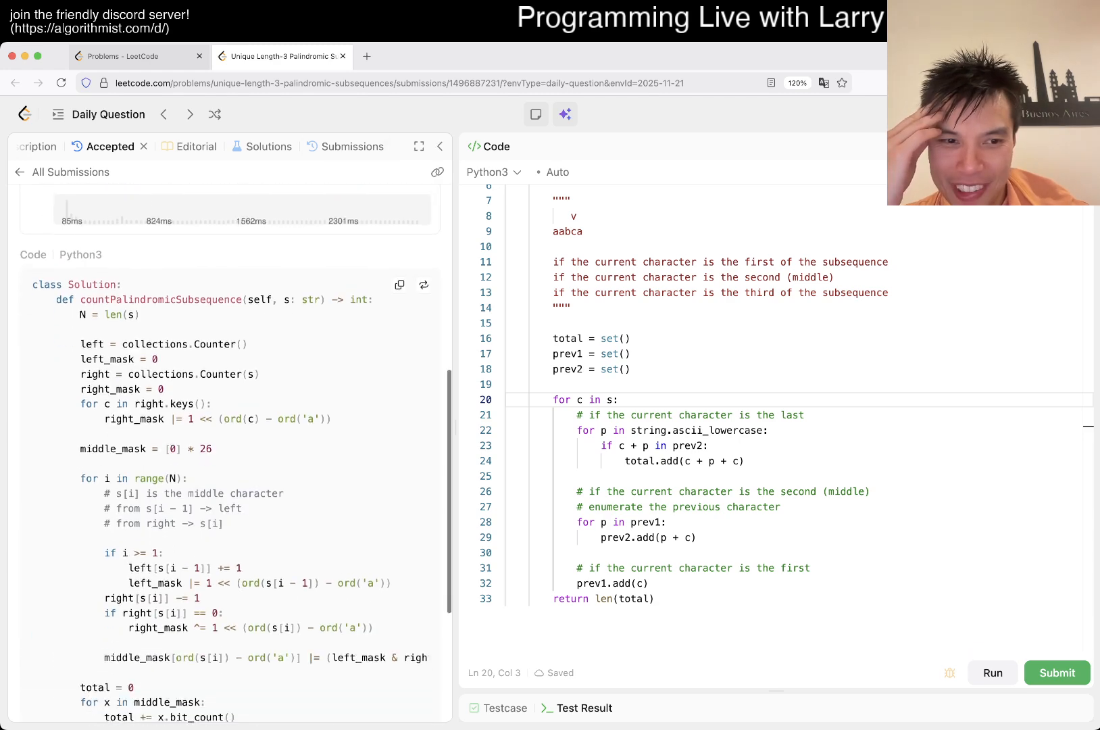
click(353, 146)
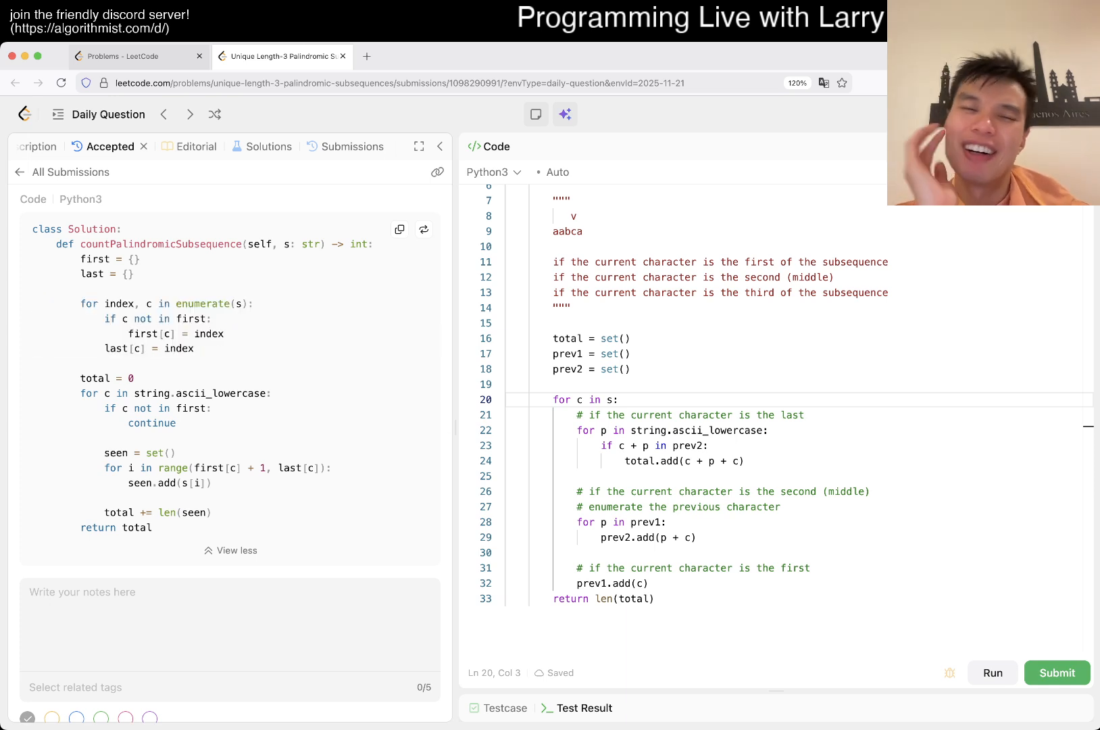
click(62, 147)
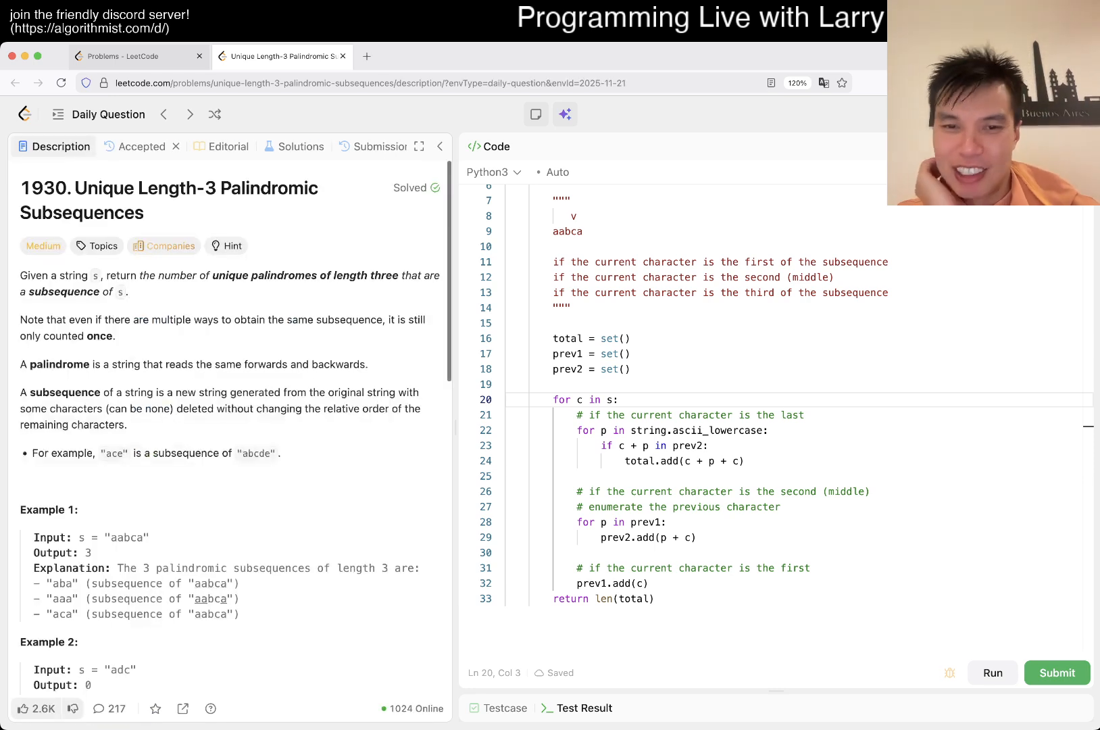